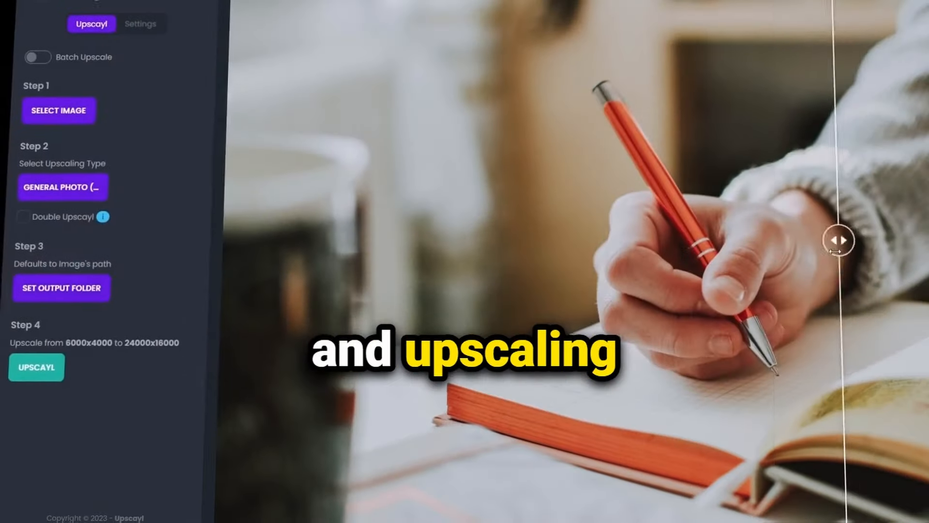
- Switch to the brush and regenerate with 'An igloo village glowing with Aurora's colors.'
drag(838, 240, 368, 241)
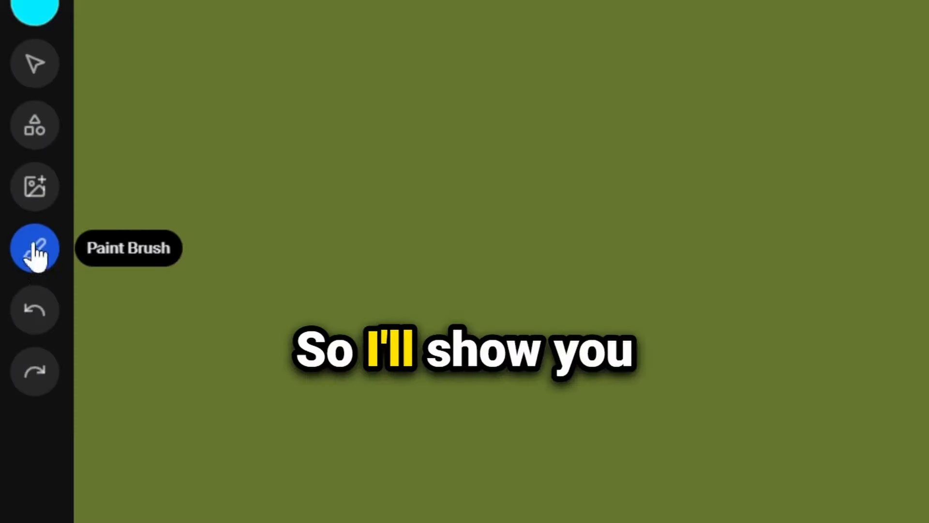
click(35, 248)
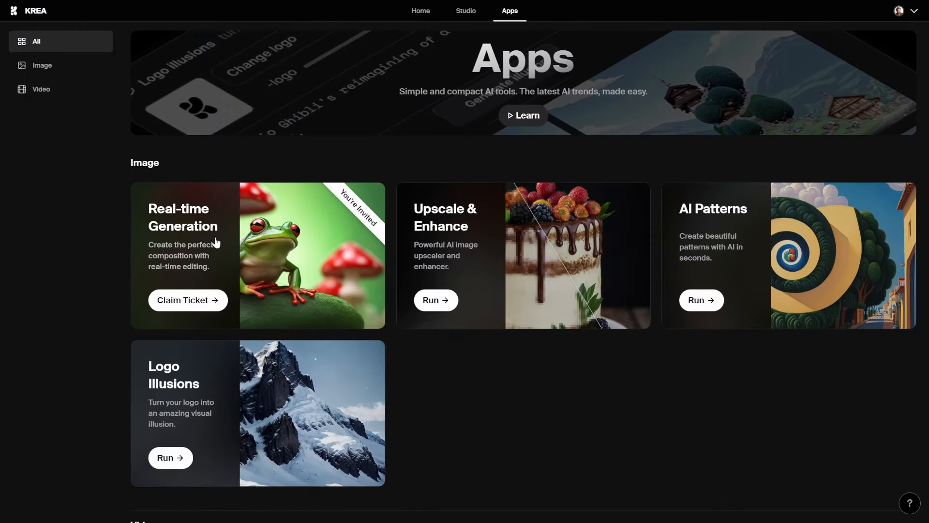
mouse_move(477, 244)
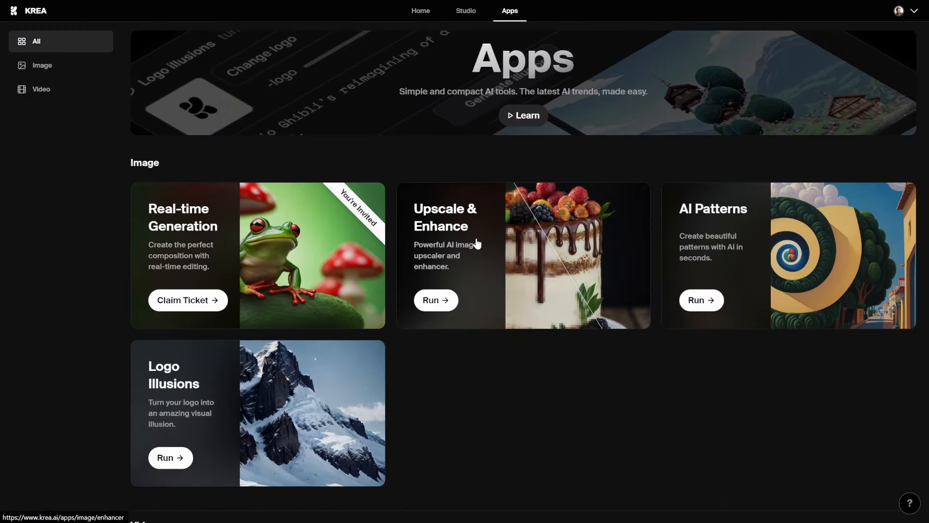
mouse_move(220, 419)
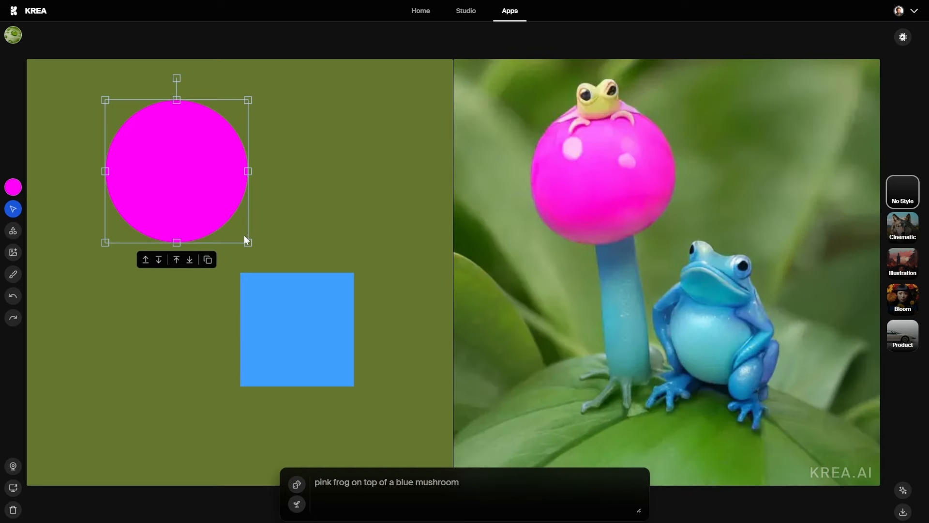
click(296, 330)
text(Salt flats in Bolivia, reflecting heavens on Earth.)
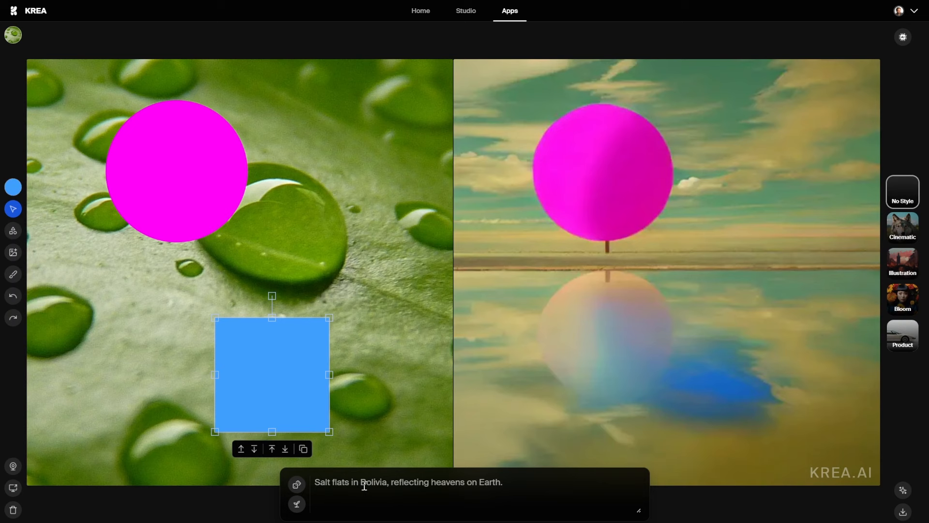
mouse_move(465, 485)
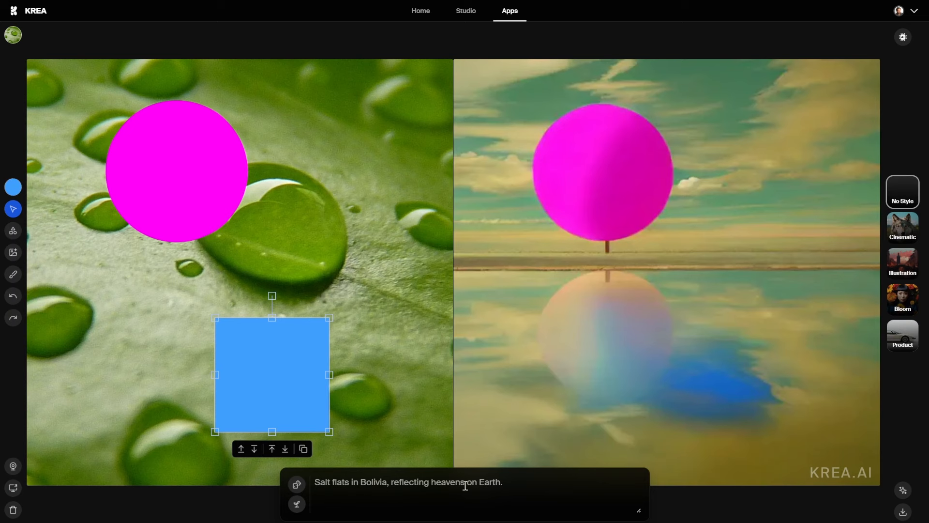
text(An igloo village glowing with Aurora's colors.)
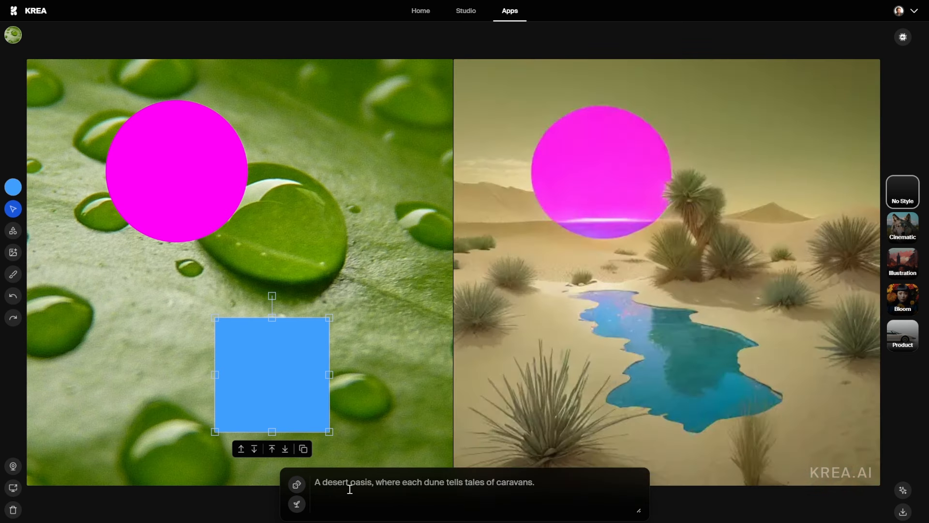
mouse_move(452, 489)
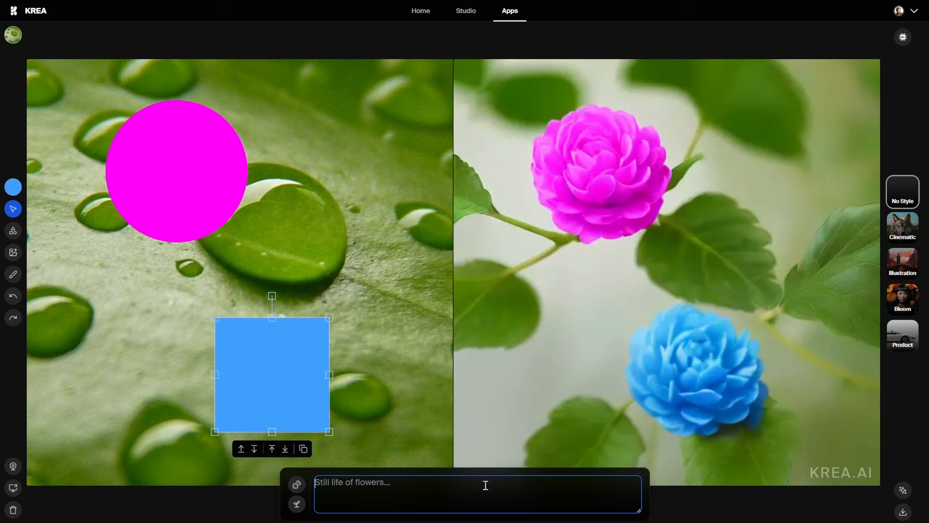
- Change the prompt to a Norwegian woman with an axe standing on a mountaintop
text(nor)
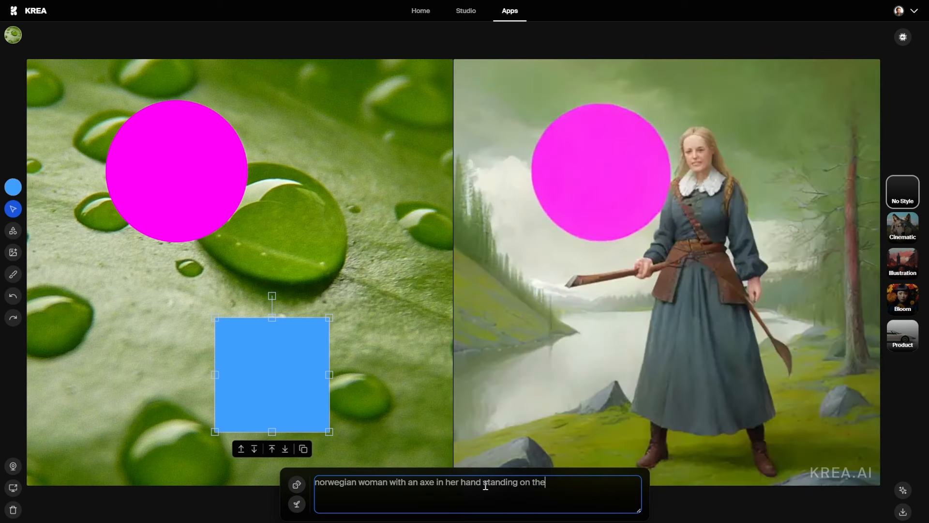
text(top of a mo)
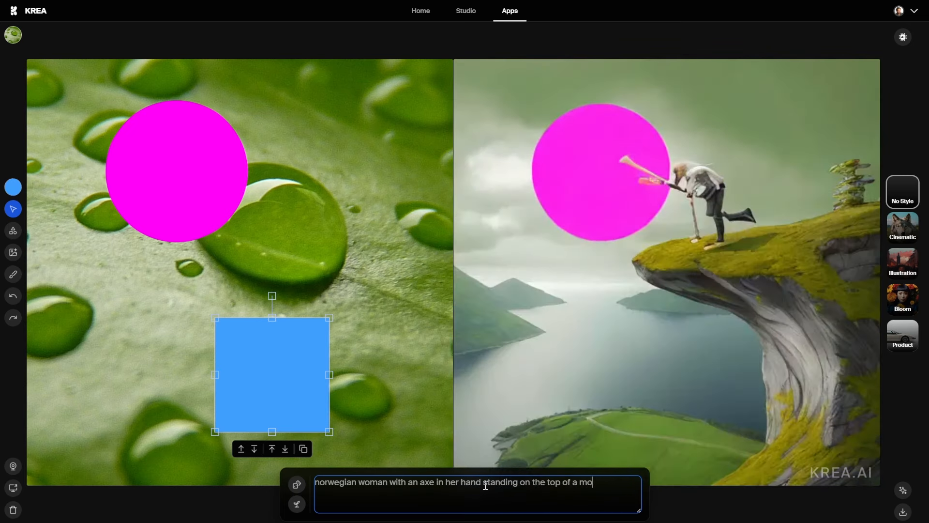
text(untain)
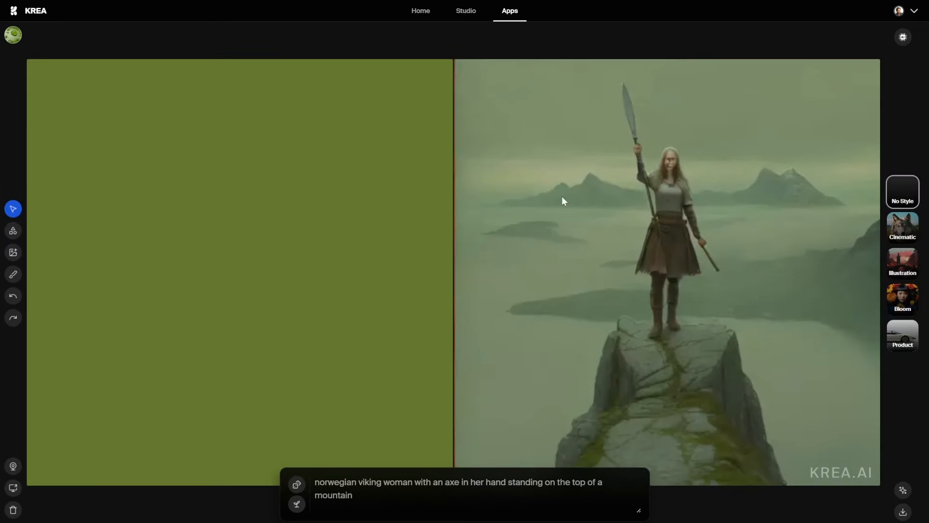
mouse_move(693, 292)
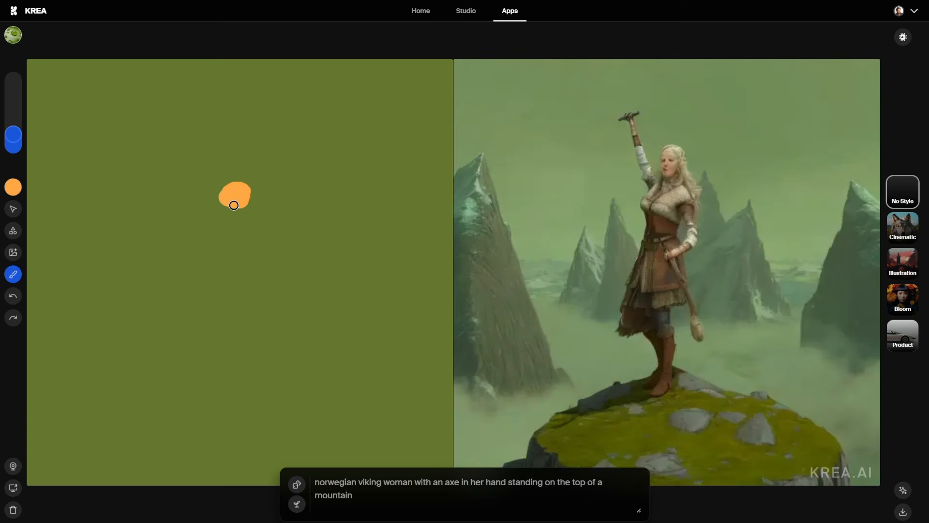
- Sketch a stick figure raising an axe, then try the Bloom and Product styles
drag(234, 196, 191, 395)
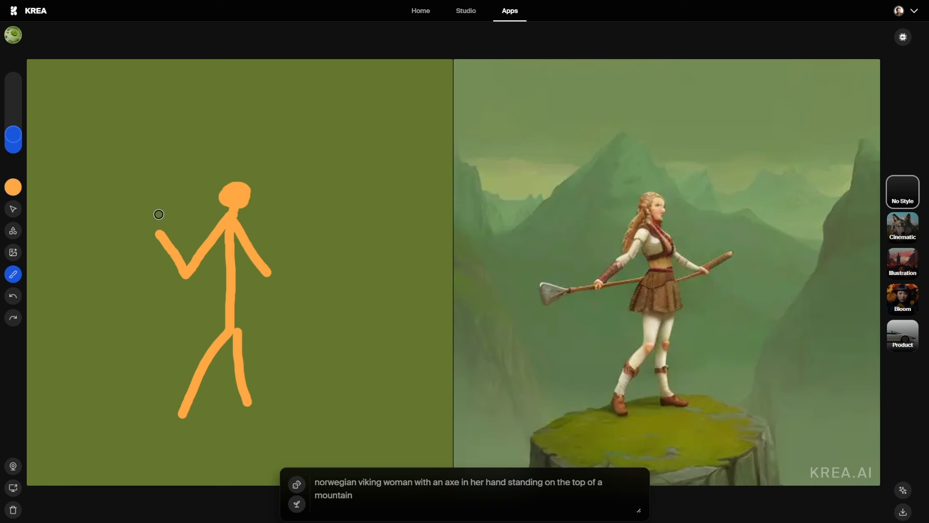
drag(158, 214, 164, 192)
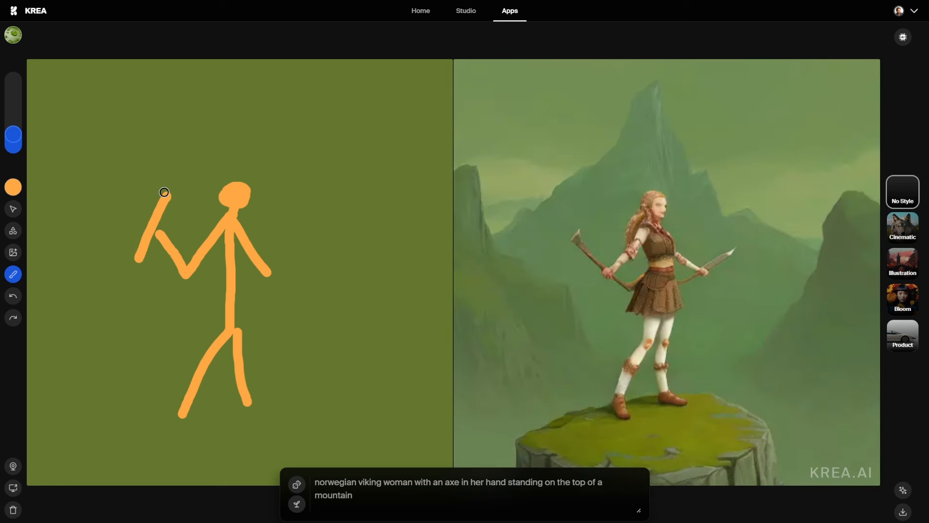
drag(164, 192, 270, 325)
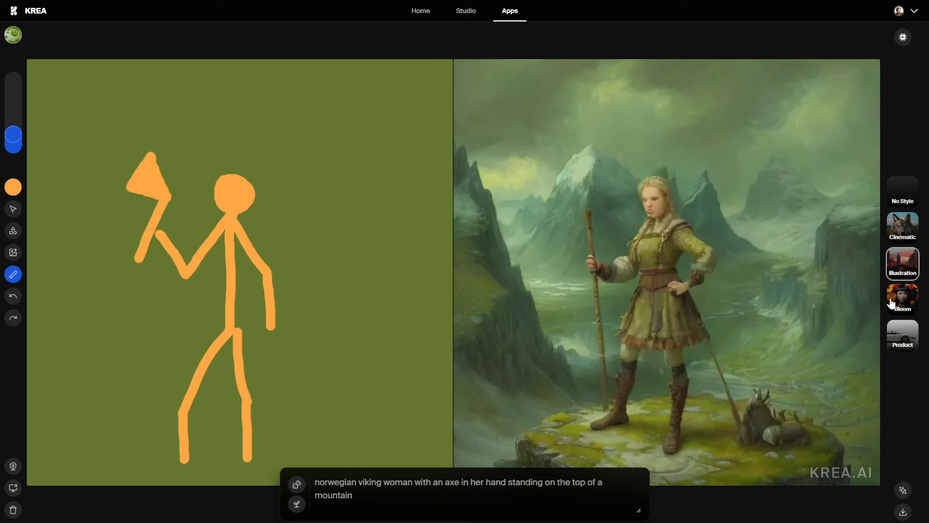
click(902, 335)
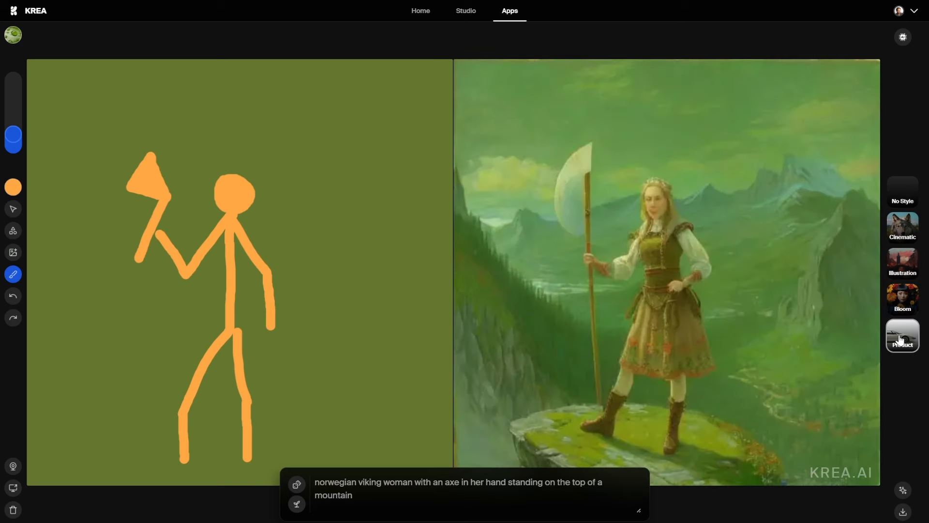
click(902, 336)
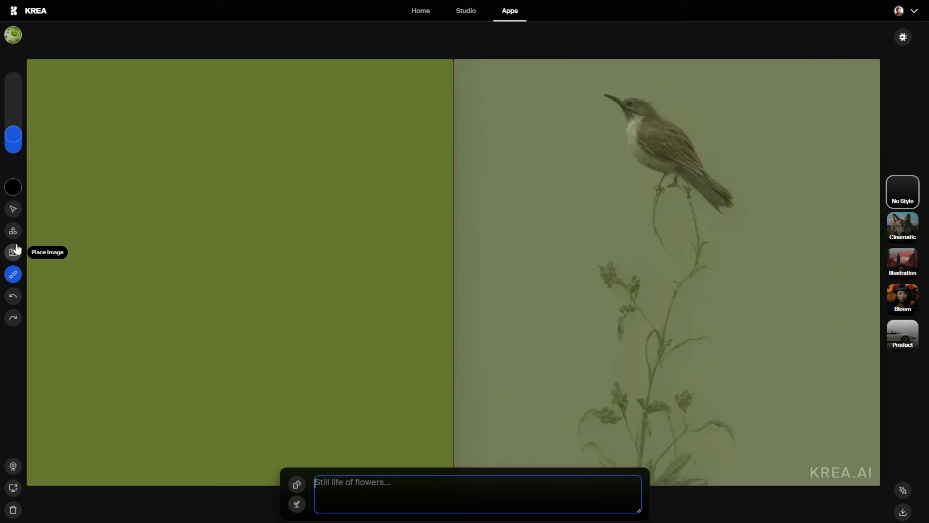
- Choose the triangle shape and draw a triangle above a tall rectangle
click(13, 230)
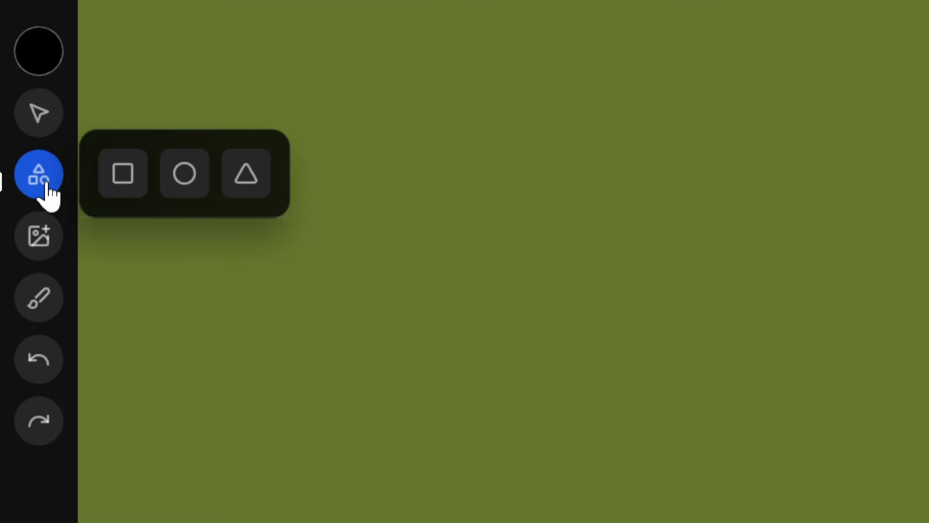
click(245, 175)
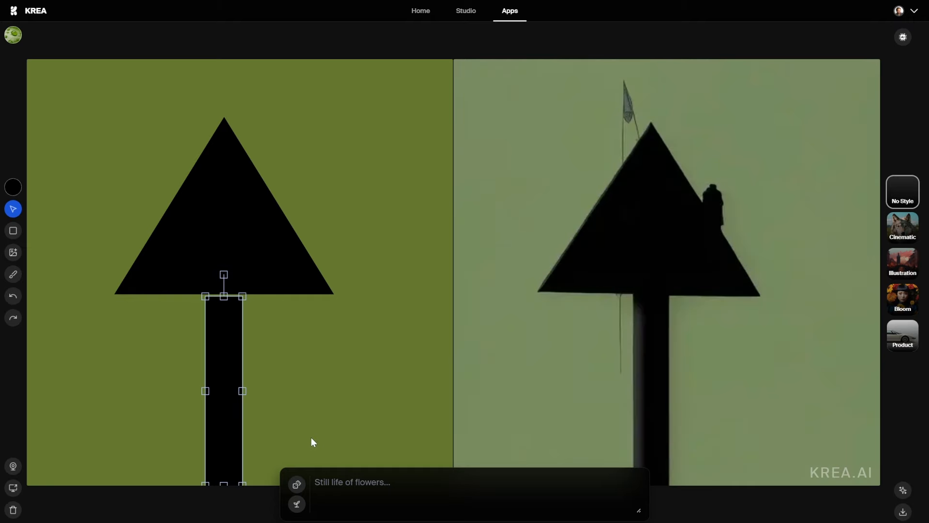
click(14, 186)
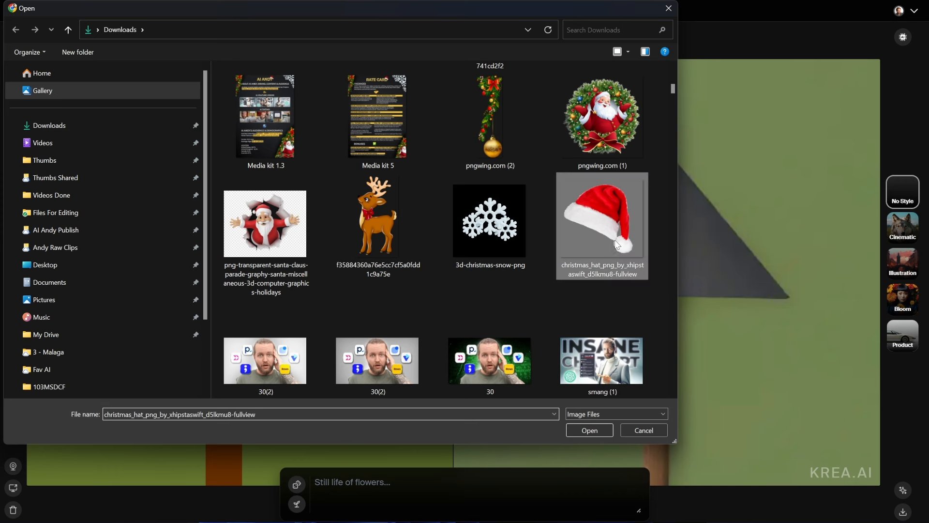
- Place the Santa hat picture on the trunk and paint a black figure beneath it
click(590, 430)
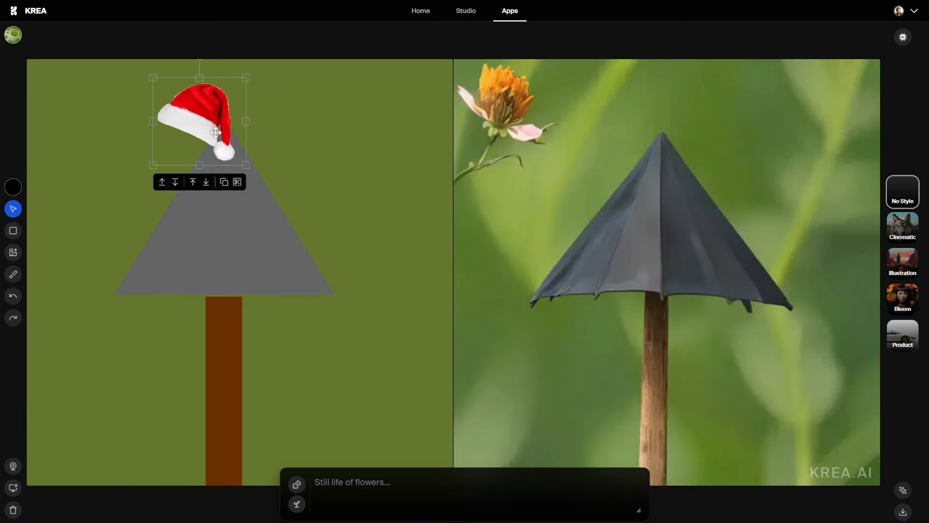
drag(198, 119, 241, 135)
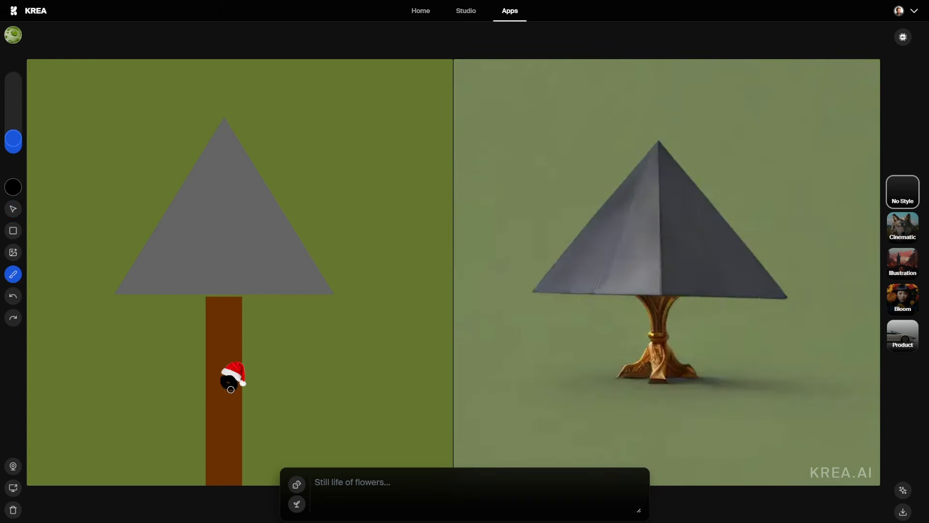
drag(230, 388, 230, 430)
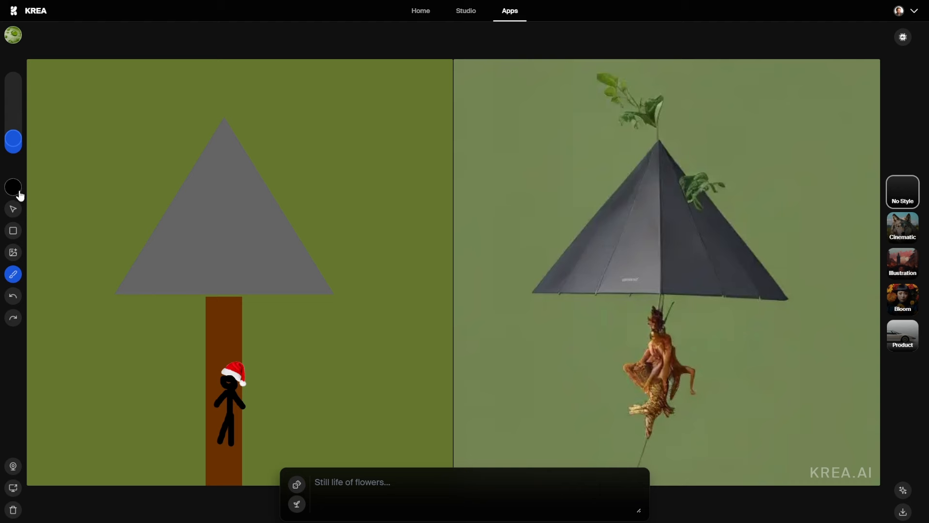
- Set the brush colour to white and adjust the brush size
click(12, 186)
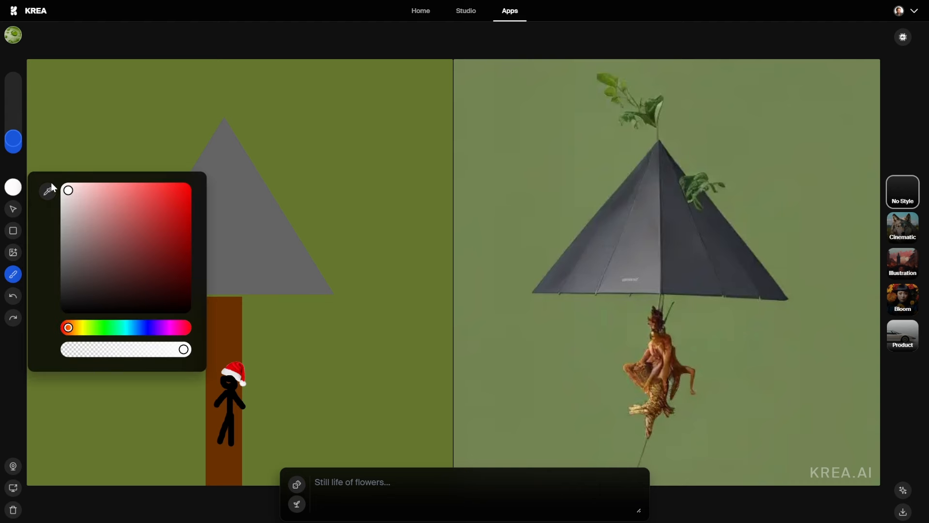
click(13, 140)
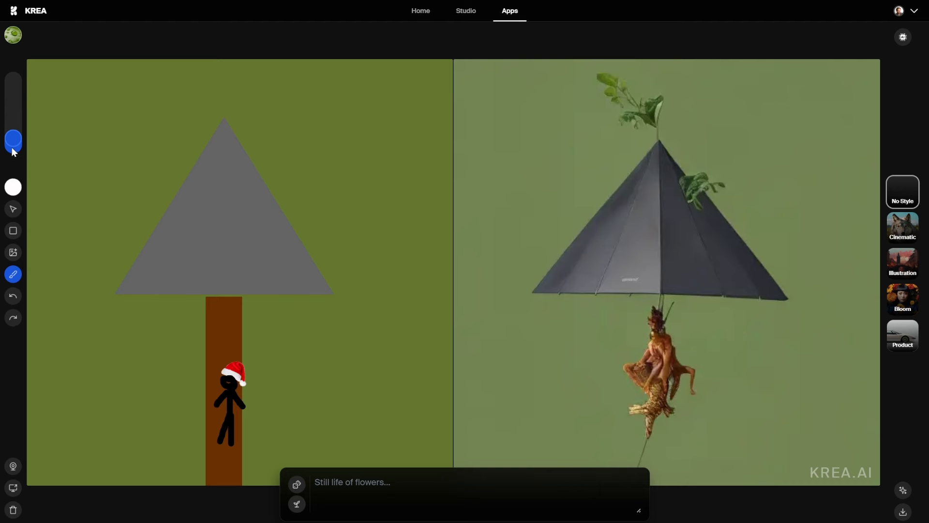
drag(42, 89, 45, 124)
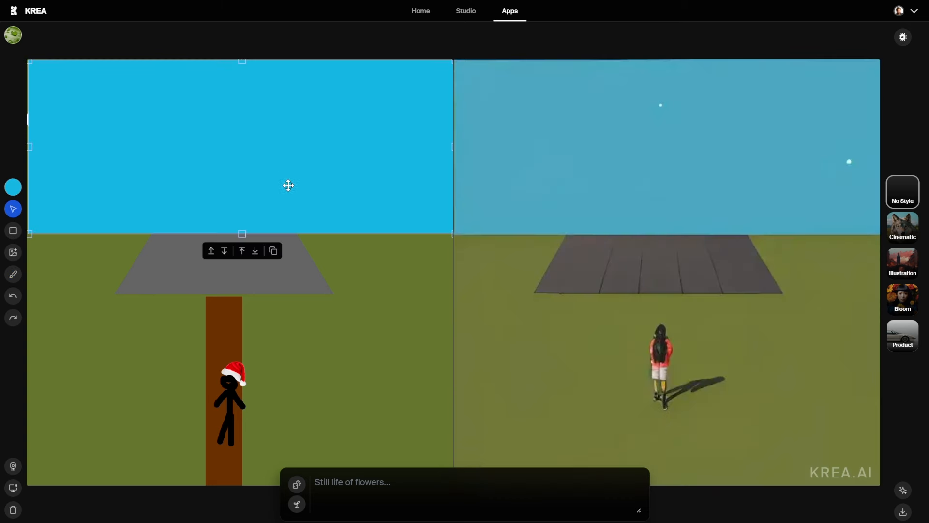
mouse_move(224, 251)
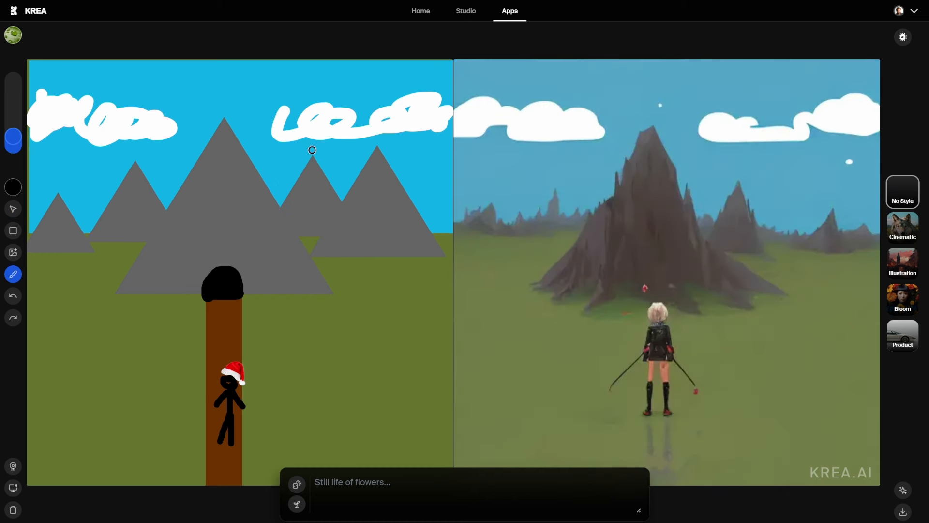
- Paint the monster's head, then draw its body, splayed limbs and hands
click(306, 160)
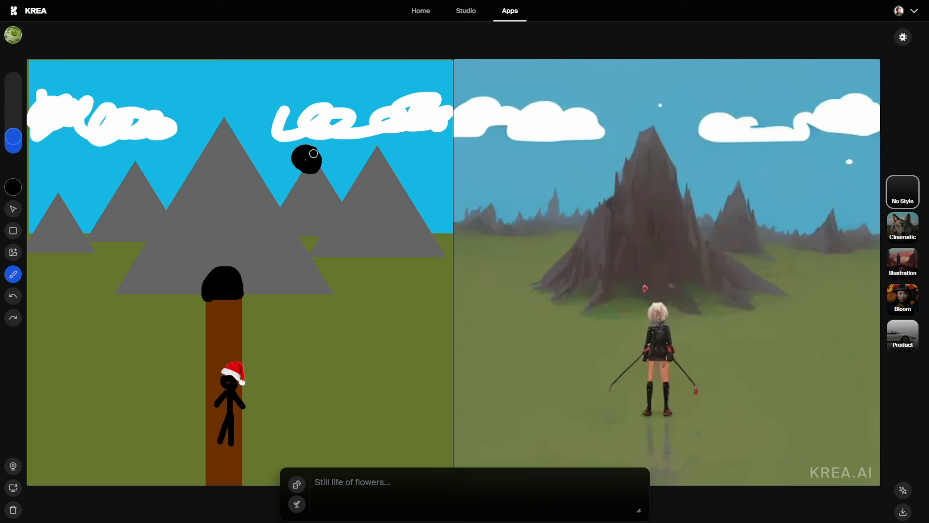
drag(306, 154, 307, 255)
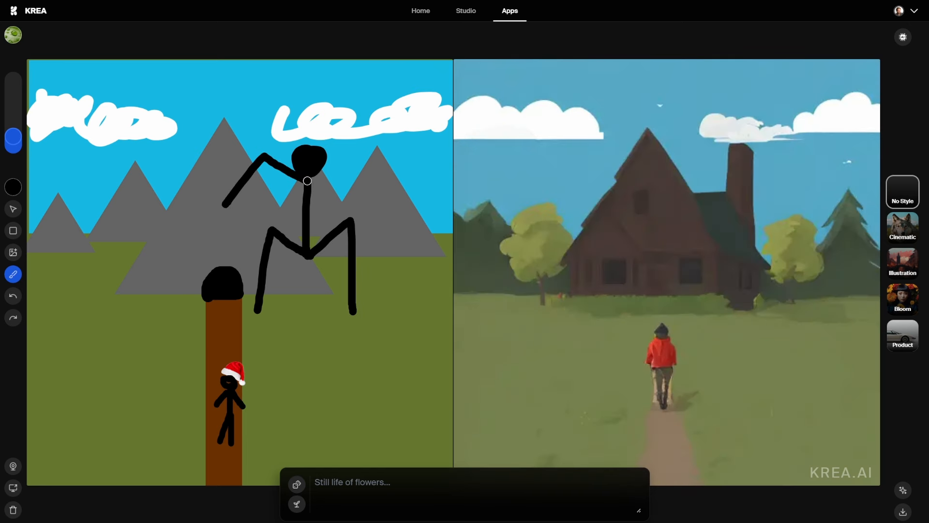
drag(307, 180, 393, 215)
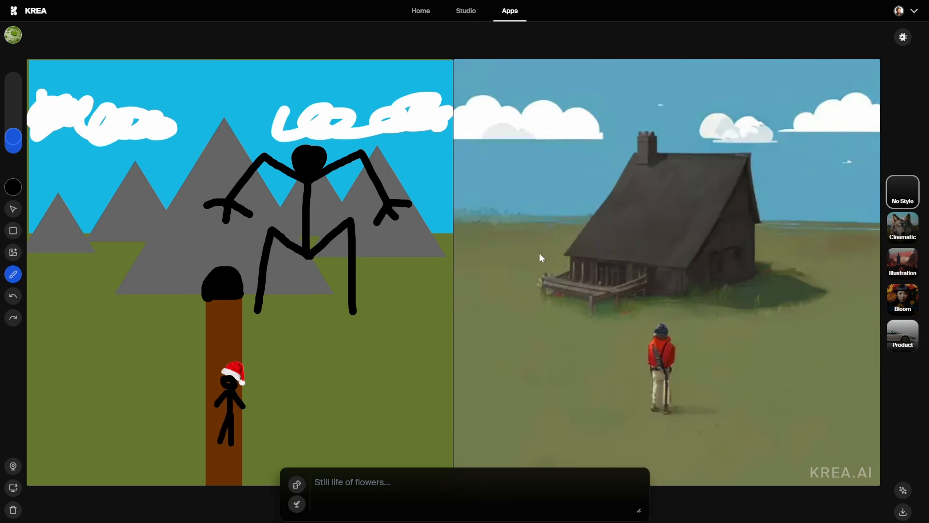
mouse_move(689, 339)
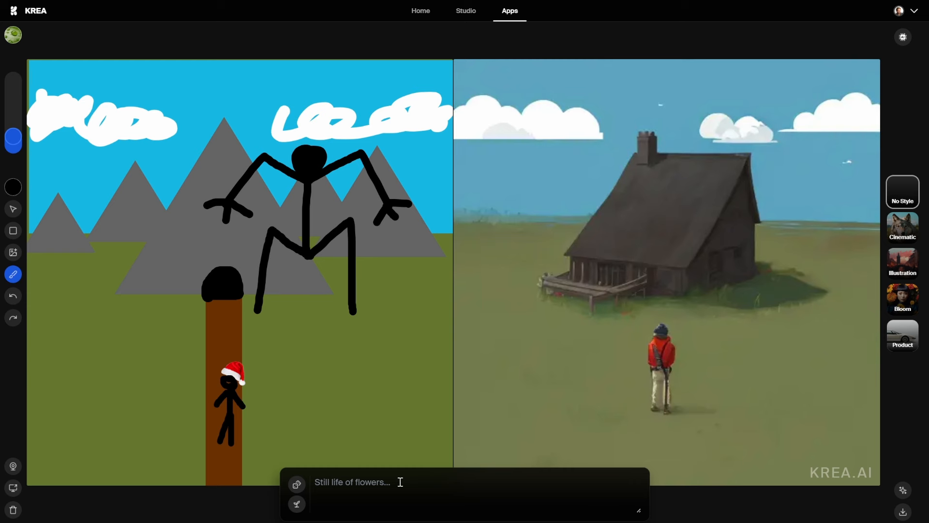
- Prompt a woman walking toward a mountain cave and apply the Bloom style
text(woman walking towards a mountain cave with)
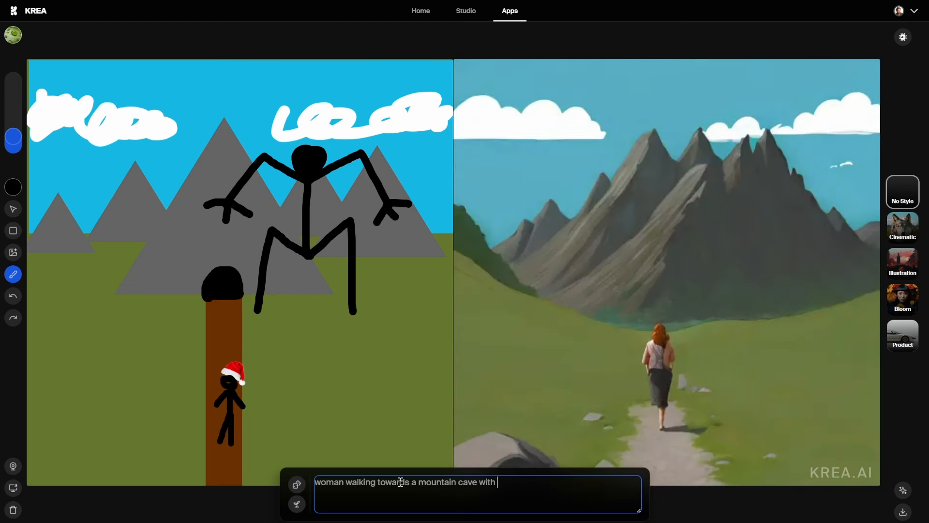
text(a monther)
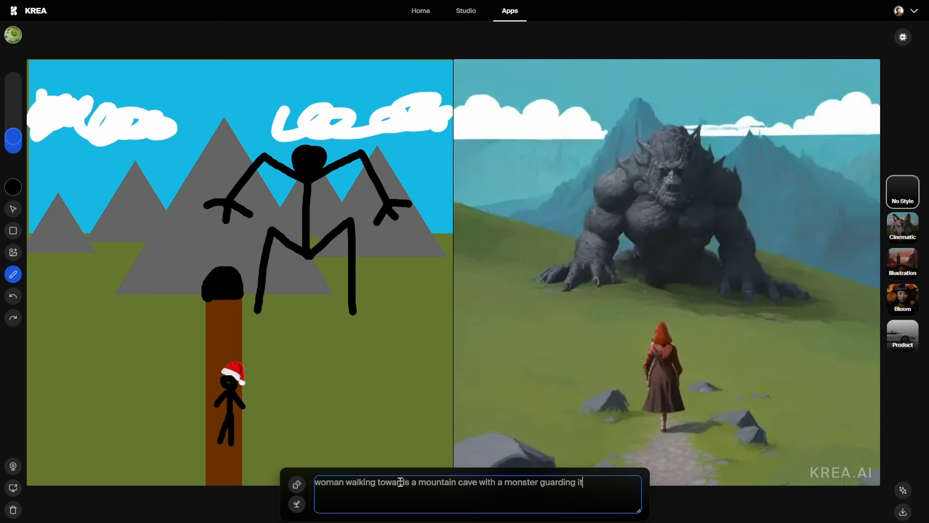
text(to the side)
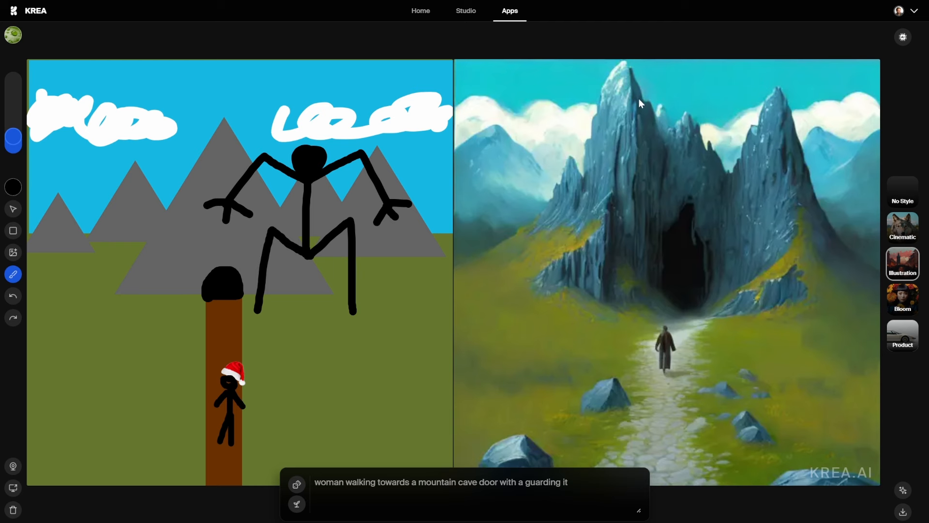
click(902, 299)
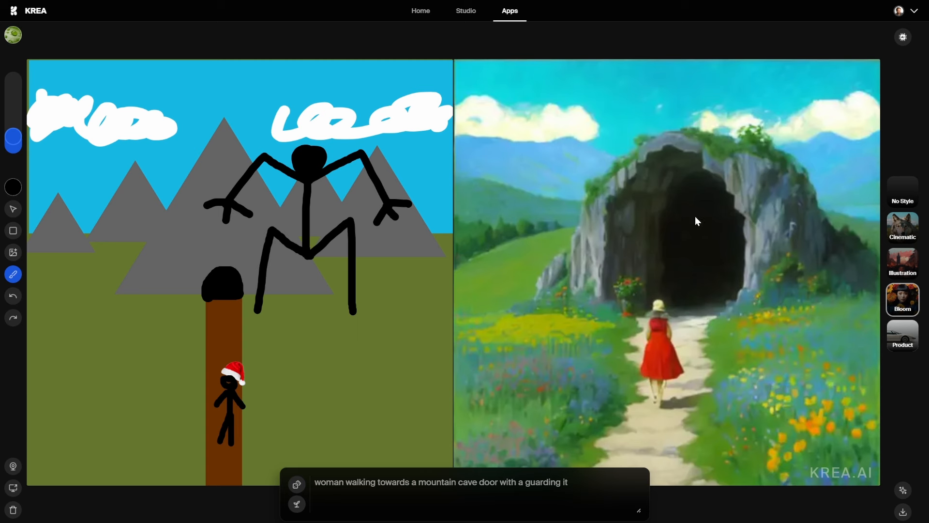
mouse_move(902, 342)
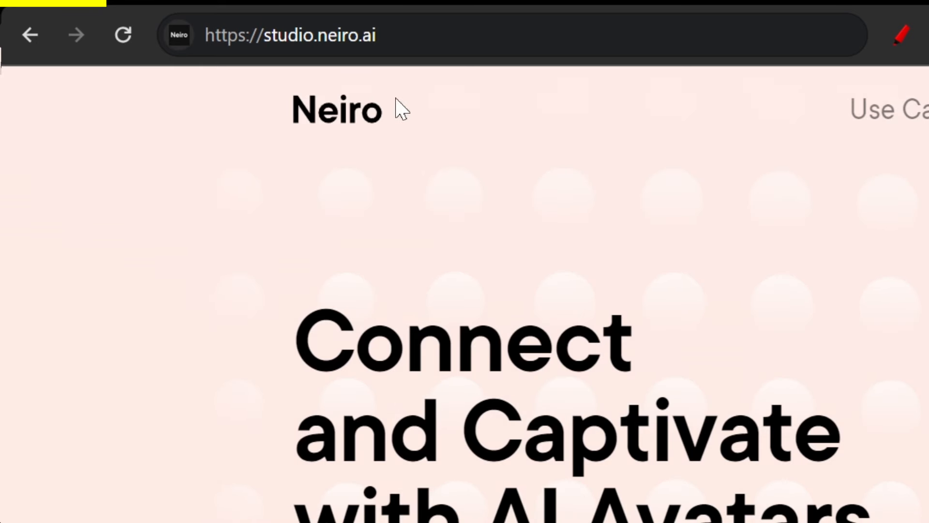
- Generate AI scripts about multiple streams of income for investors
scroll(down, 3)
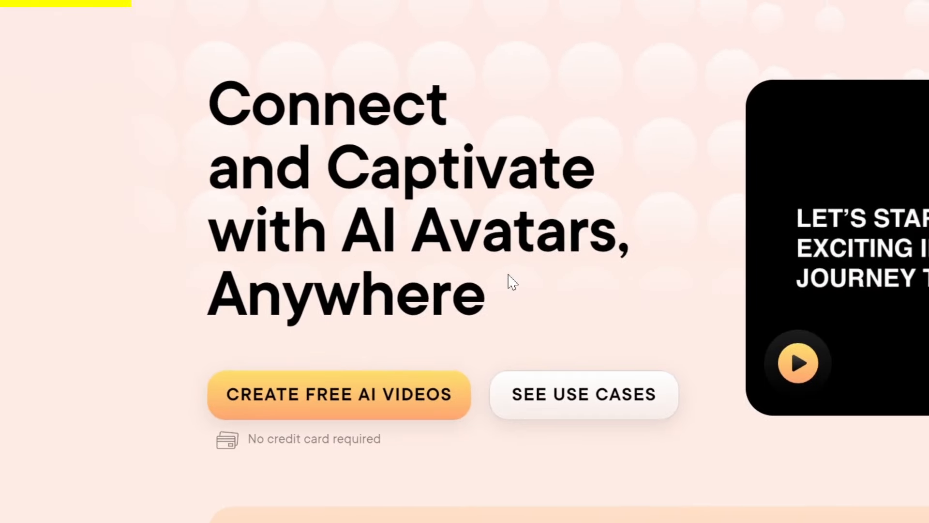
mouse_move(480, 344)
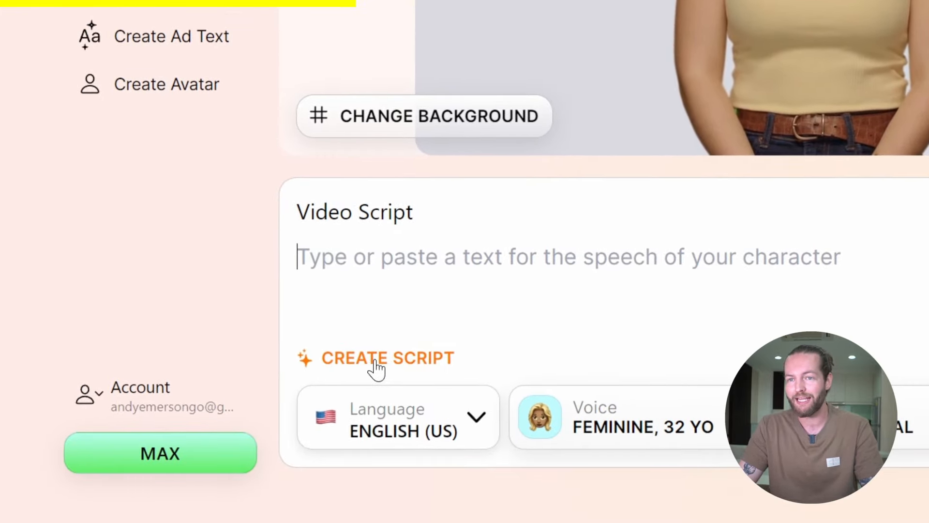
click(387, 357)
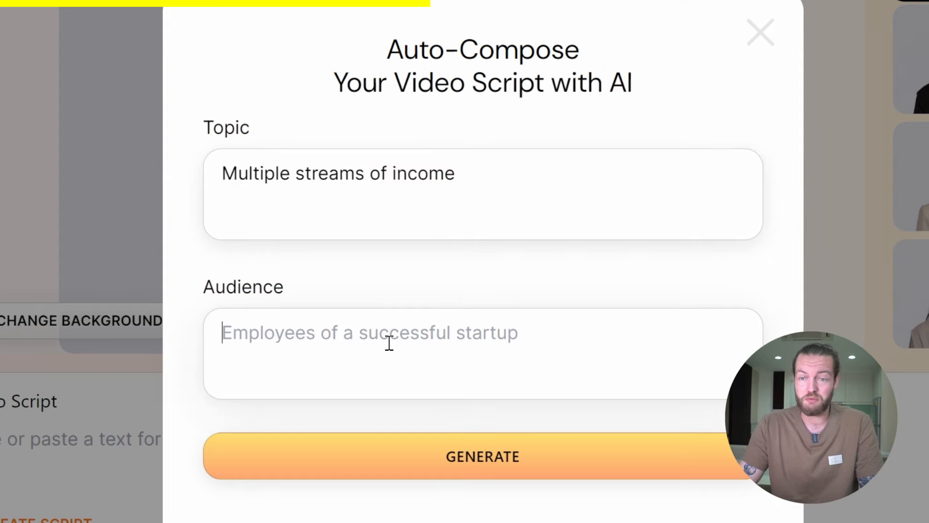
click(482, 455)
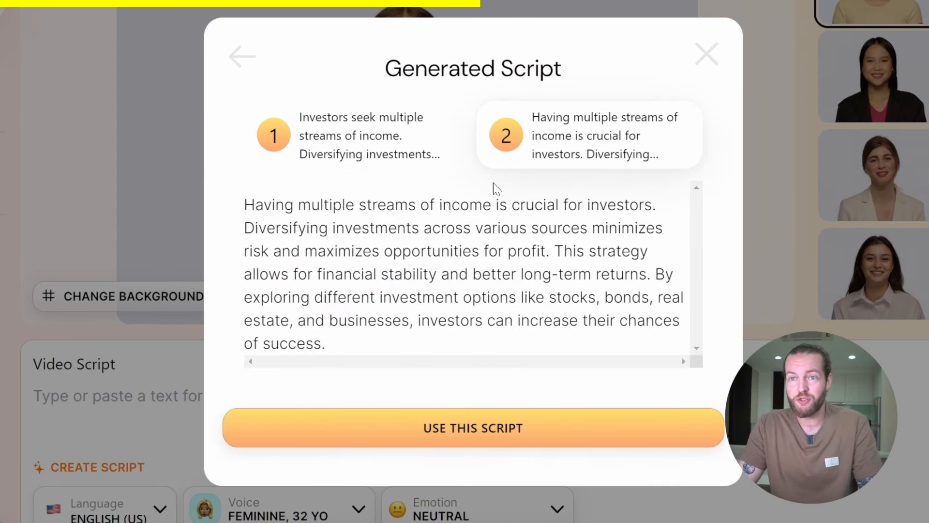
- Compare the first two script options and use the second one
click(370, 140)
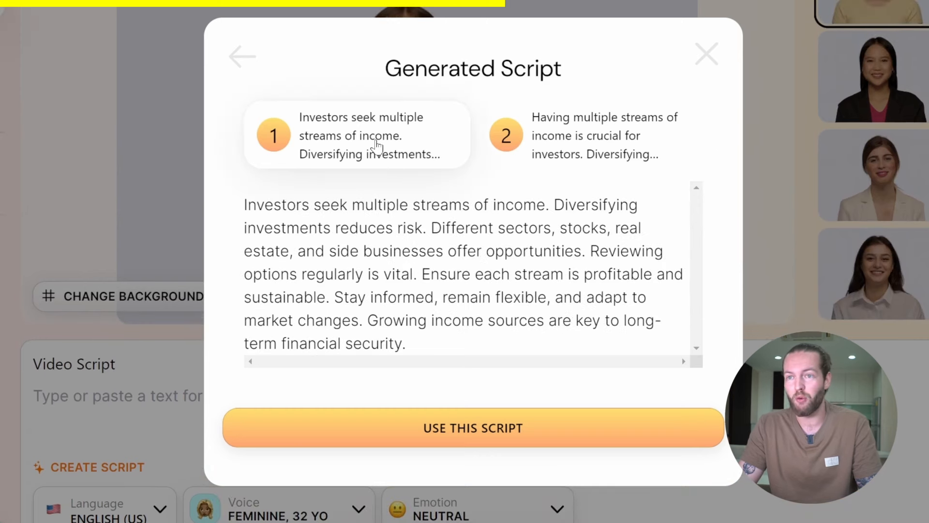
click(597, 136)
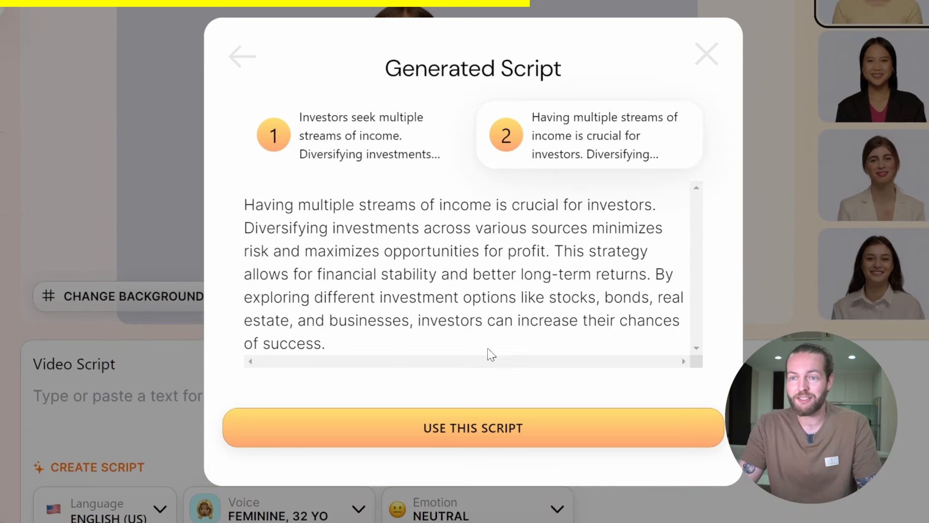
click(472, 427)
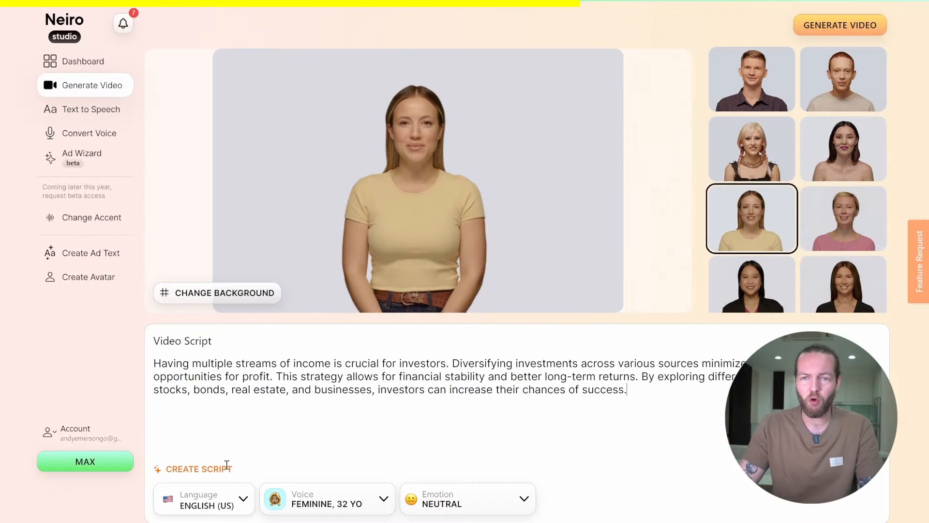
- Preview languages and the 39-, 30- and 40-year-old voice samples, then pick an emotion
click(204, 498)
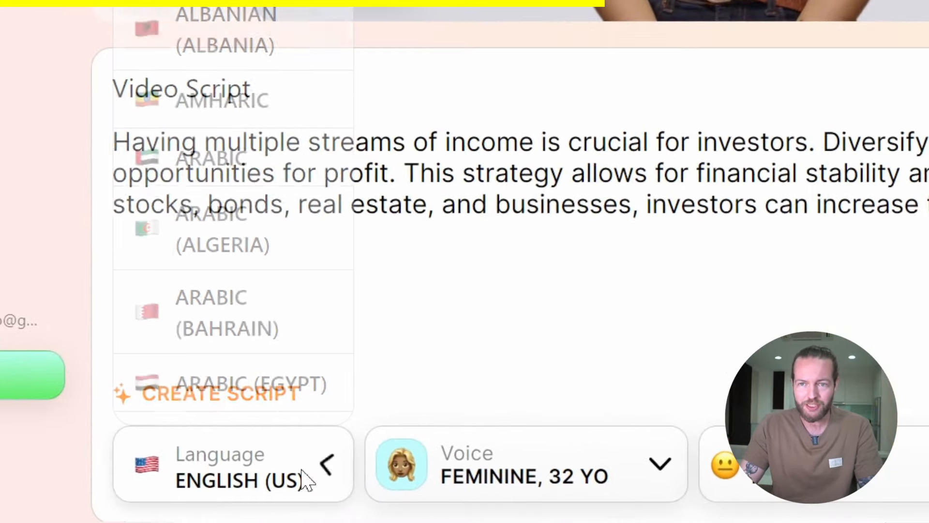
scroll(down, 3)
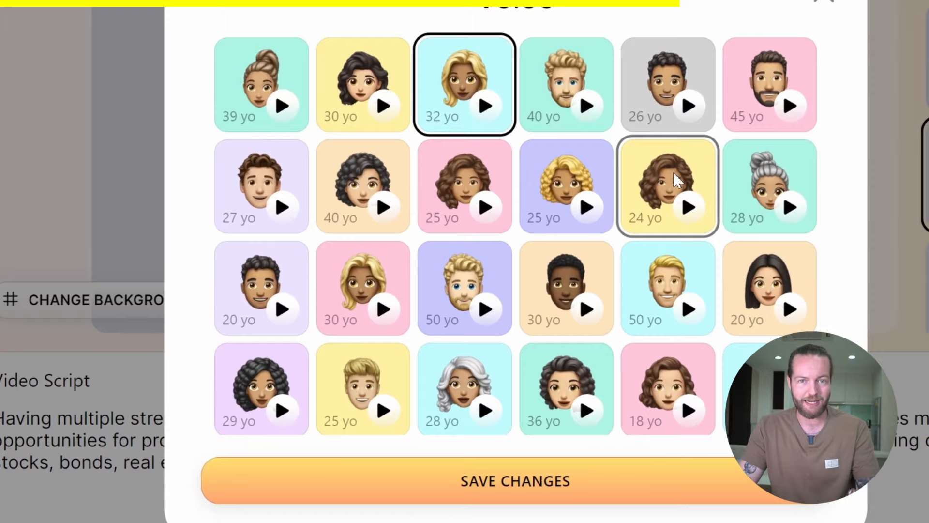
click(282, 105)
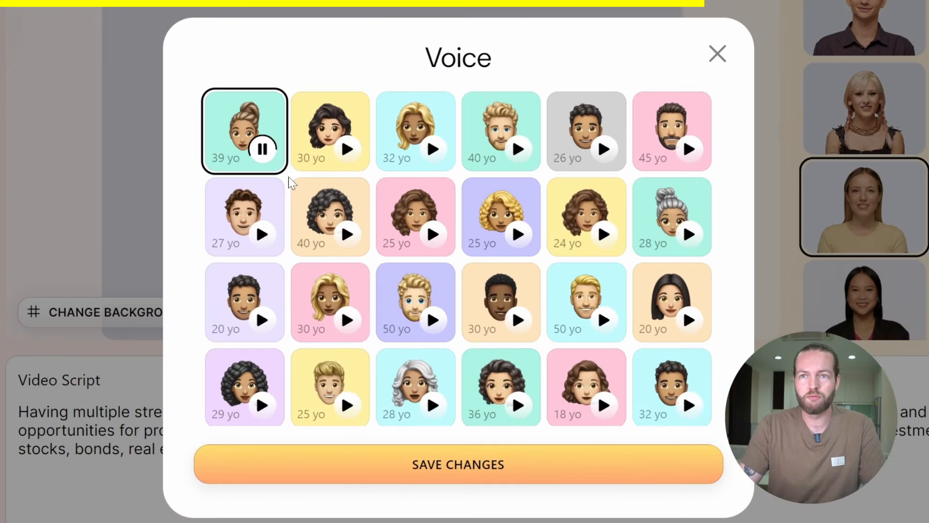
click(348, 149)
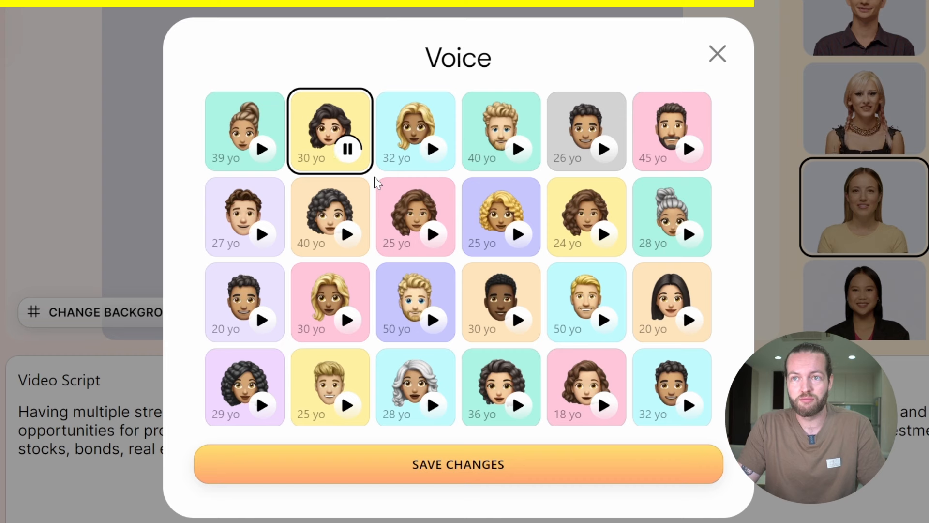
click(518, 149)
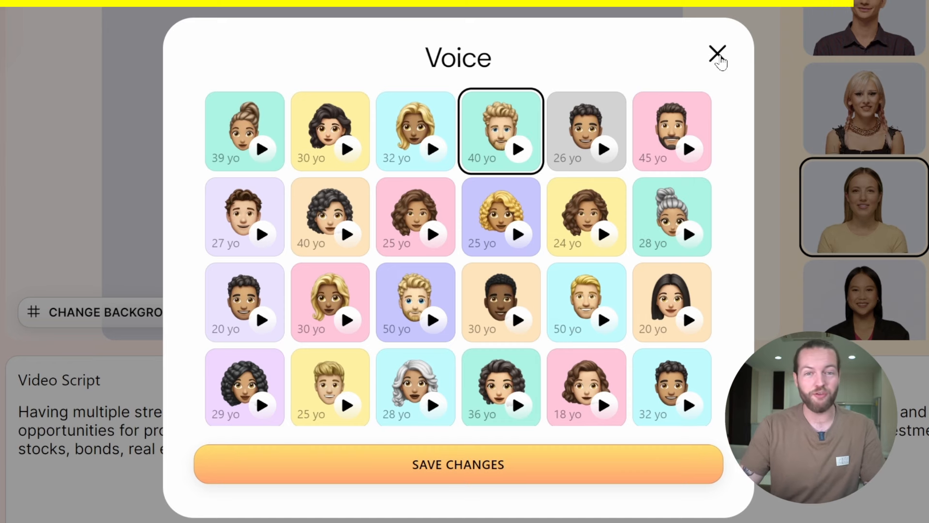
click(717, 52)
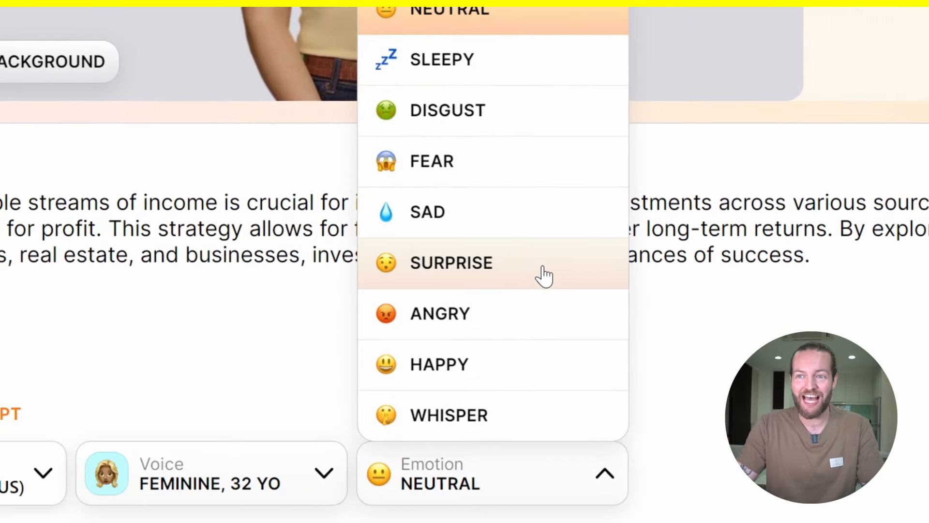
click(439, 364)
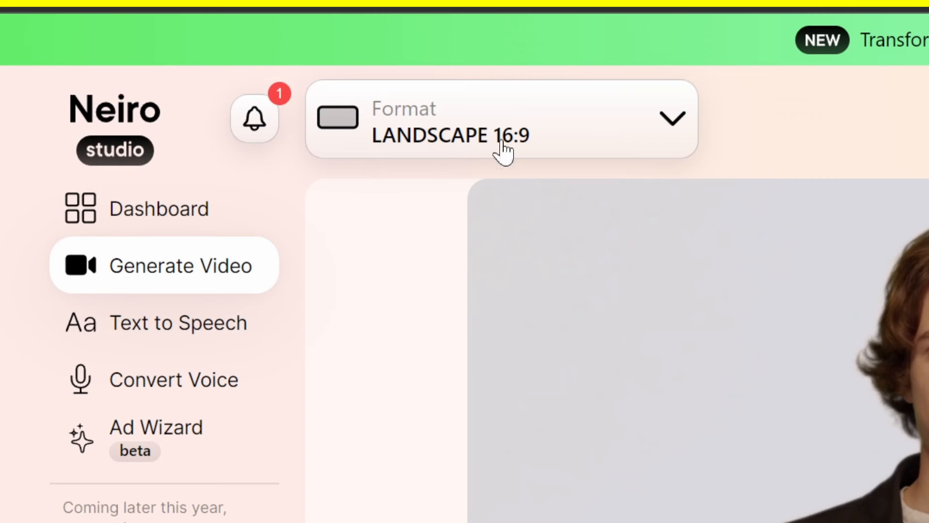
- Generate the 26-second avatar video and play it
click(500, 121)
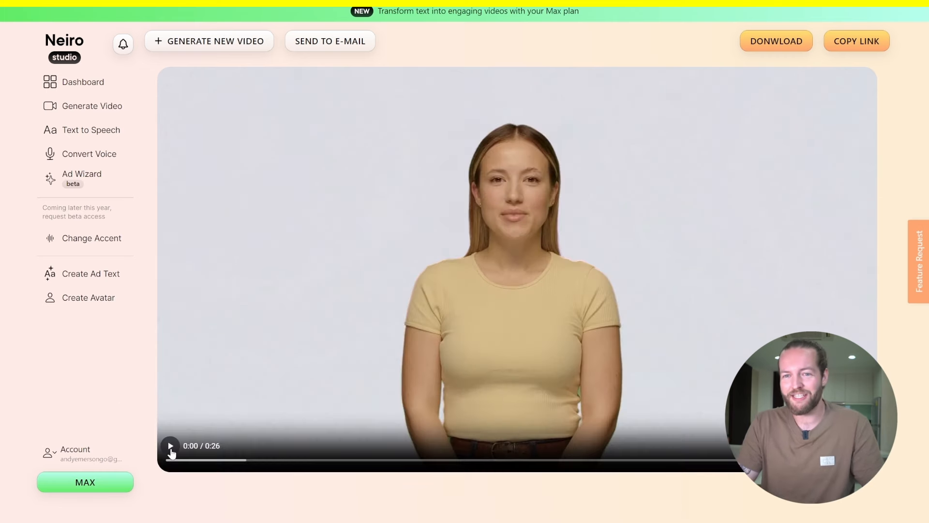
click(170, 445)
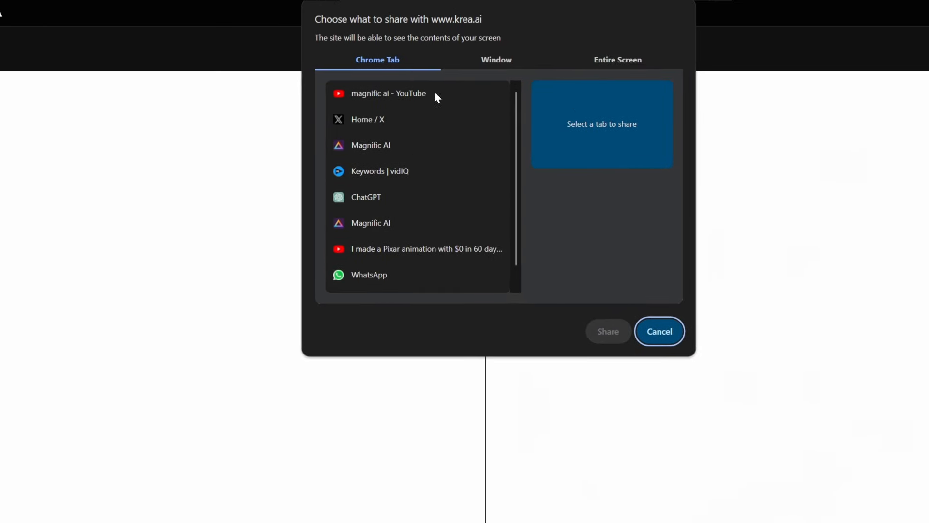
- Share the entire screen through Chrome's 'Choose what to share' dialog
click(617, 59)
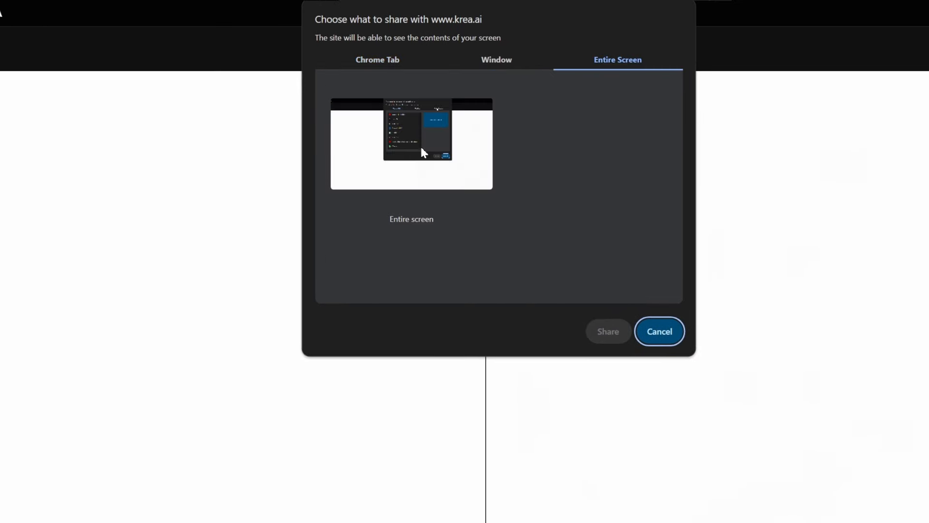
click(412, 145)
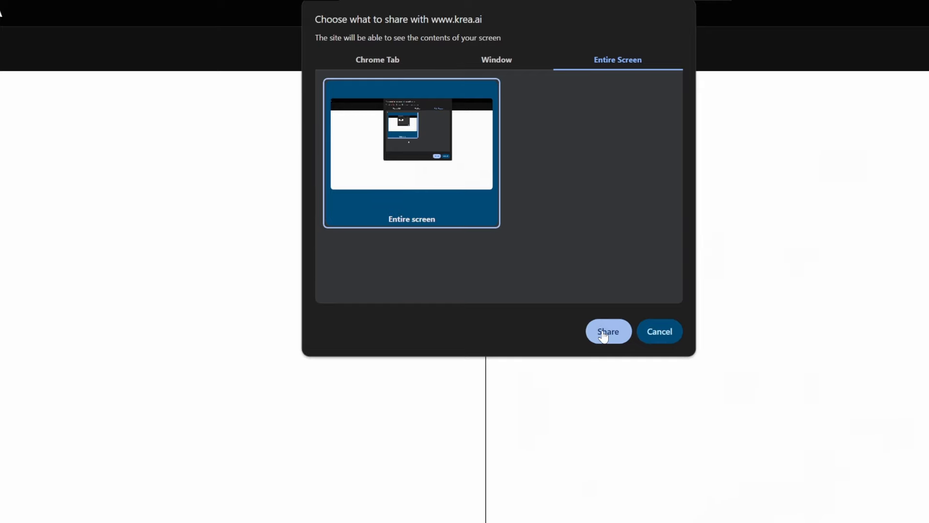
click(608, 331)
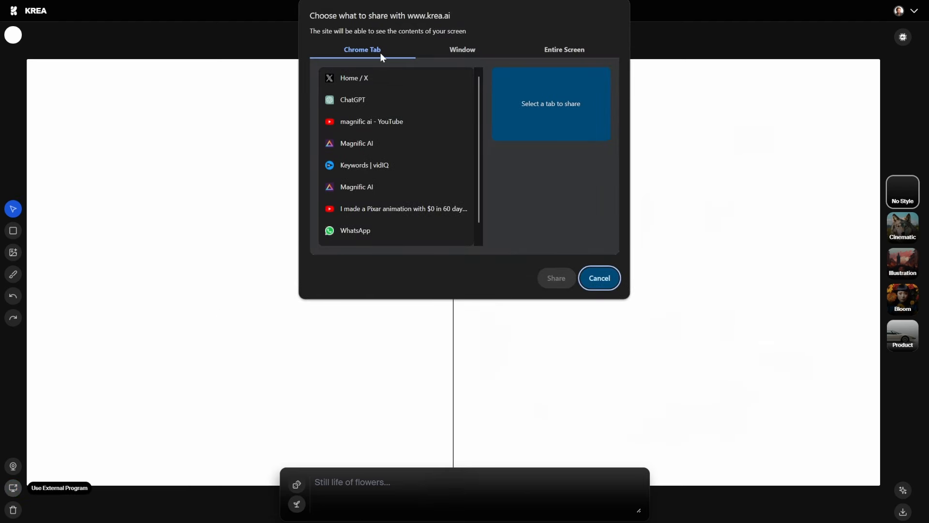
- Share the Home / X Chrome window as KREA's real-time input
click(461, 49)
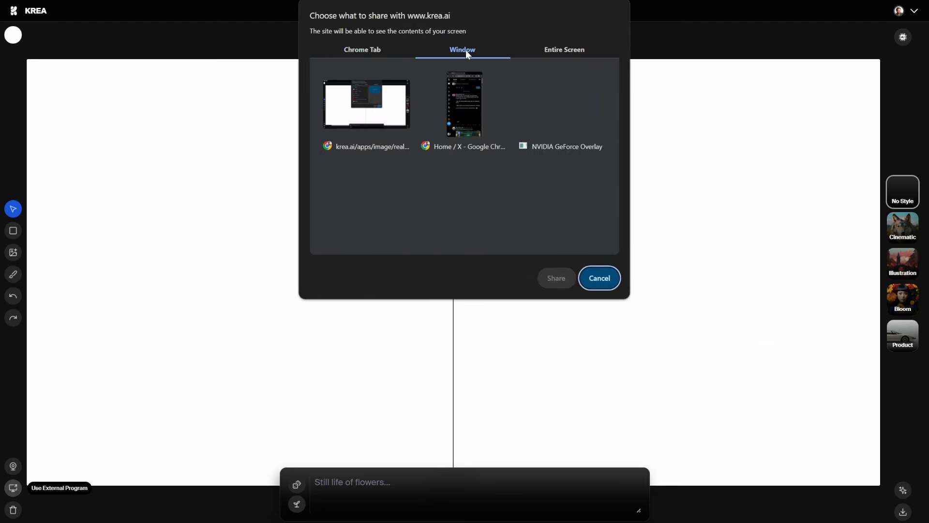
click(464, 105)
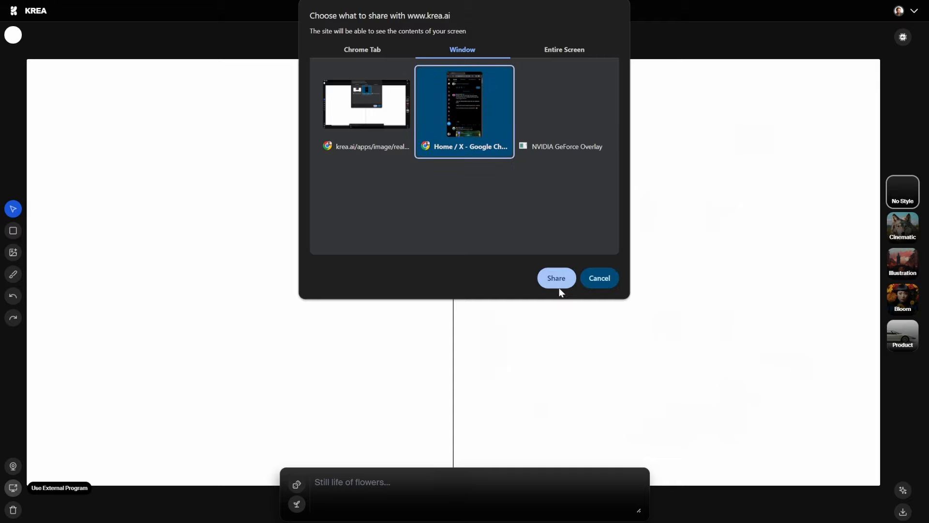
click(556, 278)
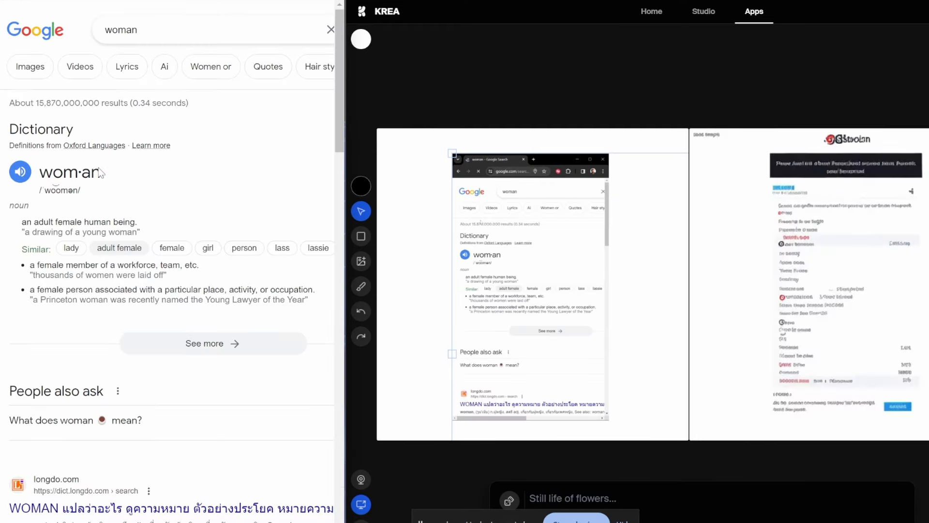
- Switch the woman search to image results and open a photo result
click(30, 66)
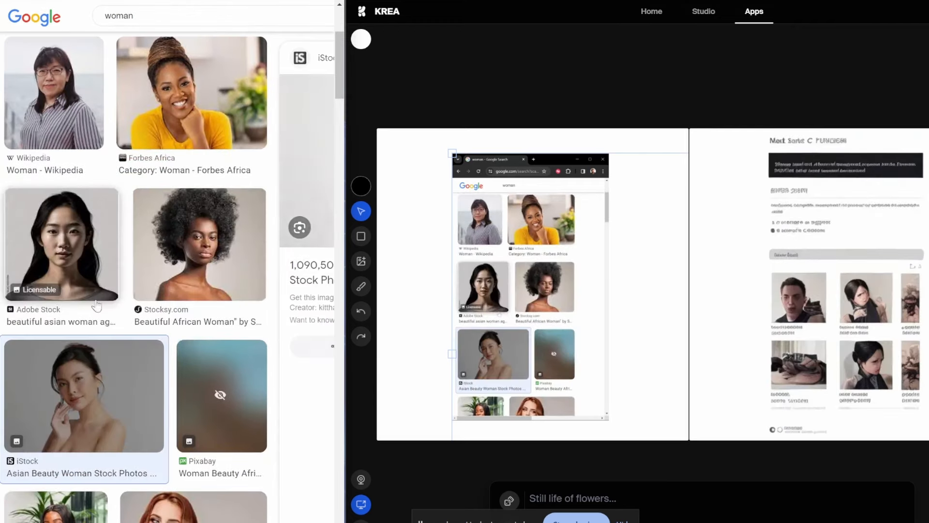
click(83, 396)
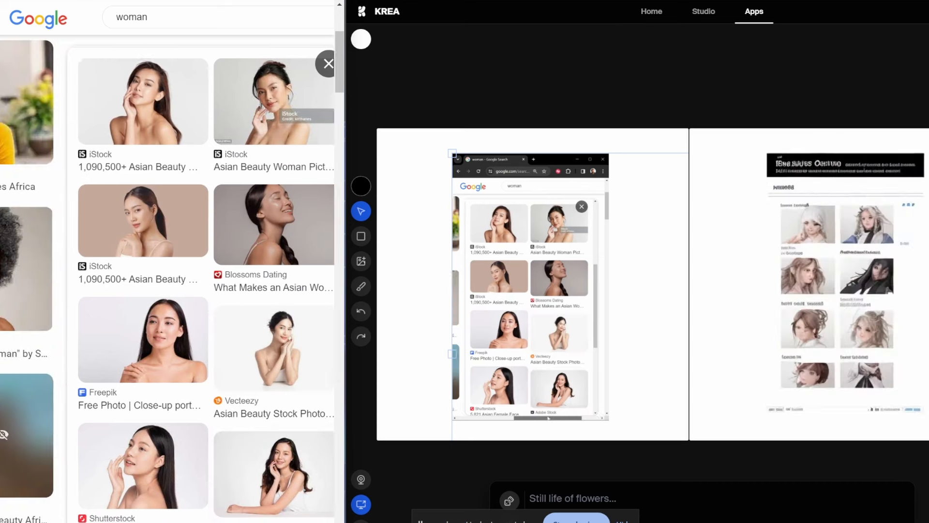
scroll(down, 3)
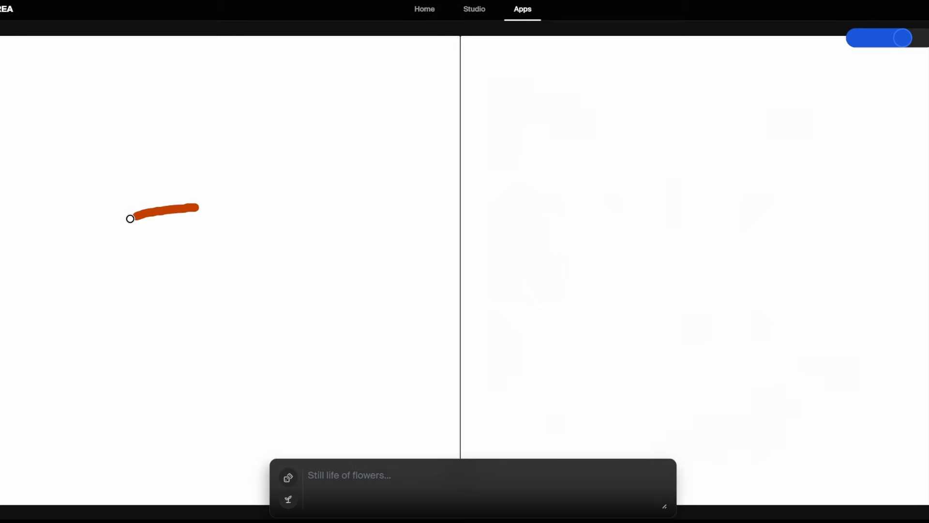
- Paint two long orange curves and a grey mountain stroke at upper left
drag(130, 218, 221, 338)
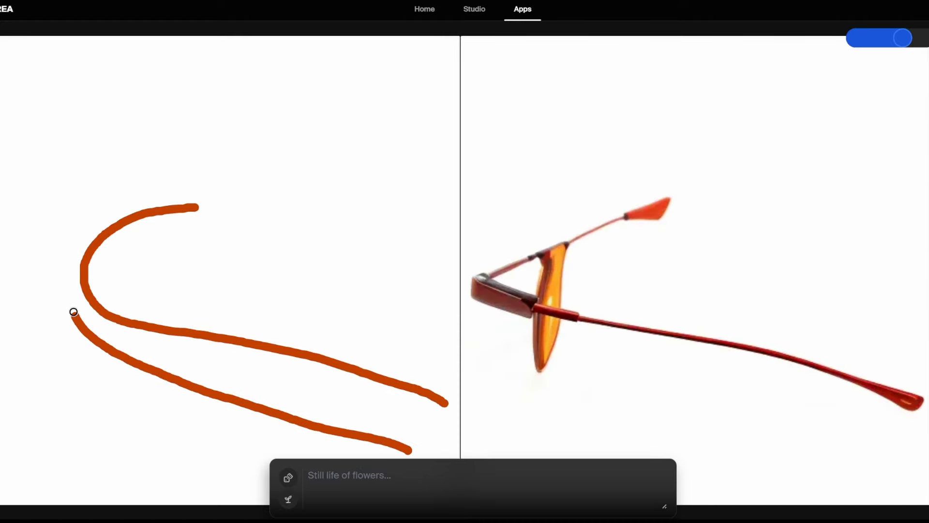
drag(74, 313, 224, 188)
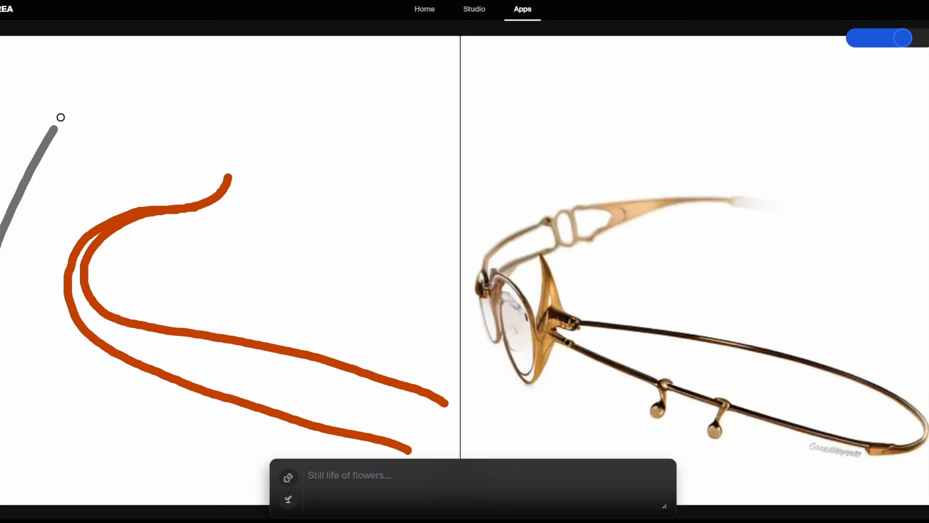
drag(60, 117, 203, 191)
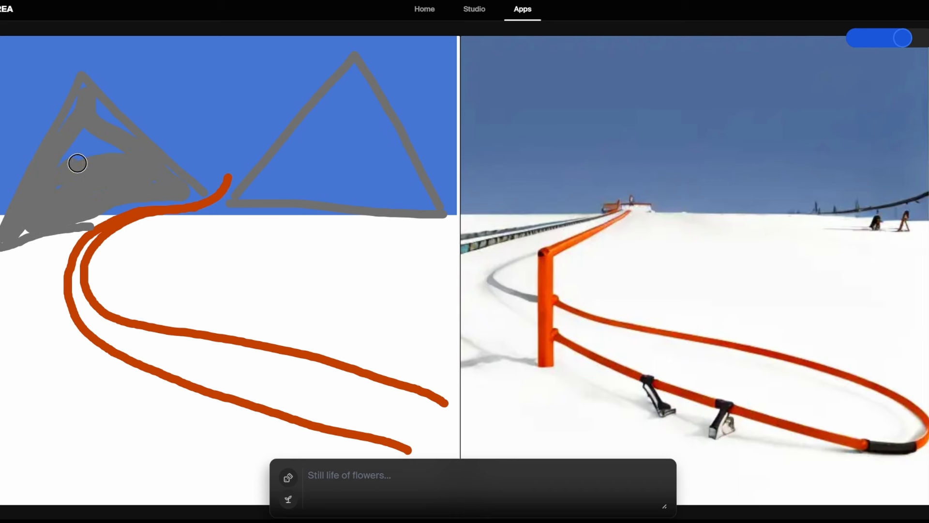
mouse_move(65, 186)
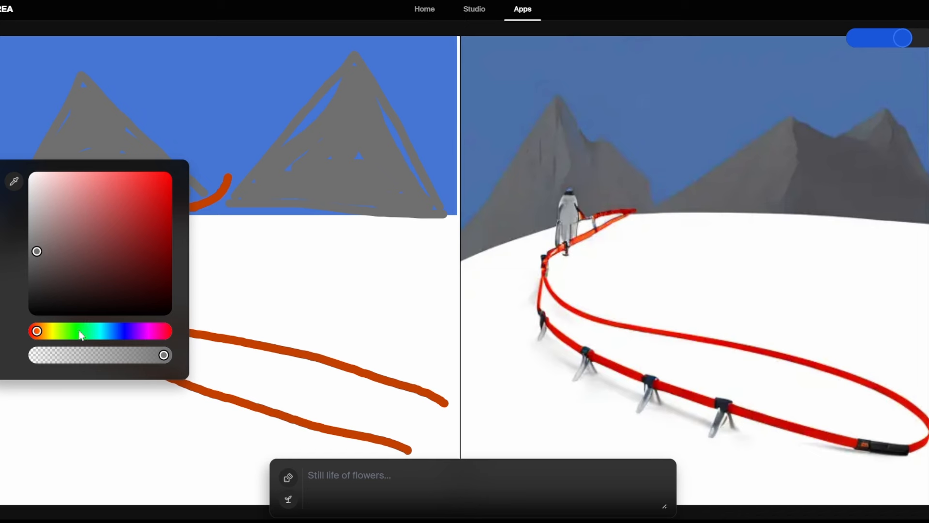
- Fill a grey car shape on the orange road and outline it in black
click(80, 332)
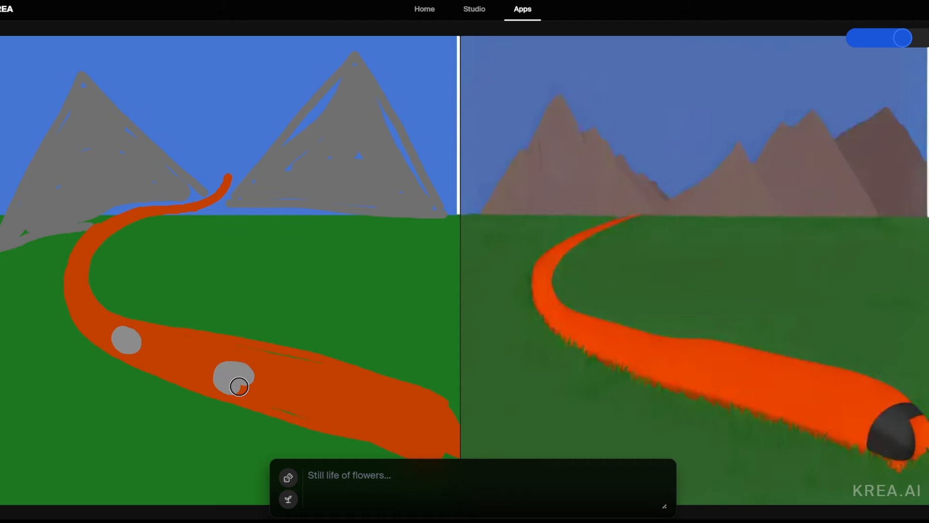
drag(238, 386, 289, 345)
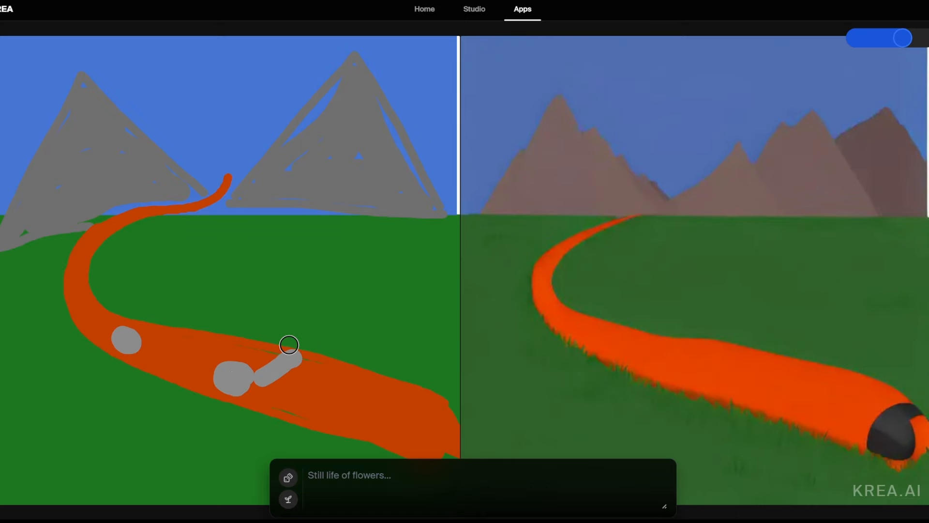
drag(290, 343, 230, 325)
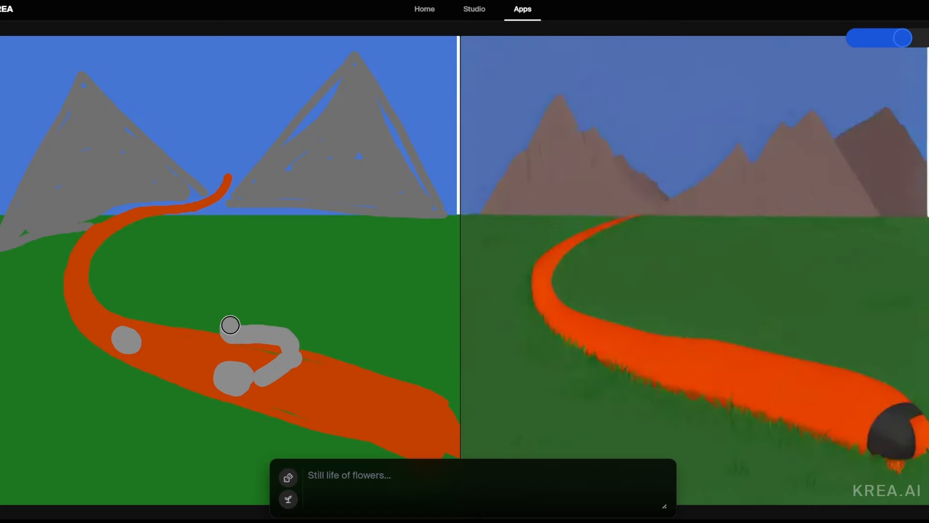
drag(230, 325, 141, 340)
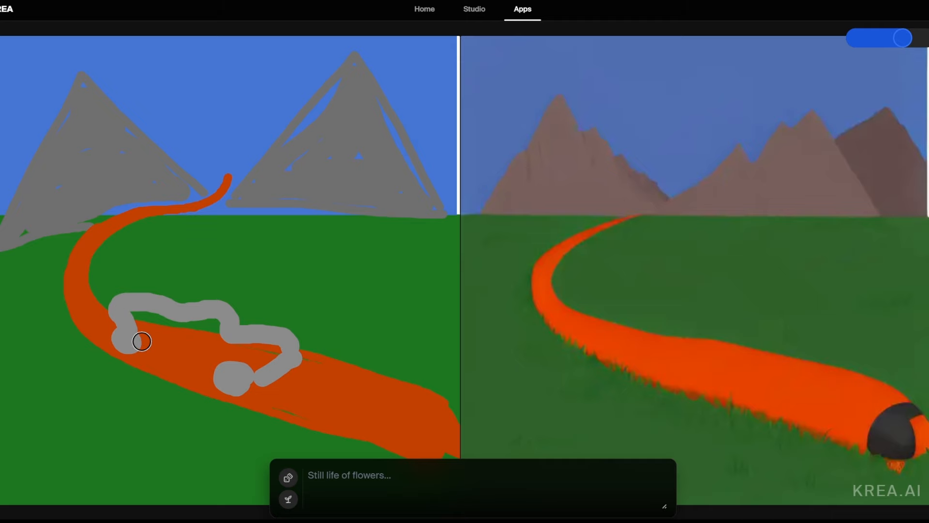
drag(142, 341, 179, 339)
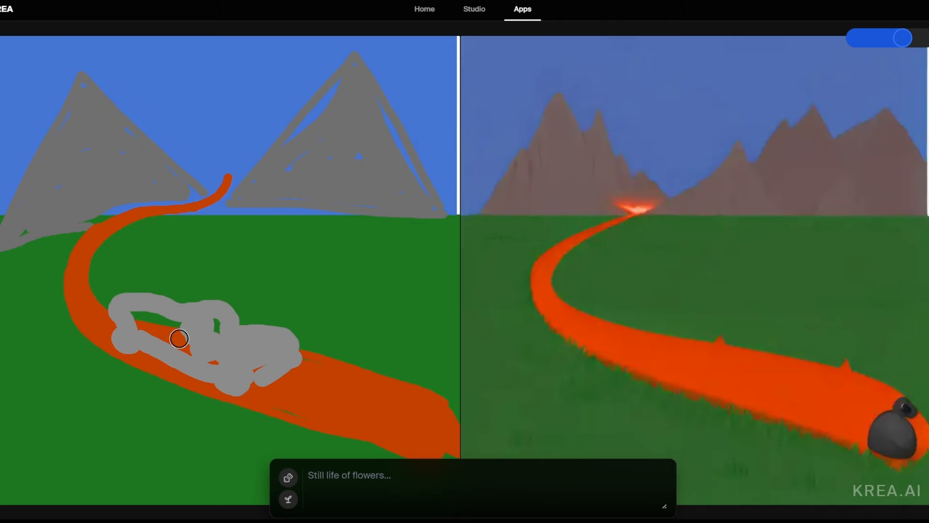
drag(179, 338, 224, 364)
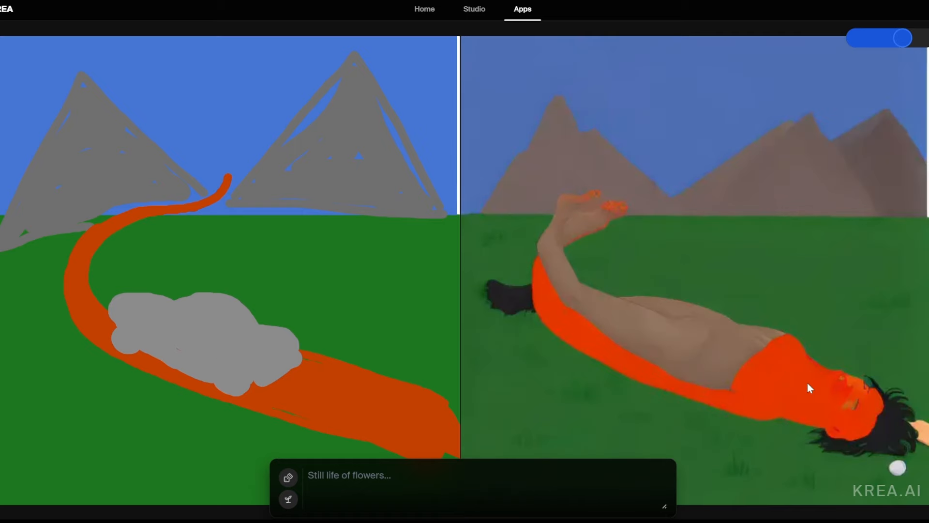
mouse_move(650, 348)
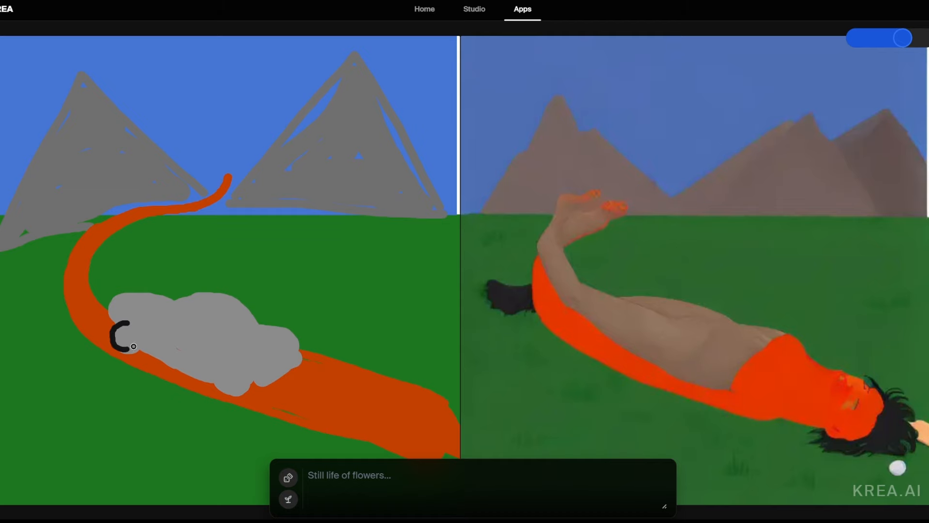
drag(124, 332, 232, 380)
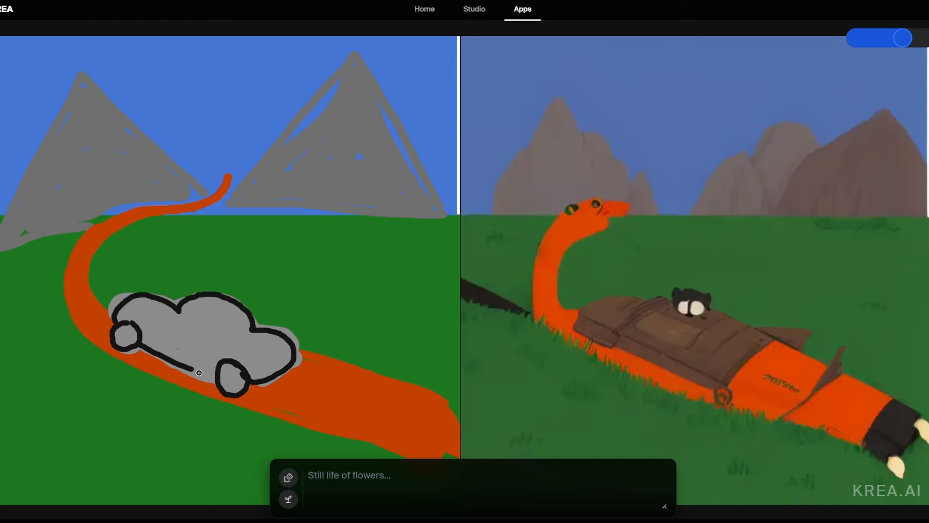
mouse_move(288, 478)
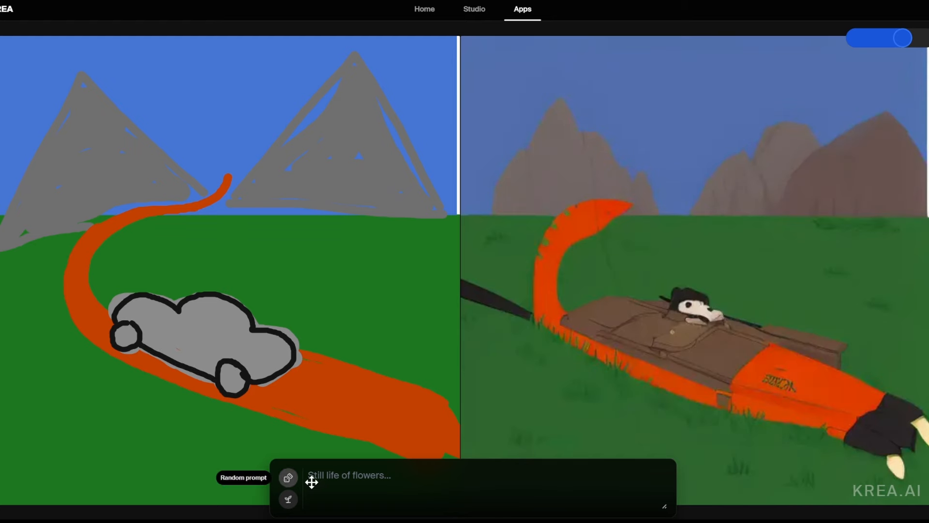
- Enter the prompt 'car driving away from the mountain'
click(390, 486)
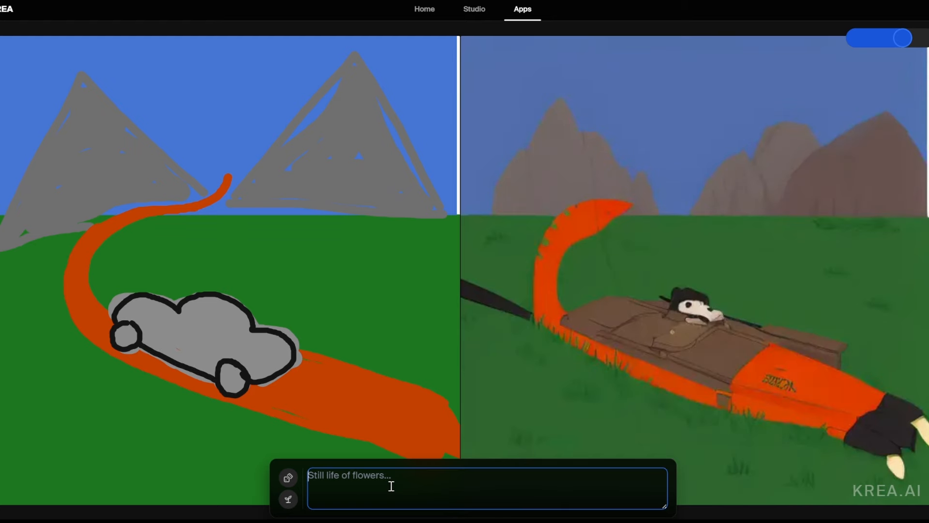
text(car driving away from)
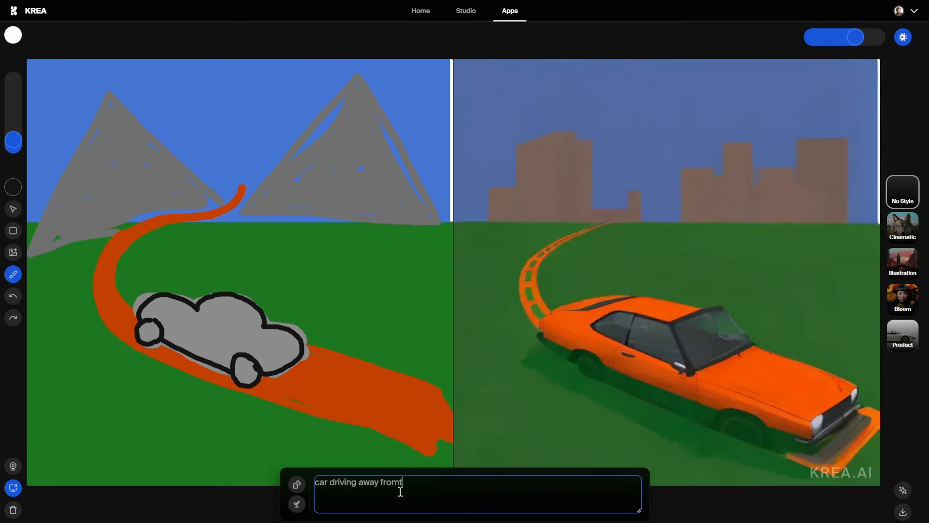
text(the mountain)
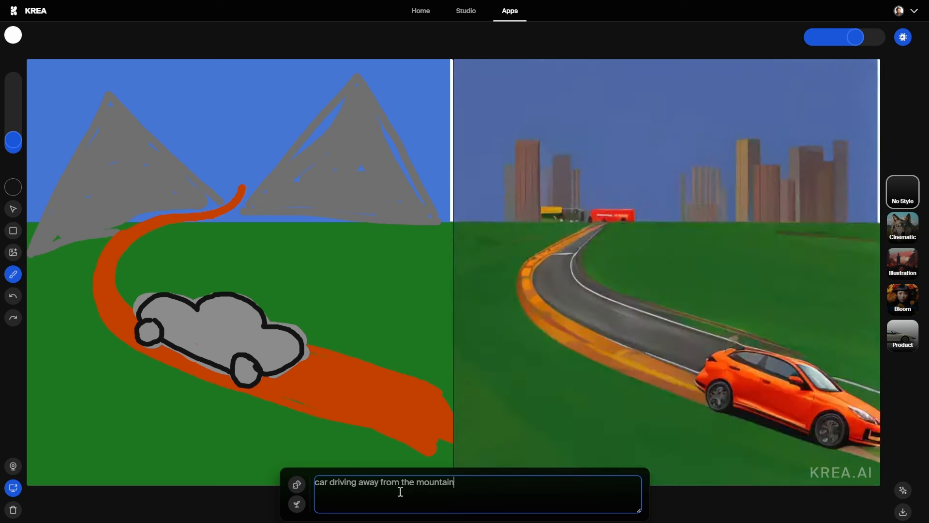
key(BackSpace)
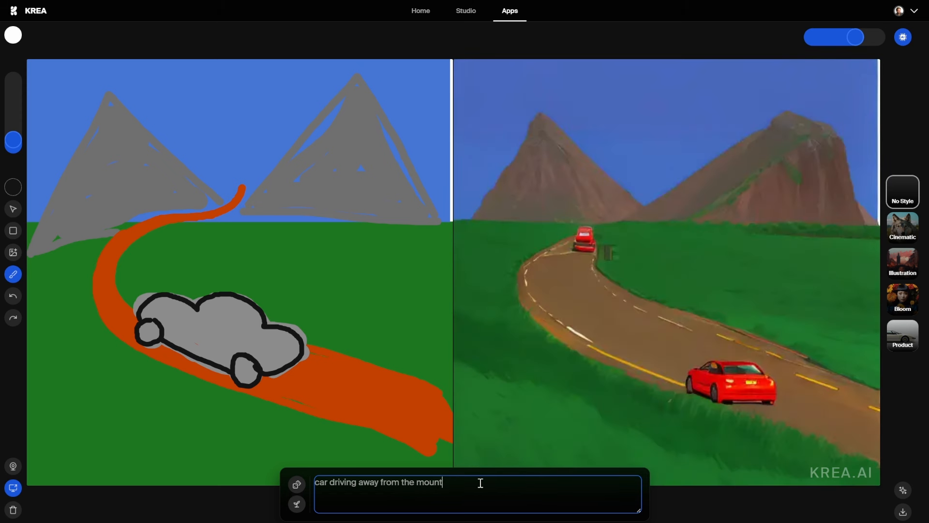
text(ain)
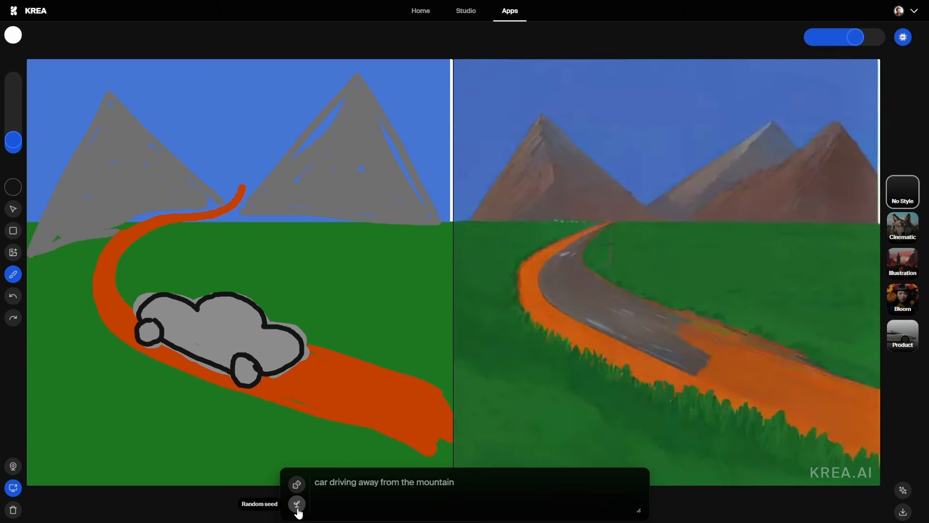
- Regenerate the scene with four different random seeds
click(296, 502)
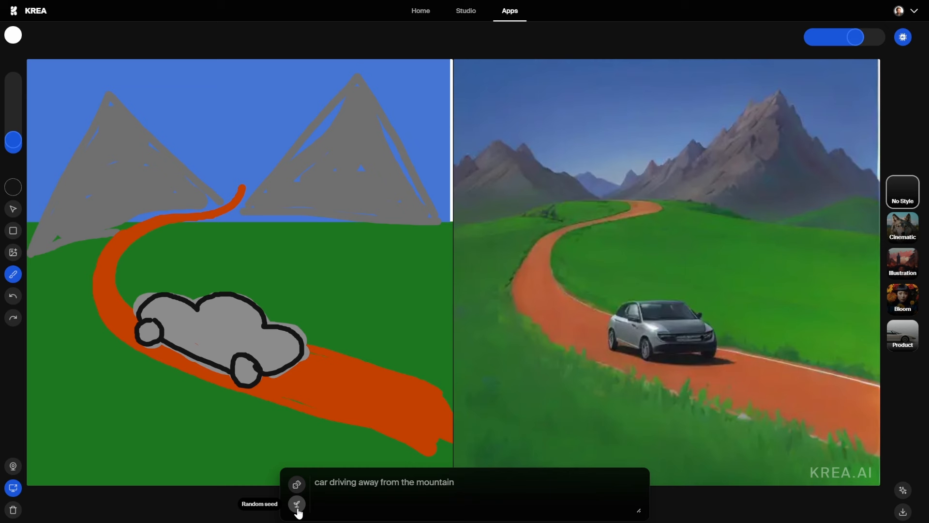
click(296, 503)
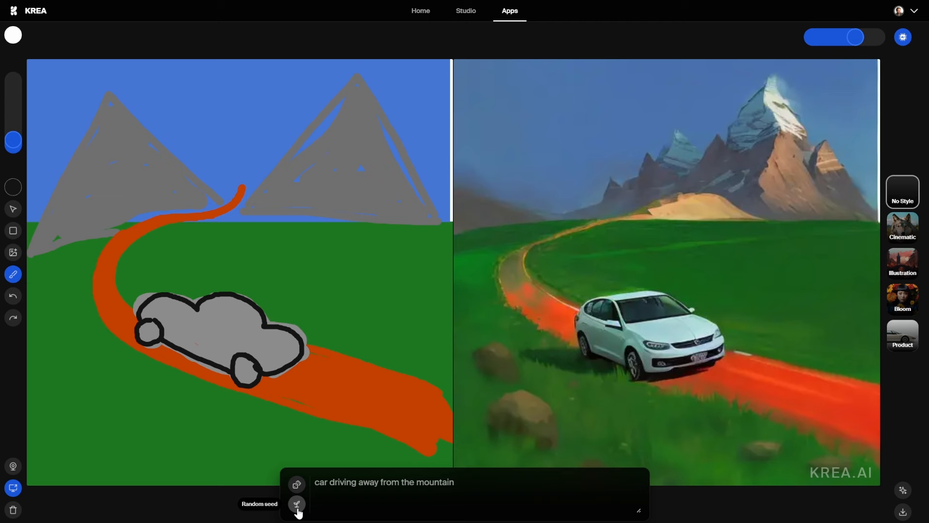
click(297, 502)
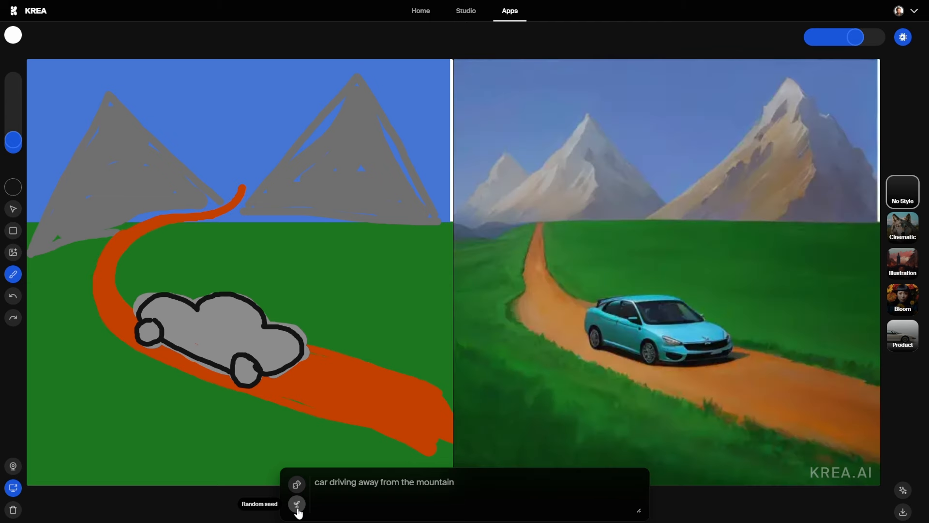
click(296, 503)
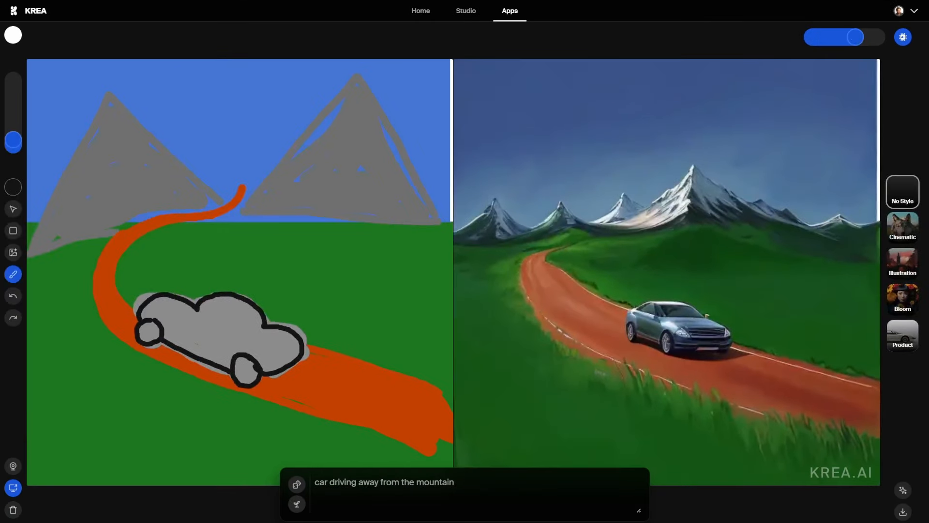
- Vary AI strength through 56 up to maximum, then add a dark stroke on the field
drag(860, 37, 865, 37)
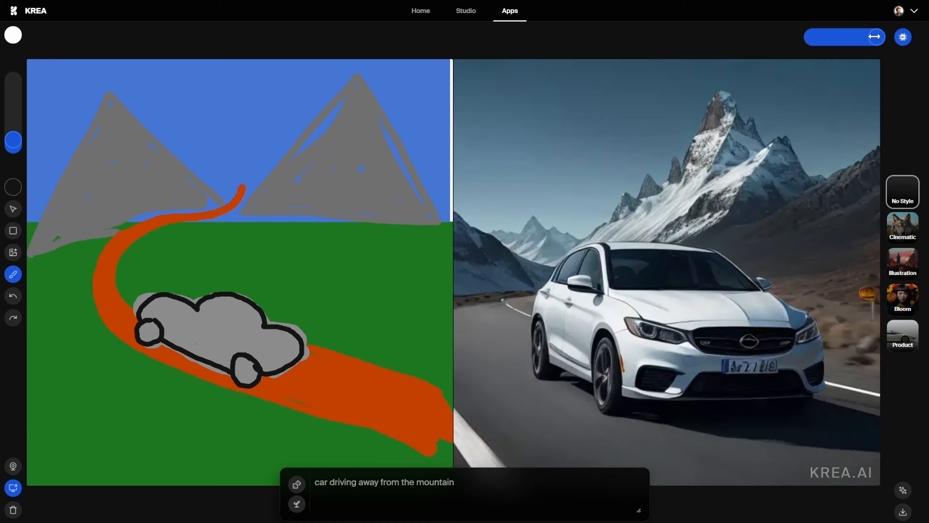
drag(874, 37, 819, 37)
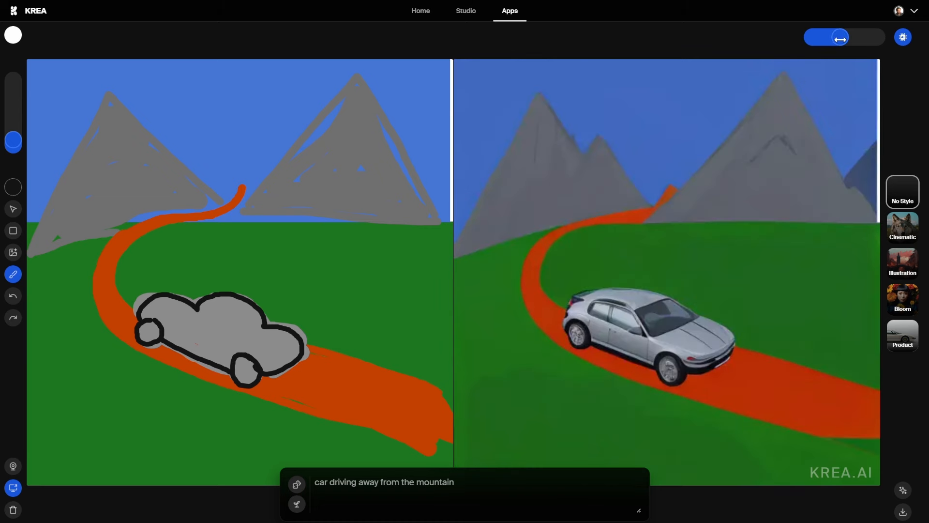
drag(840, 37, 844, 36)
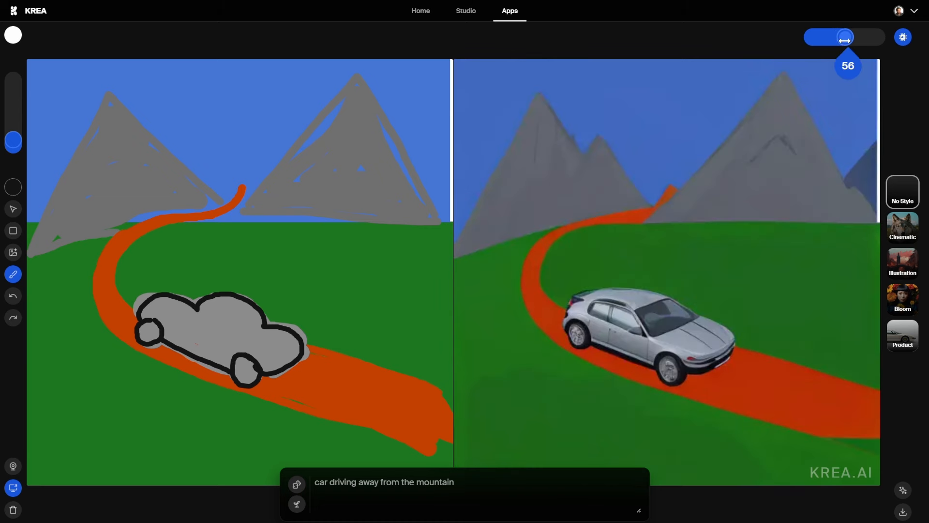
drag(845, 36, 850, 41)
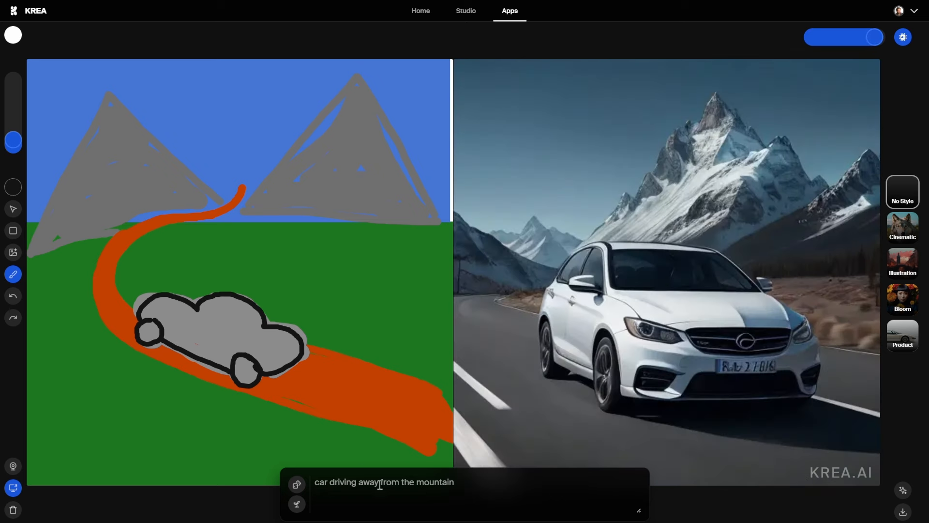
drag(341, 245, 391, 251)
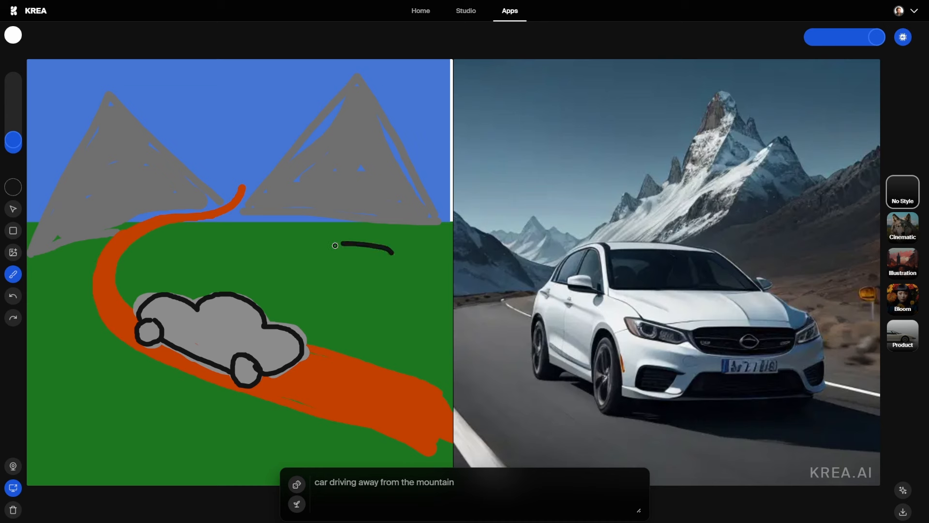
- Extend the dark sketch stroke across the green field
drag(332, 246, 419, 291)
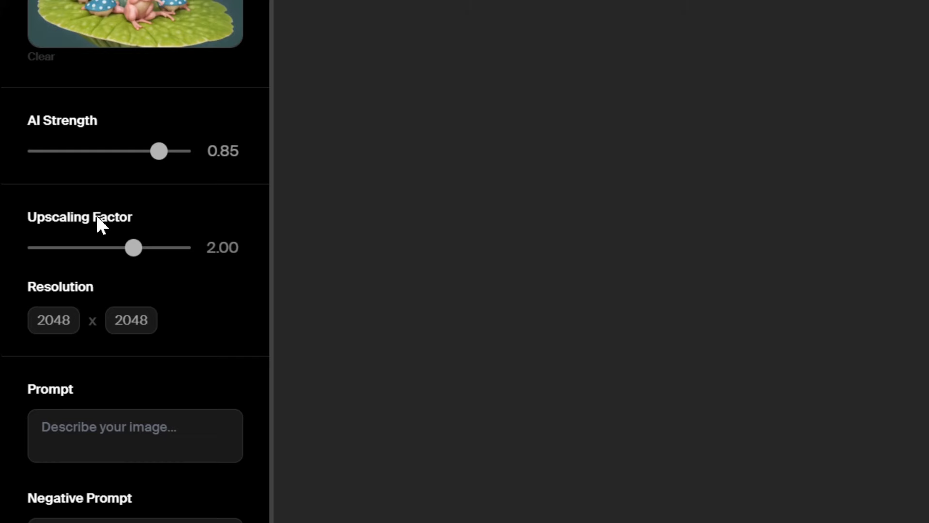
mouse_move(207, 200)
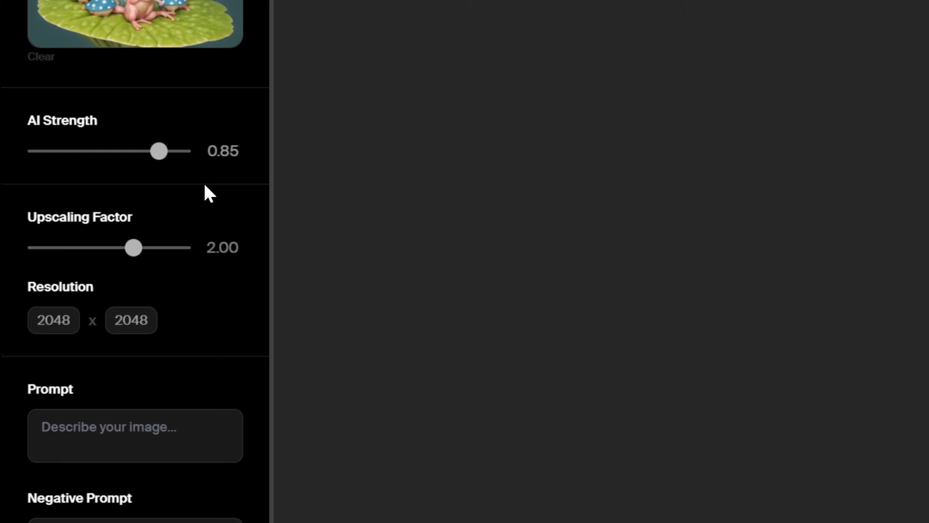
- Enter the prompt 'a frog and mushrooms' and run Enhance
scroll(down, 3)
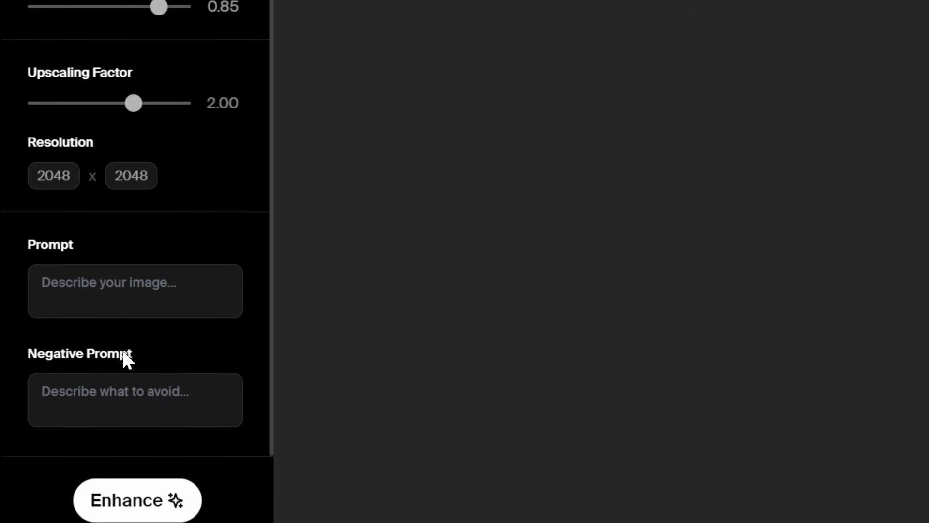
text(a frog and mushrooms)
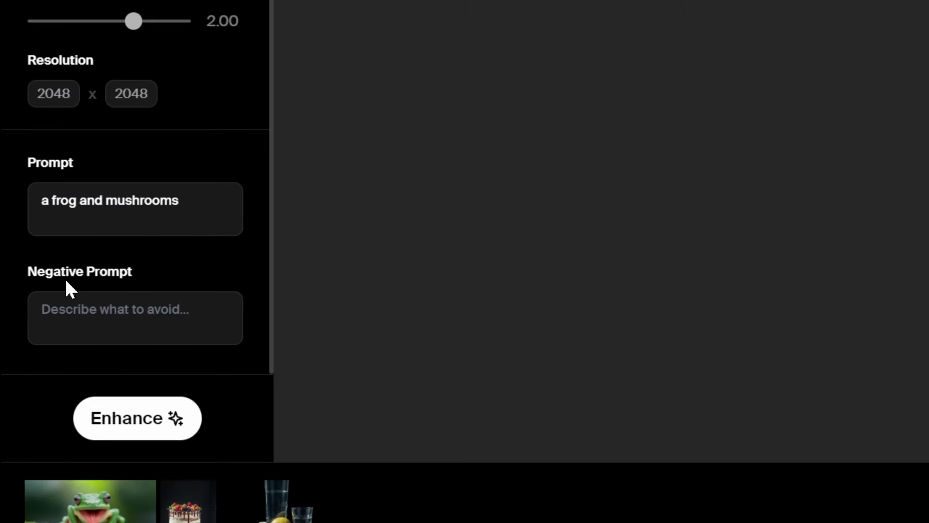
mouse_move(137, 427)
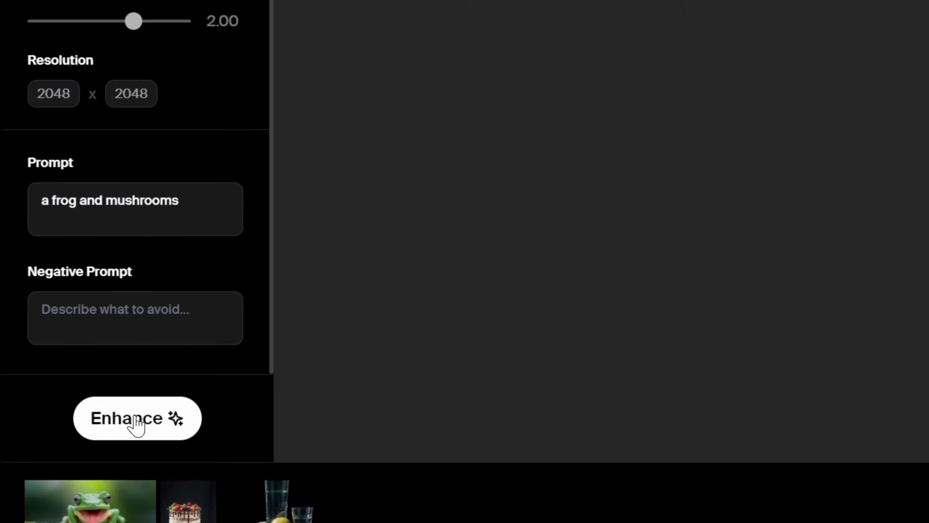
click(137, 418)
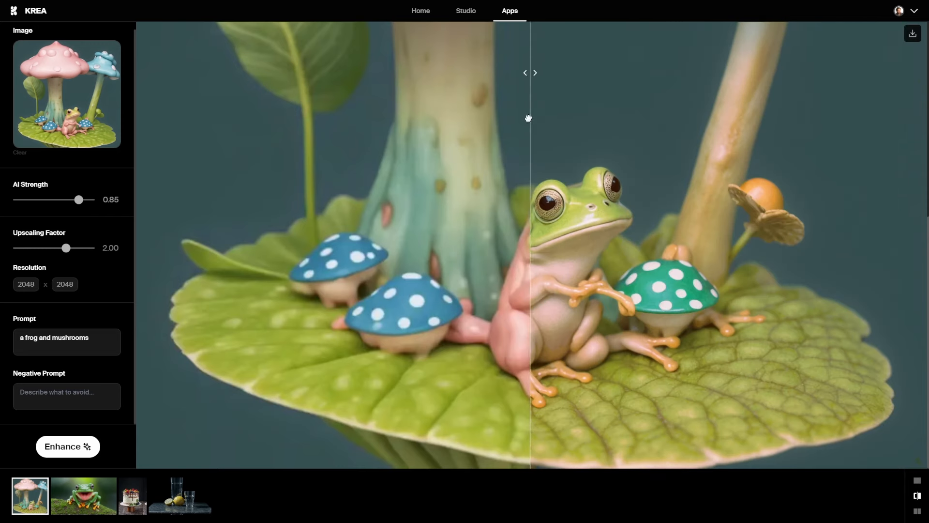
- Slide the before/after split across caps, stems and frog, then load the cake example
drag(527, 119, 404, 124)
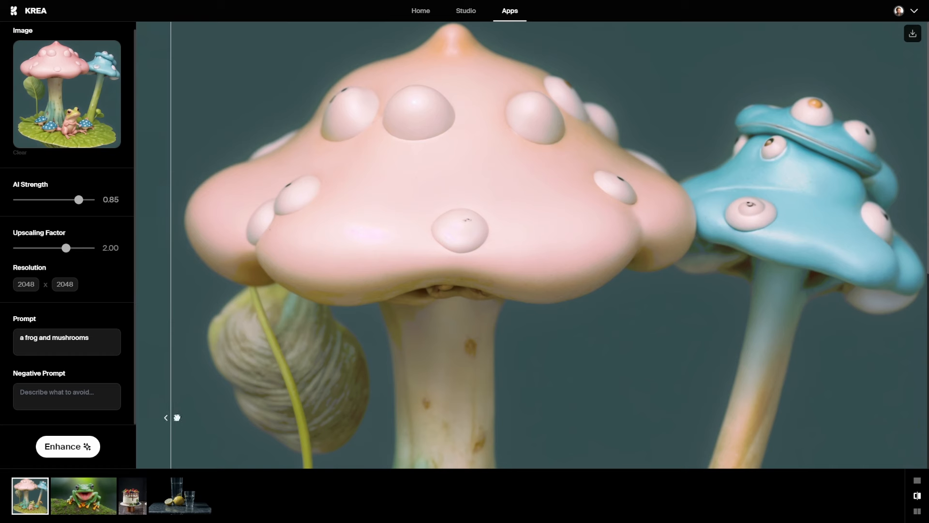
drag(176, 417, 725, 420)
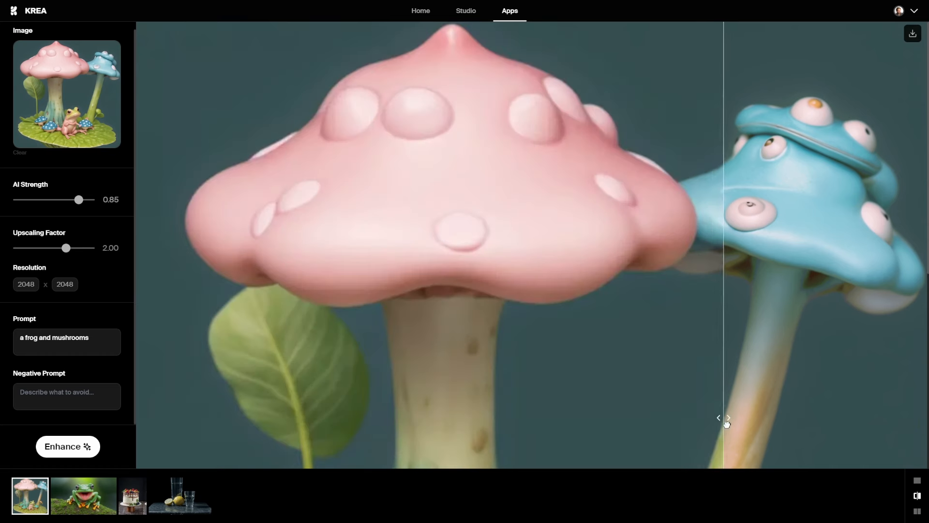
drag(726, 417, 848, 418)
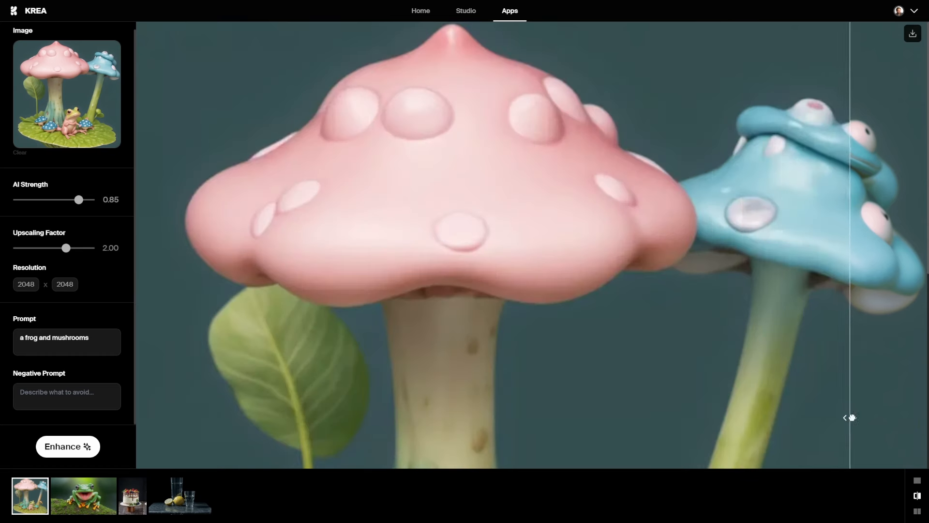
drag(851, 417, 920, 366)
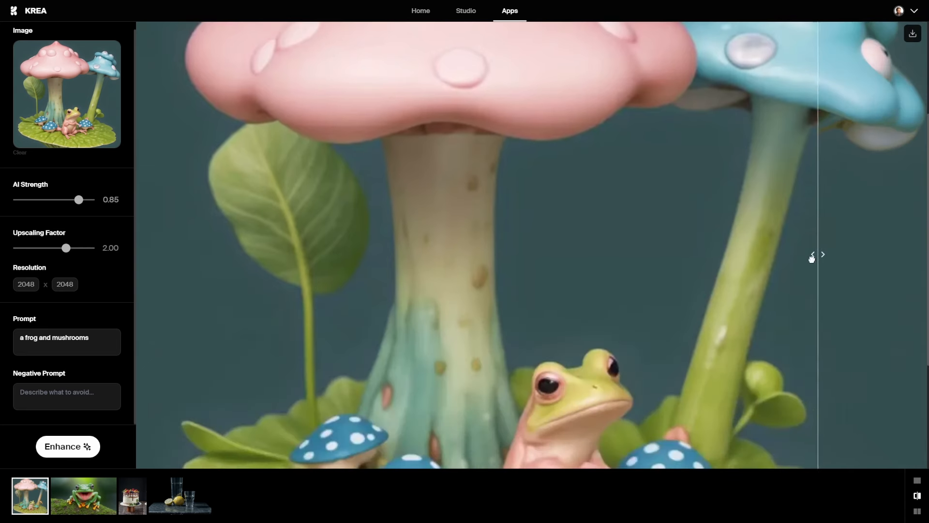
drag(816, 254, 541, 254)
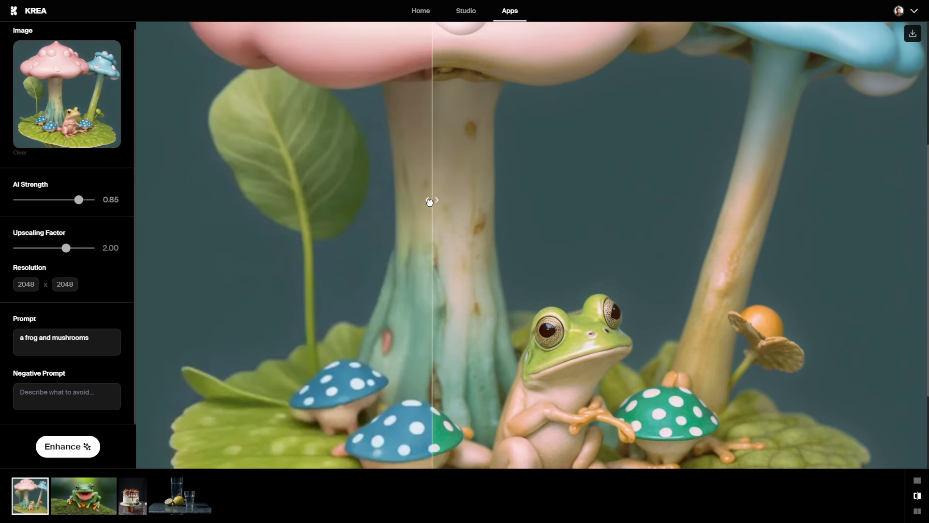
drag(431, 200, 313, 200)
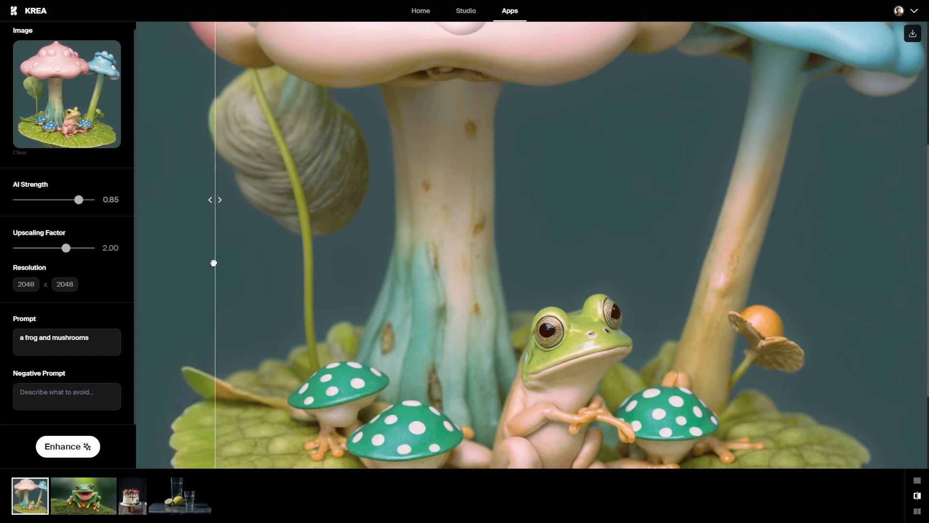
drag(224, 263, 161, 296)
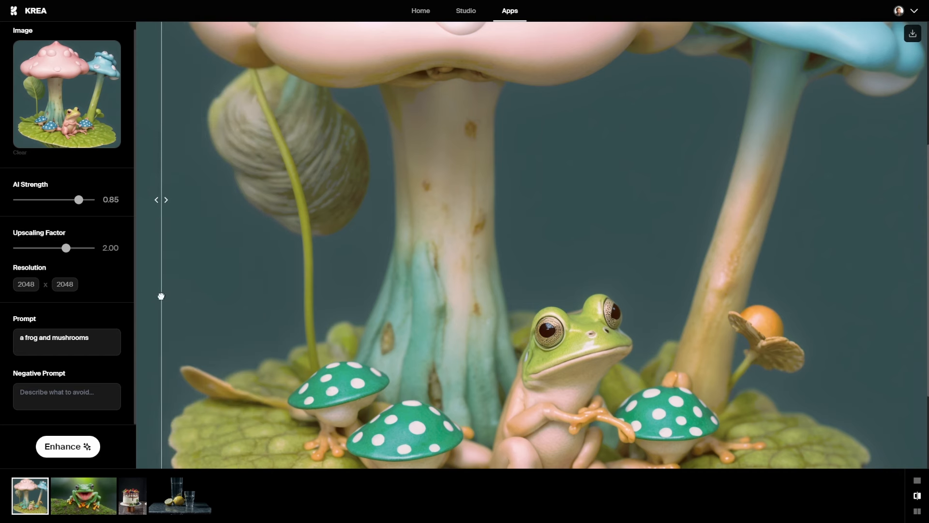
click(131, 496)
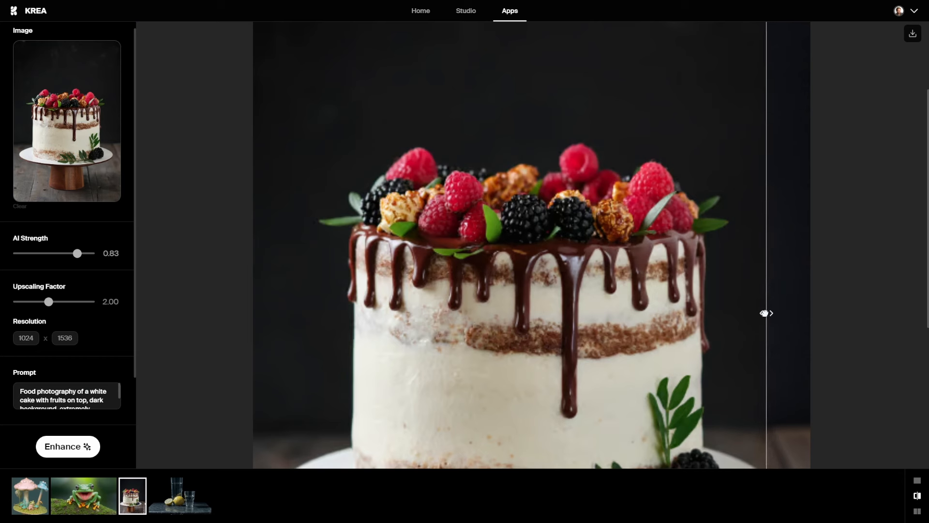
- Compare the enhanced cake's fruit topping against the original
drag(766, 313, 655, 314)
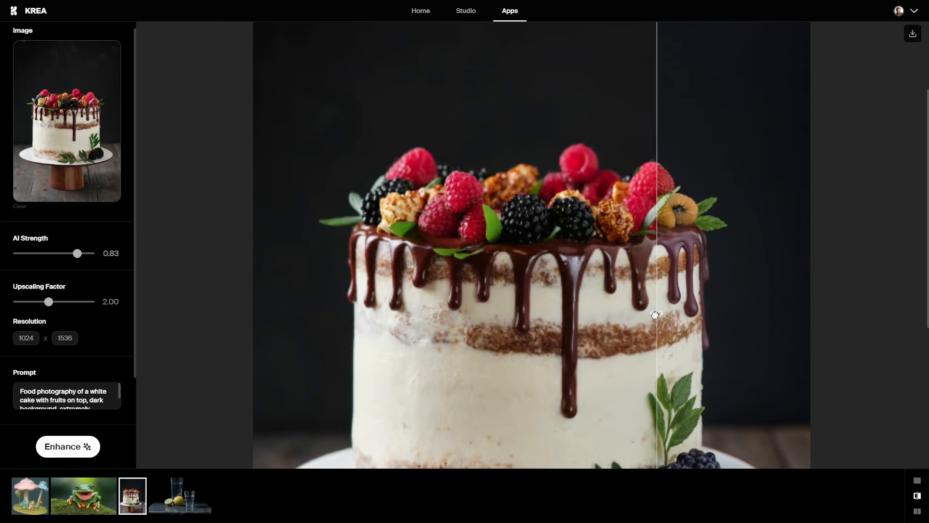
drag(656, 314, 594, 314)
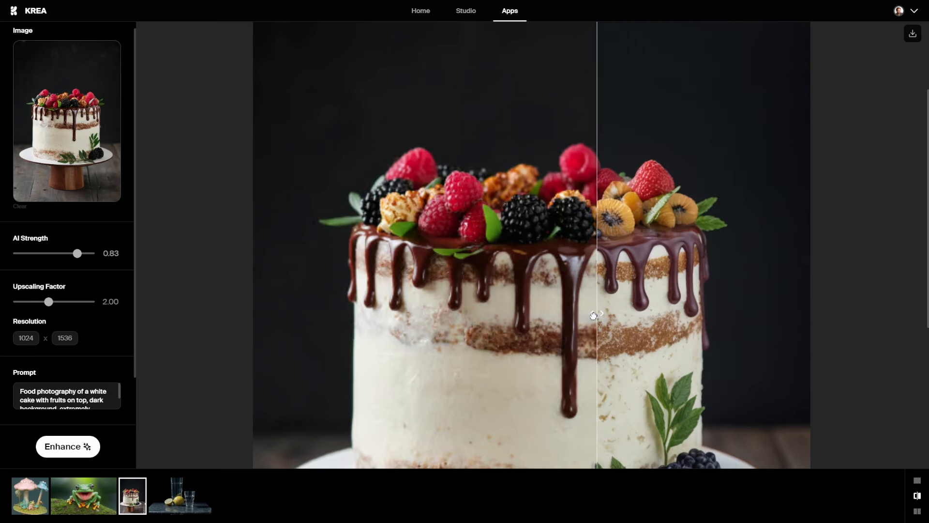
drag(596, 314, 540, 322)
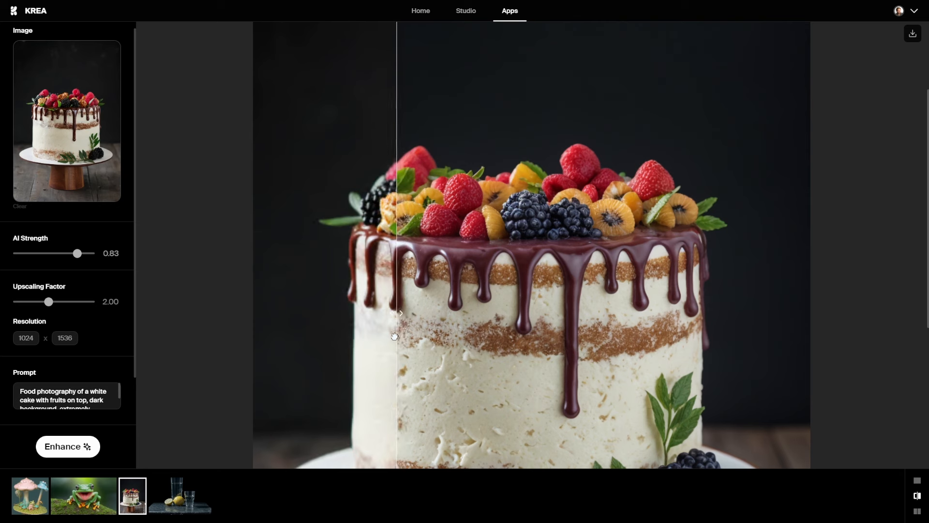
- Load the glasses-and-lemons example and slide the comparison split to the left edge
click(179, 496)
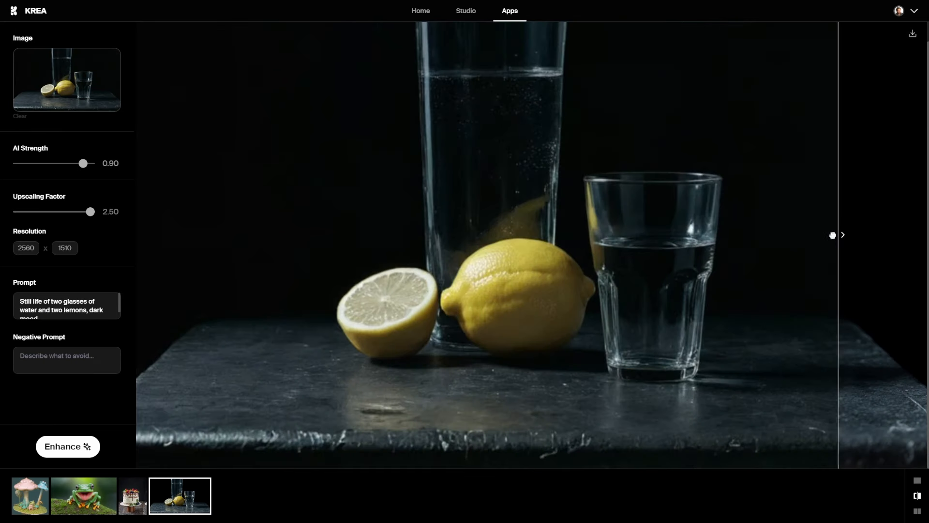
drag(836, 234, 637, 237)
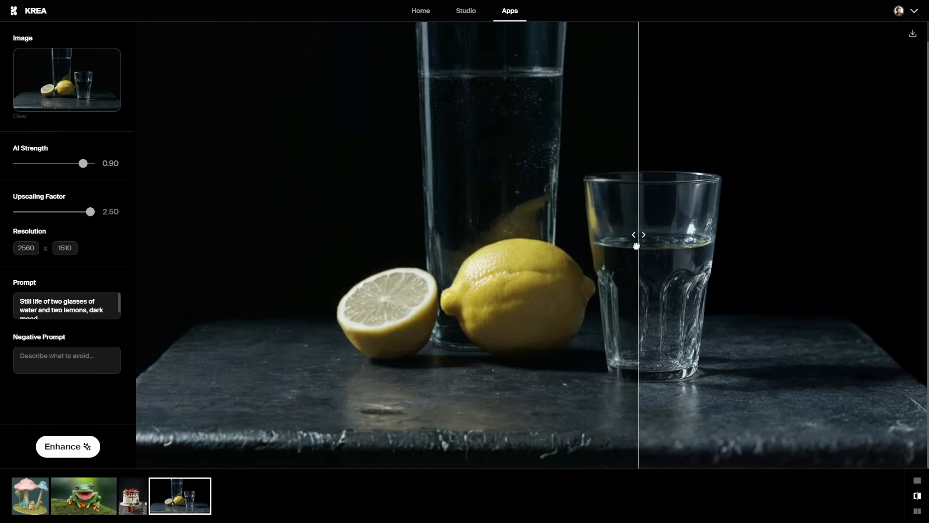
drag(636, 245, 584, 248)
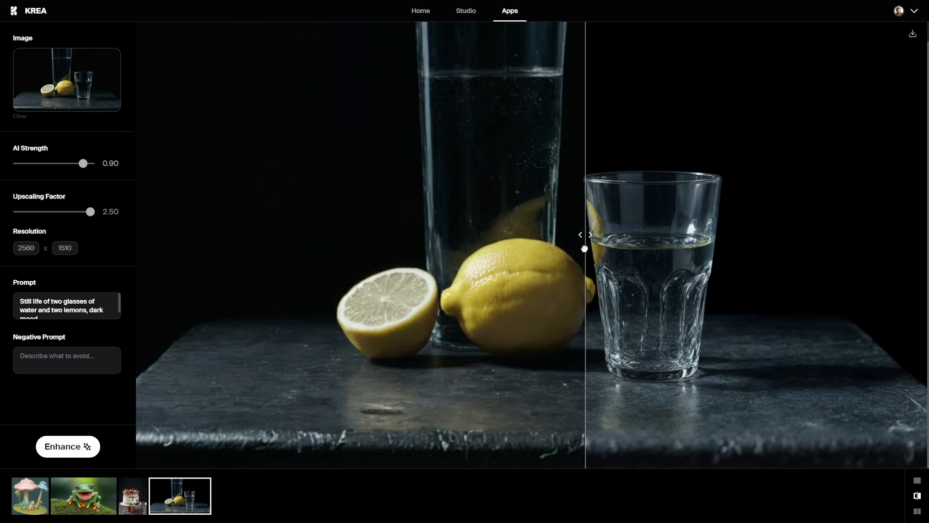
drag(584, 248, 485, 253)
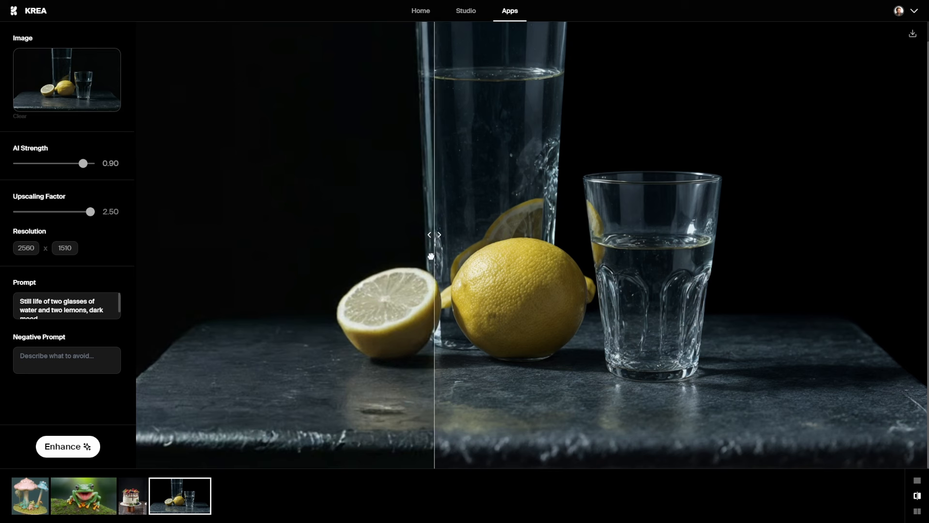
drag(433, 234, 344, 234)
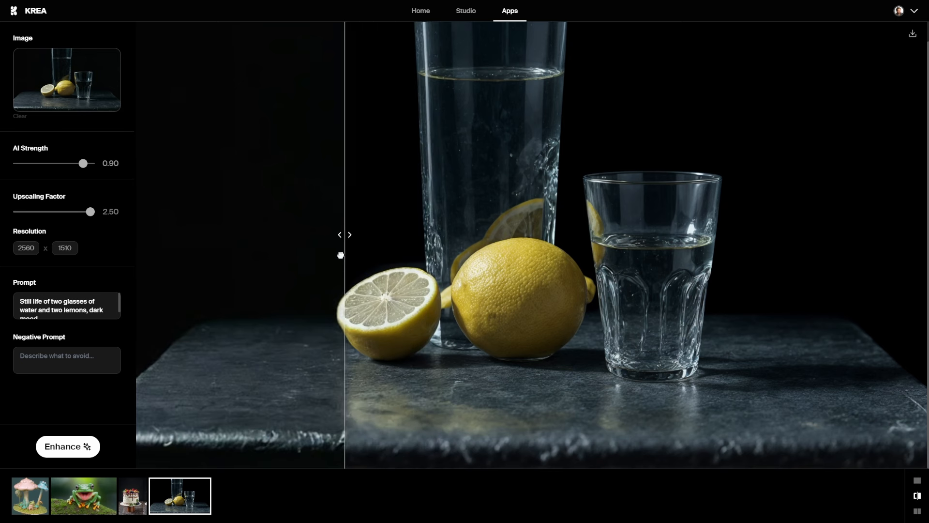
drag(343, 255, 206, 255)
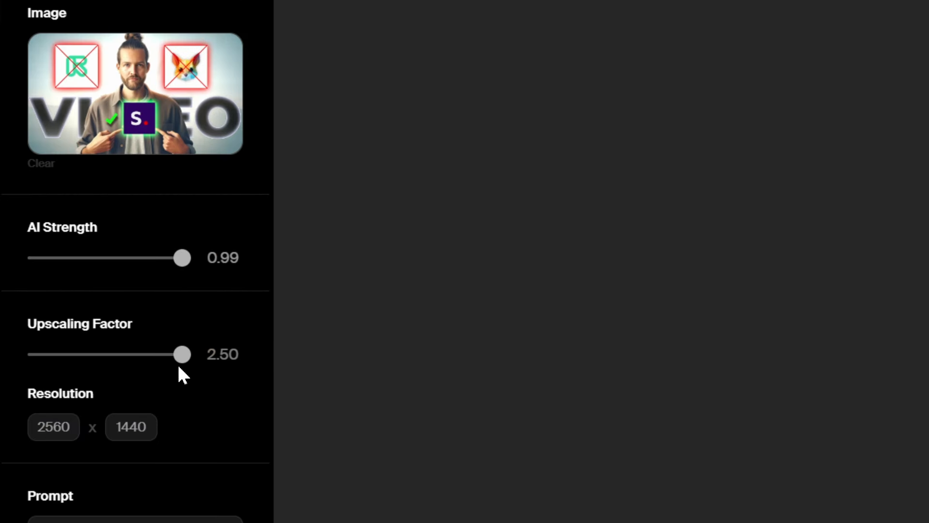
- Compare the enhanced S-logo portrait with the original using the before/after split
scroll(down, 3)
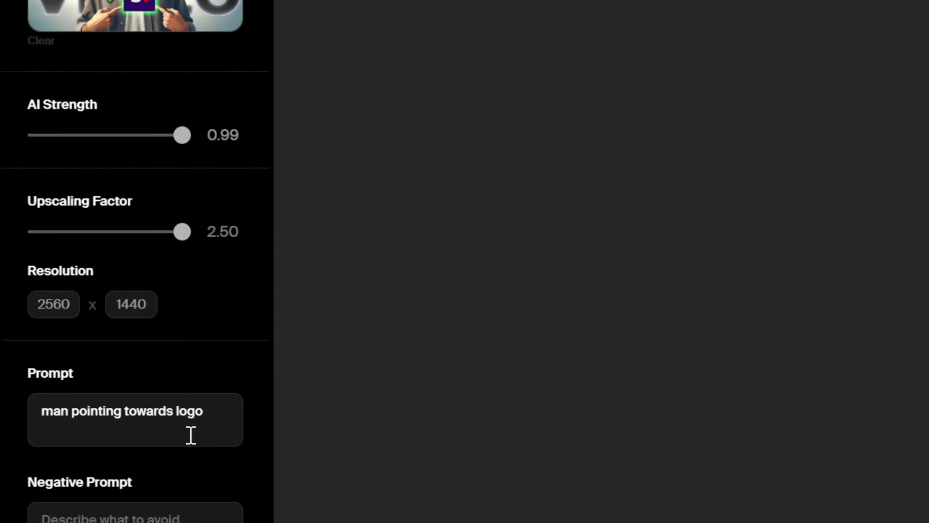
scroll(down, 3)
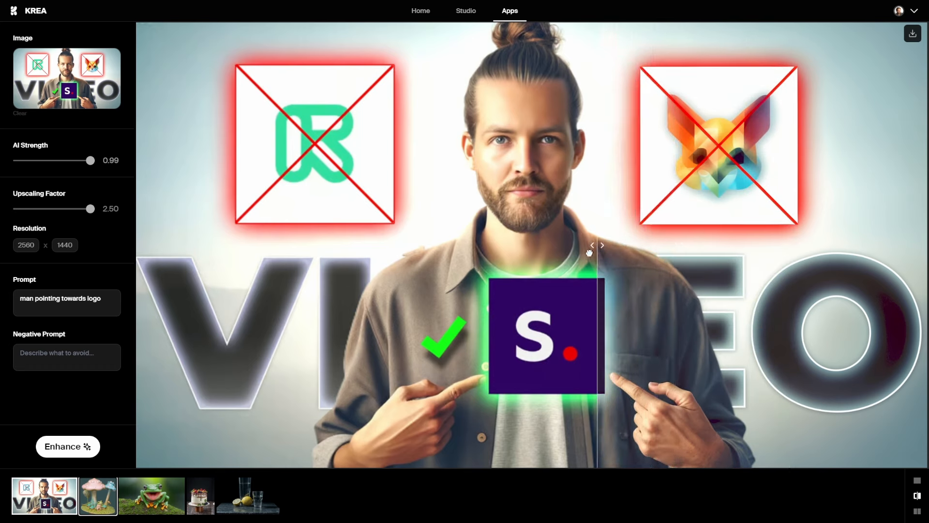
drag(589, 251, 461, 257)
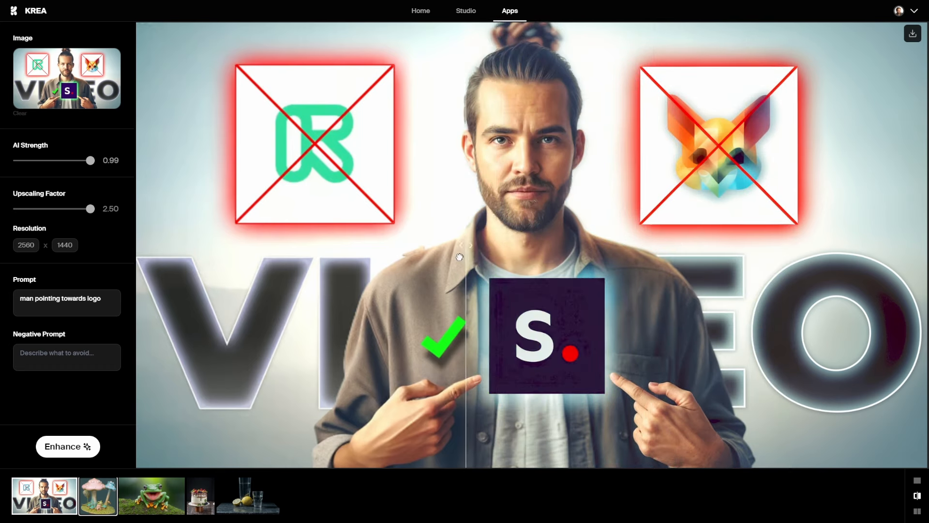
drag(459, 256, 244, 254)
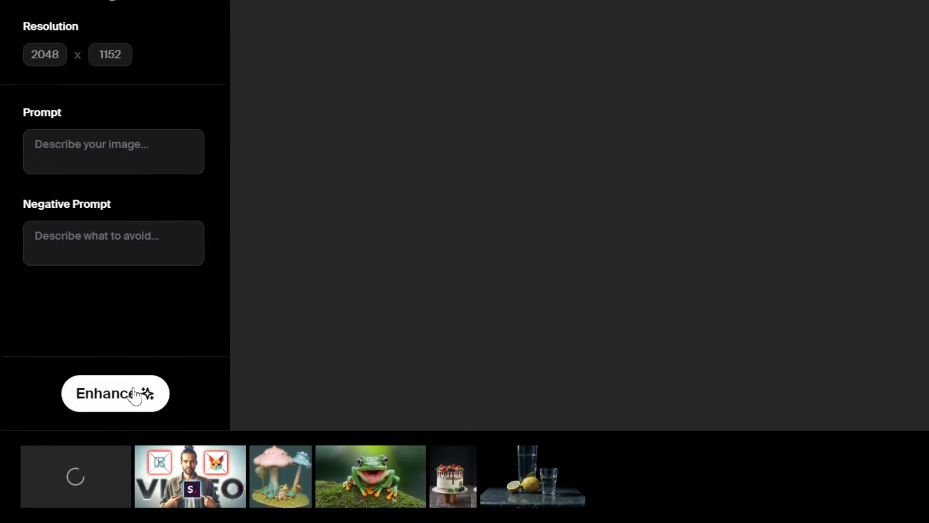
- Enhance the BETTER image and slide the comparison split across the man's face
click(115, 393)
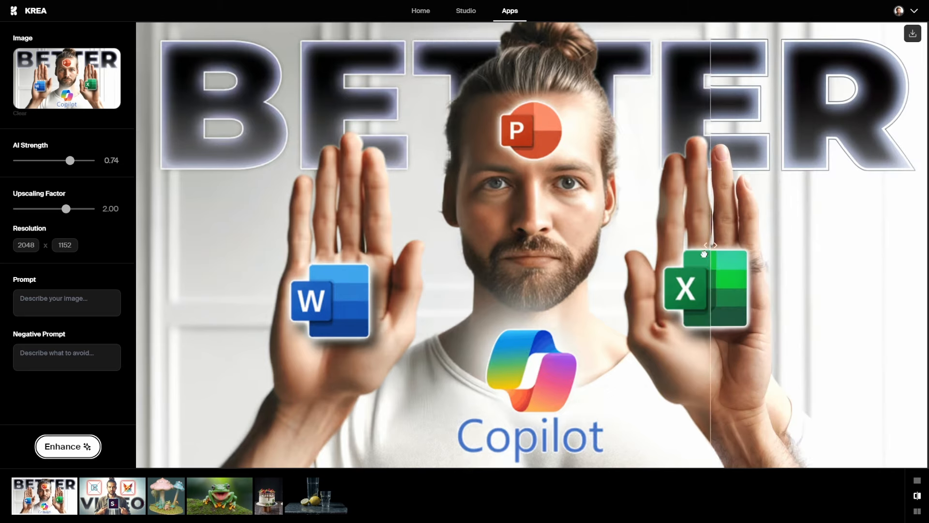
drag(710, 244, 551, 244)
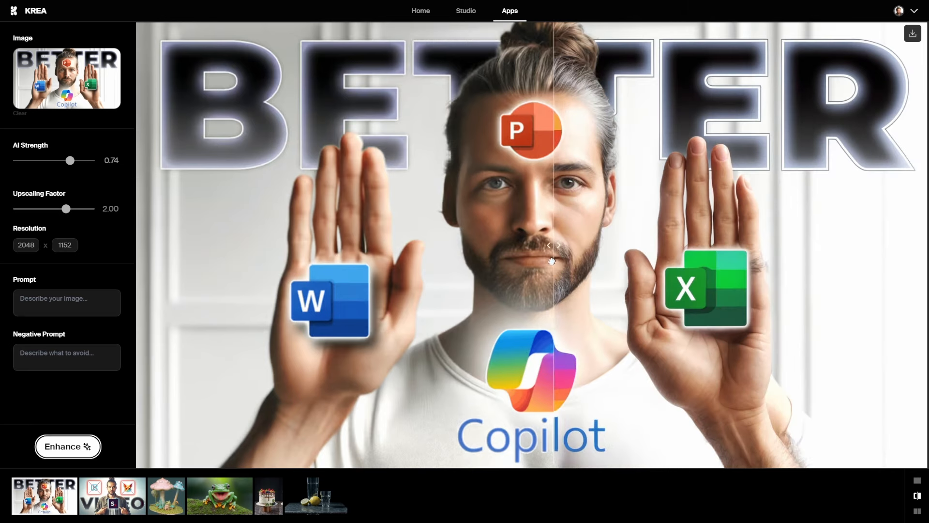
drag(551, 245, 465, 245)
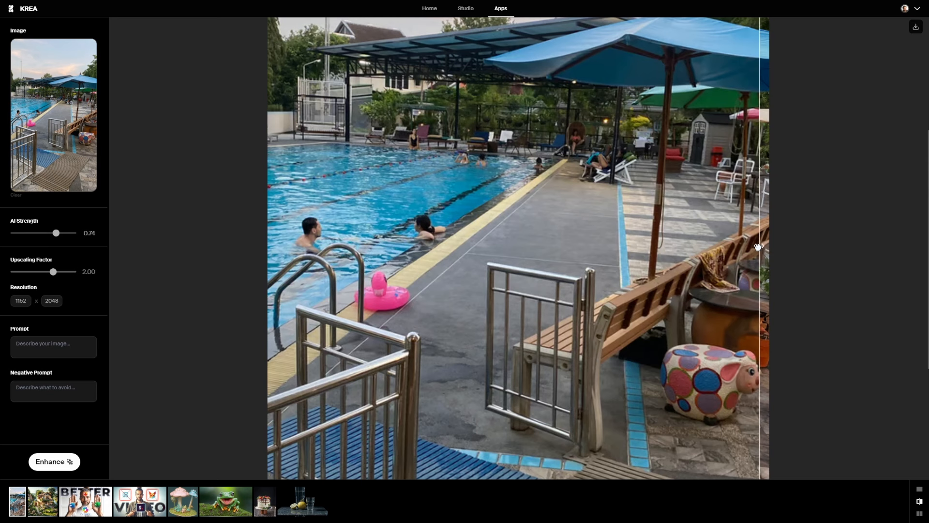
- Slide the comparison divider across the enhanced pool photo to compare it with the original
drag(759, 246, 646, 246)
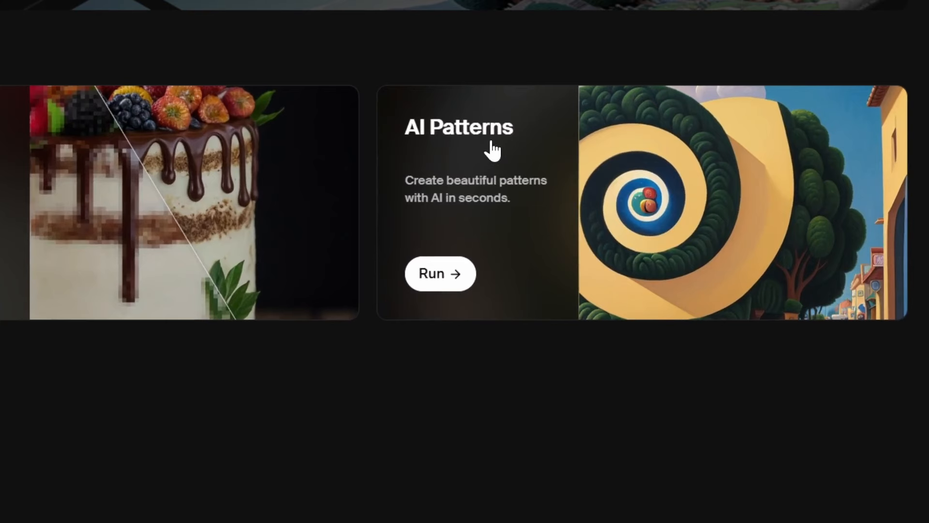
- Generate two carnival boardwalk images over the elliptical swirl pattern (Preset 15)
scroll(down, 3)
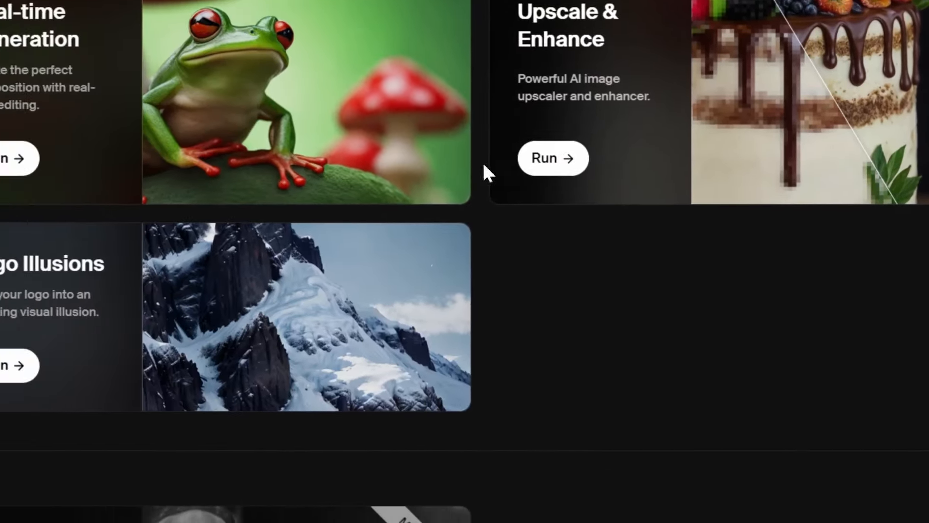
scroll(down, 3)
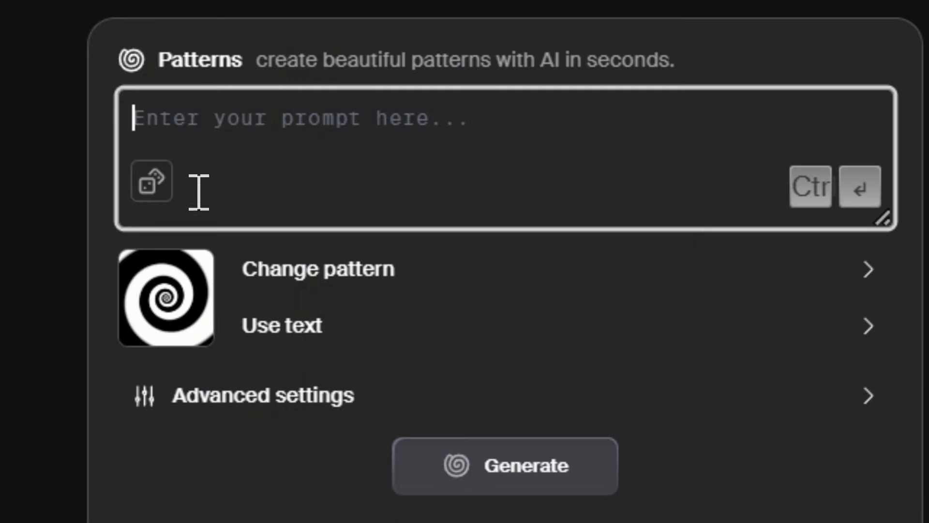
text(A bustling boardwalk beside a tranquil beach, with carnival lights twinkling at dusk.)
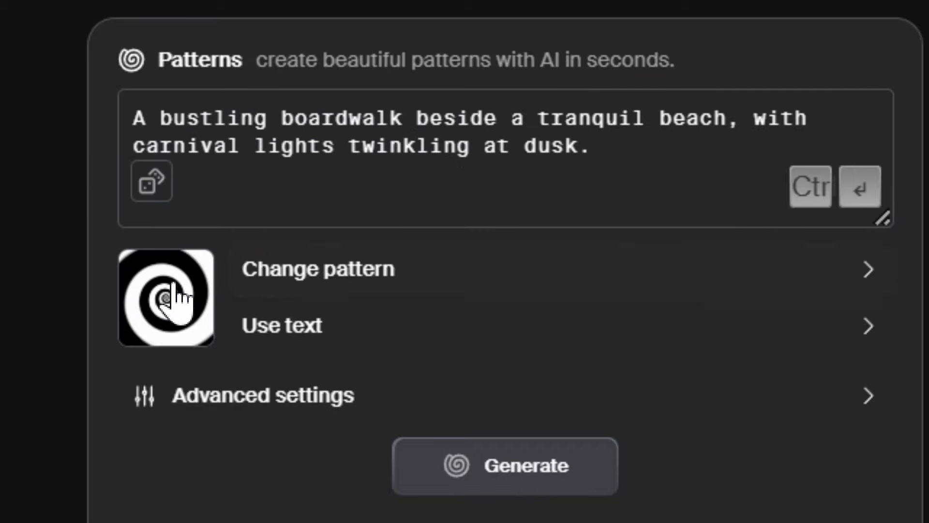
click(319, 268)
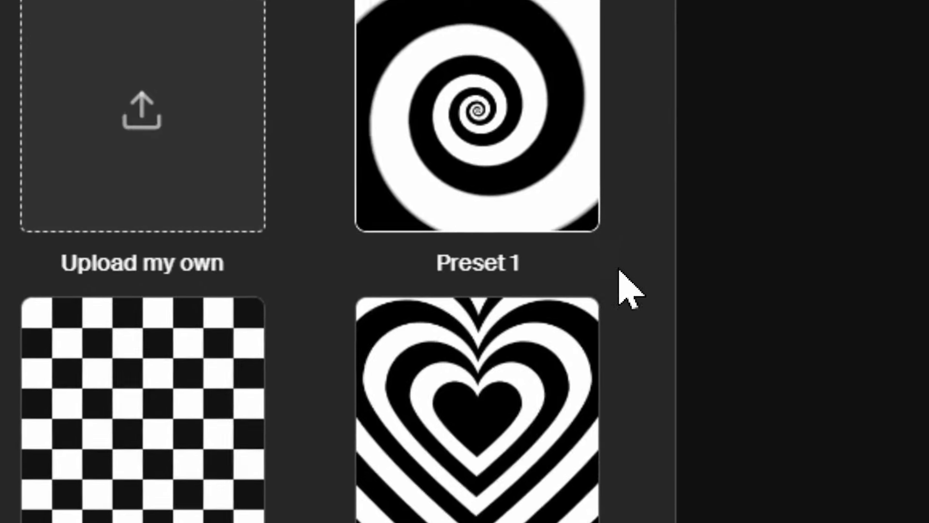
scroll(down, 3)
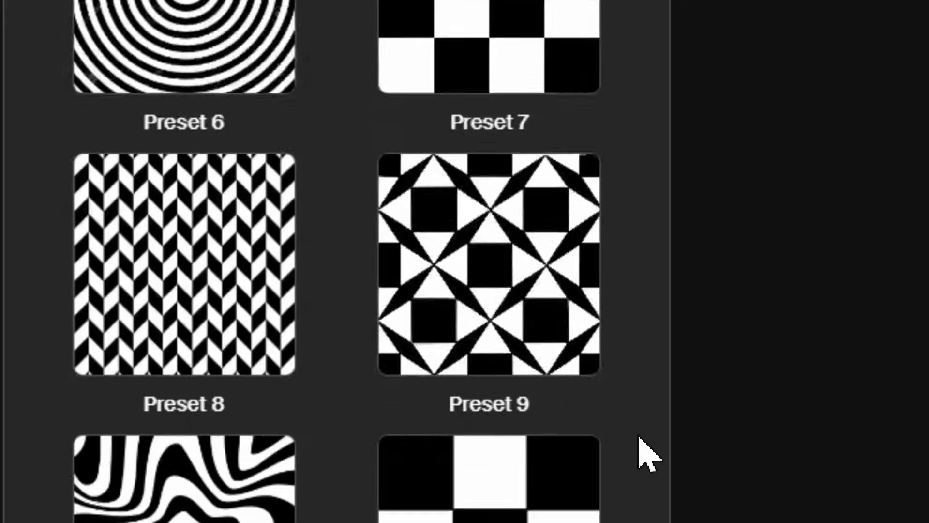
scroll(down, 3)
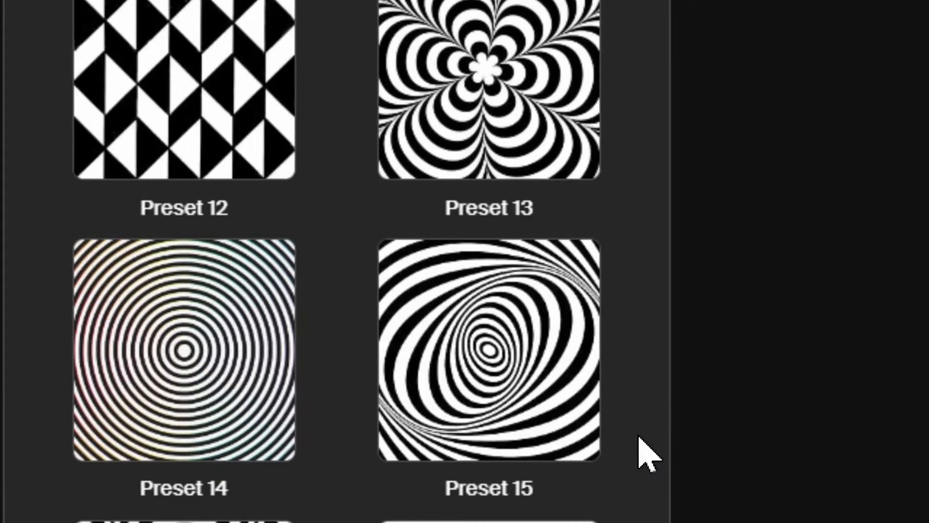
scroll(down, 3)
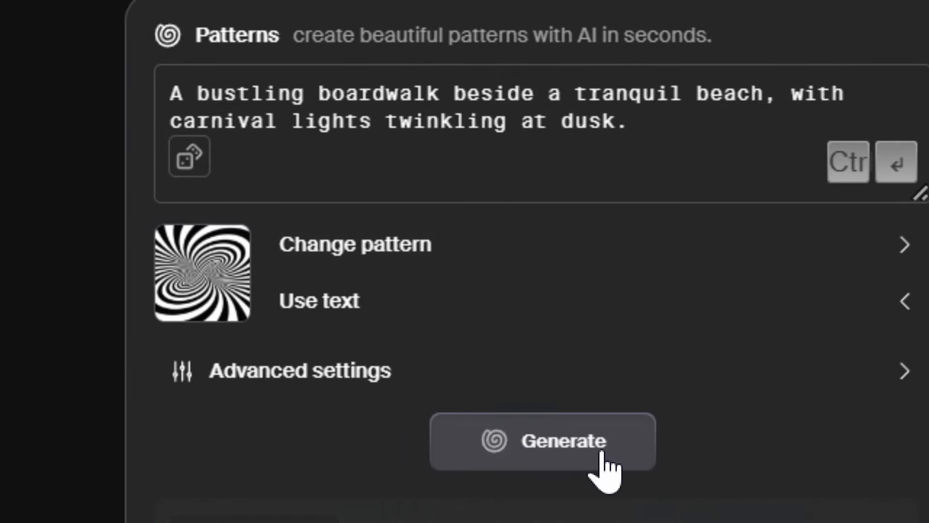
click(555, 442)
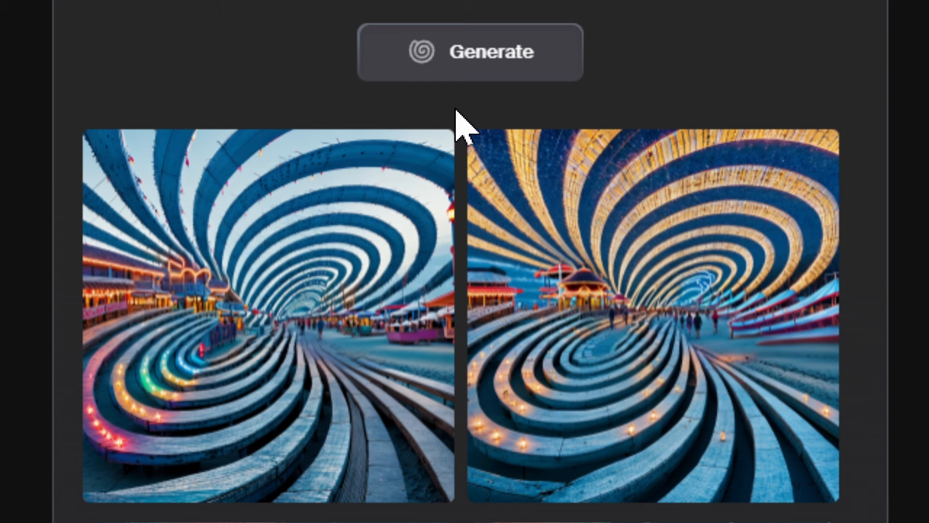
mouse_move(663, 366)
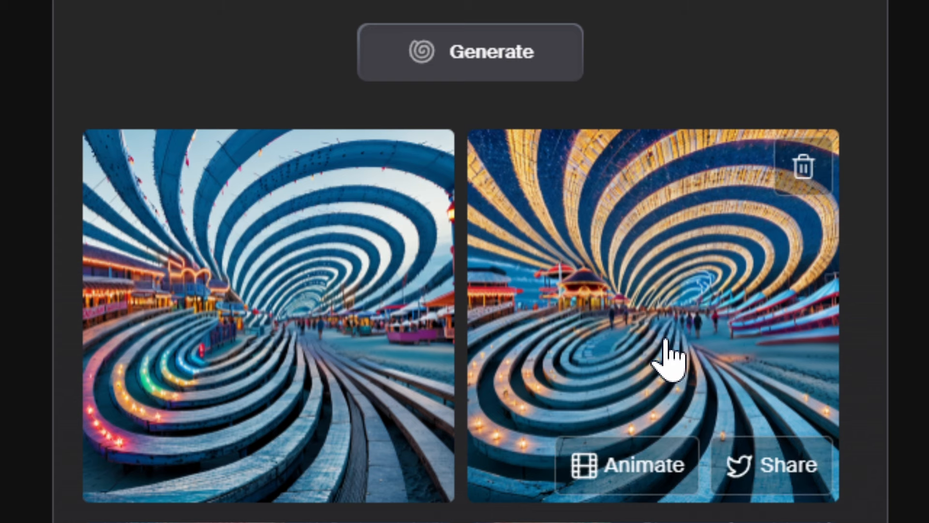
scroll(down, 3)
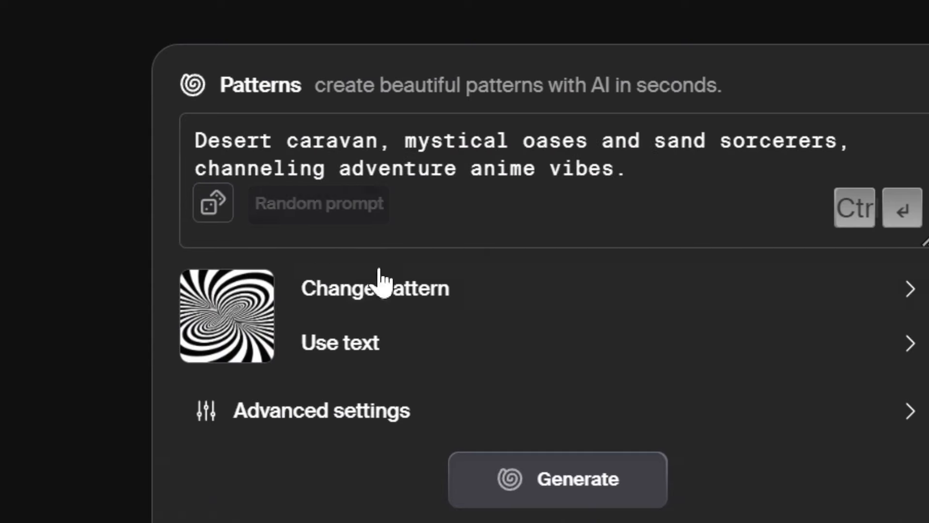
- Choose the wavy star pattern, set pattern strength to 1.1, and keep guidance scale at 7
click(376, 288)
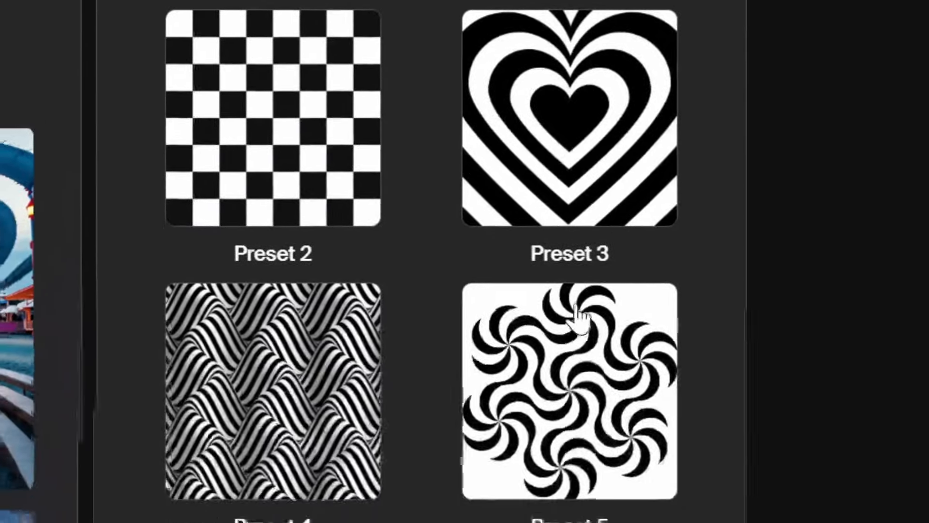
scroll(down, 3)
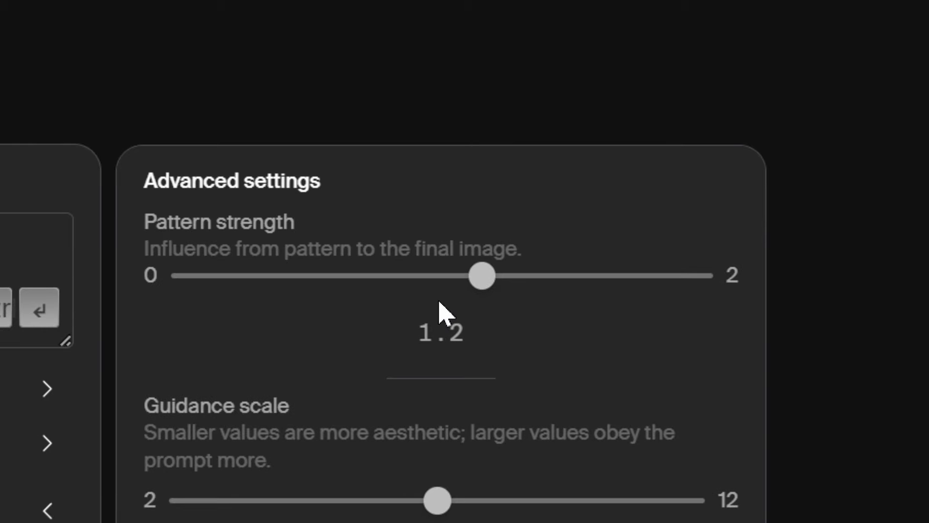
drag(481, 275, 698, 275)
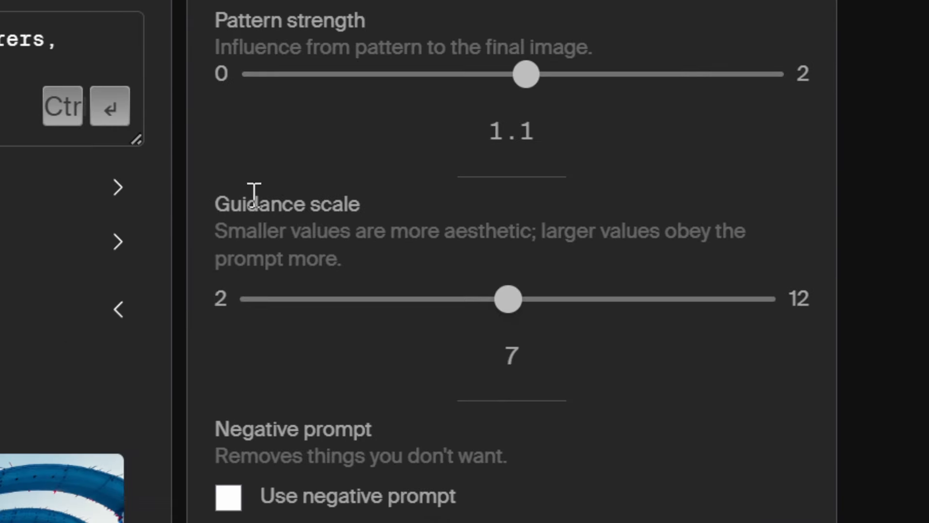
drag(506, 299, 760, 298)
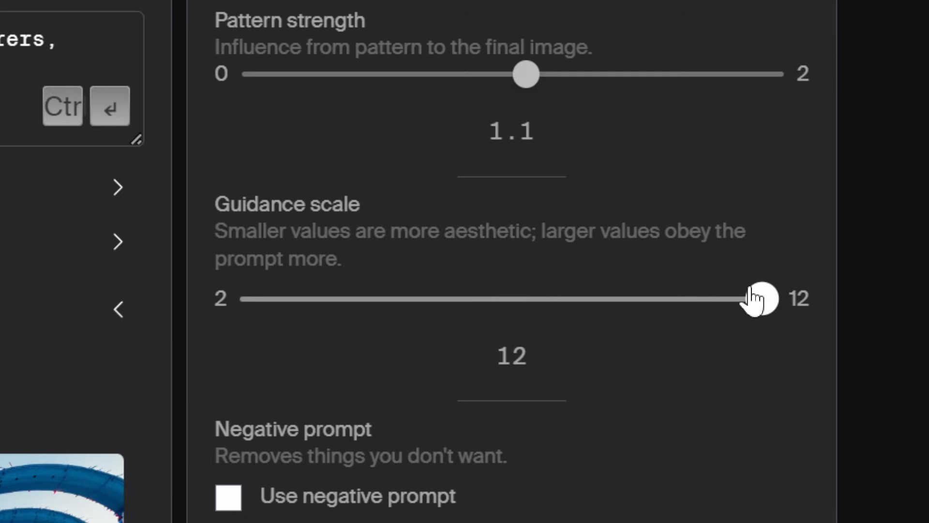
drag(761, 299, 508, 299)
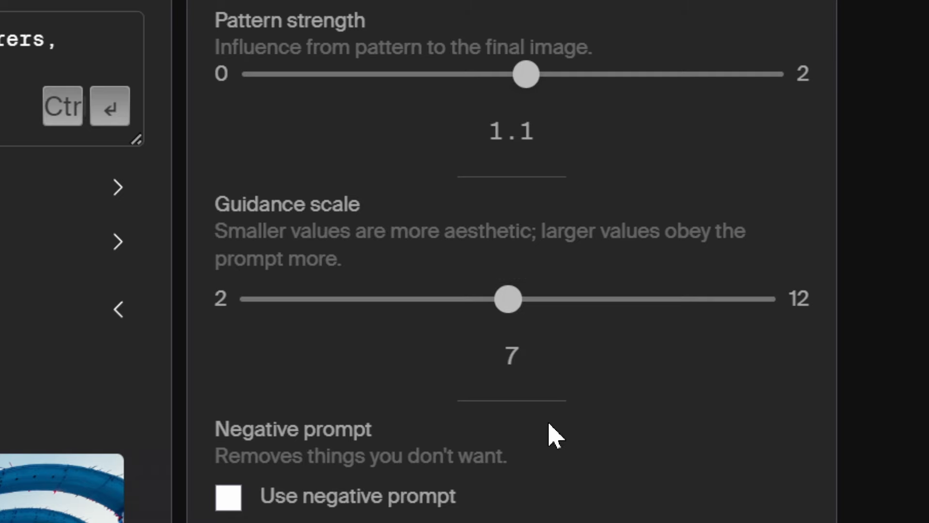
scroll(down, 3)
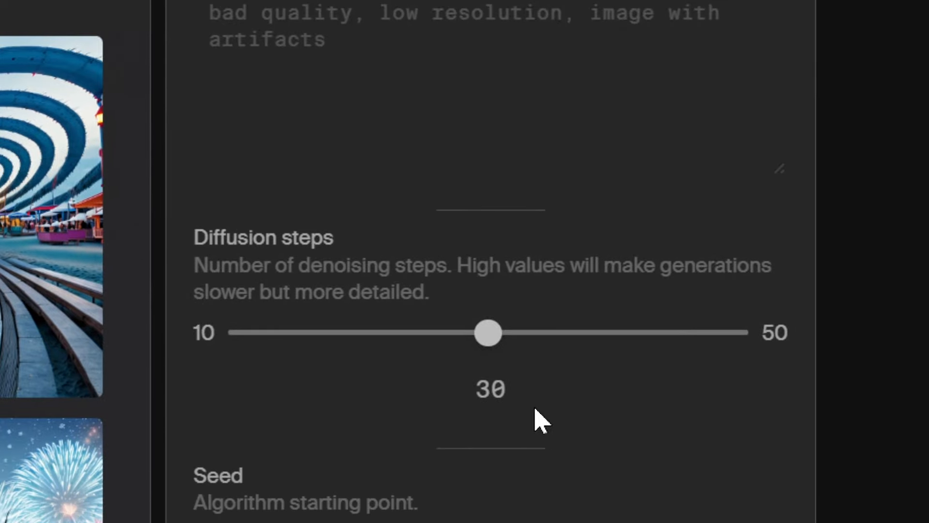
scroll(down, 3)
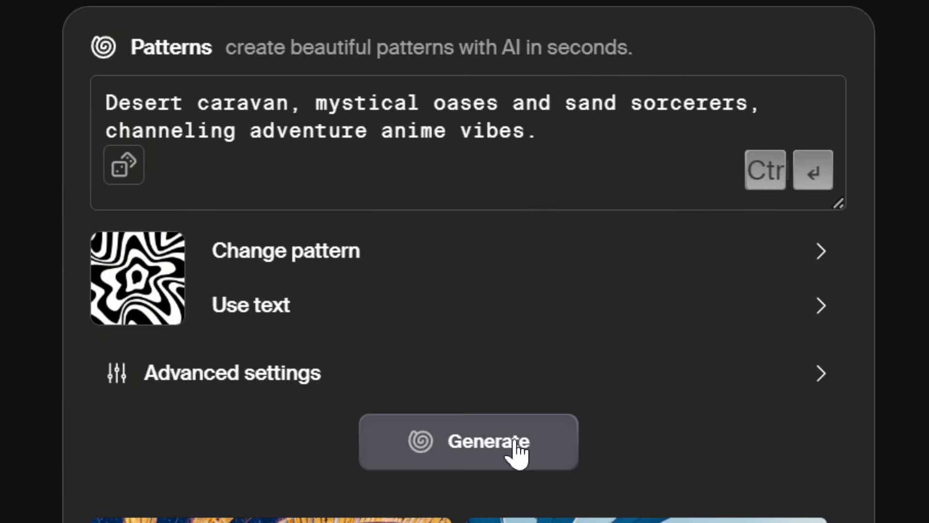
- Generate the star-patterned desert caravan images, then checkerboard cenote jungle images
click(485, 441)
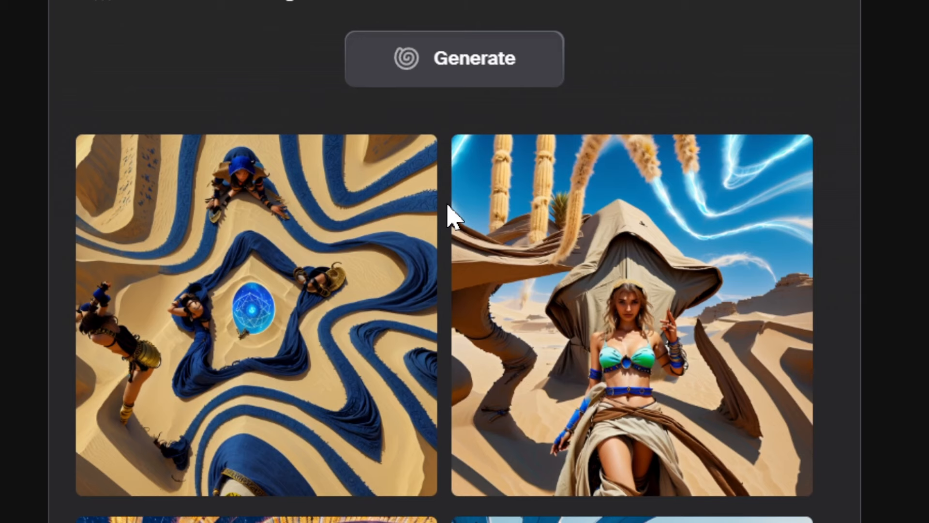
mouse_move(453, 318)
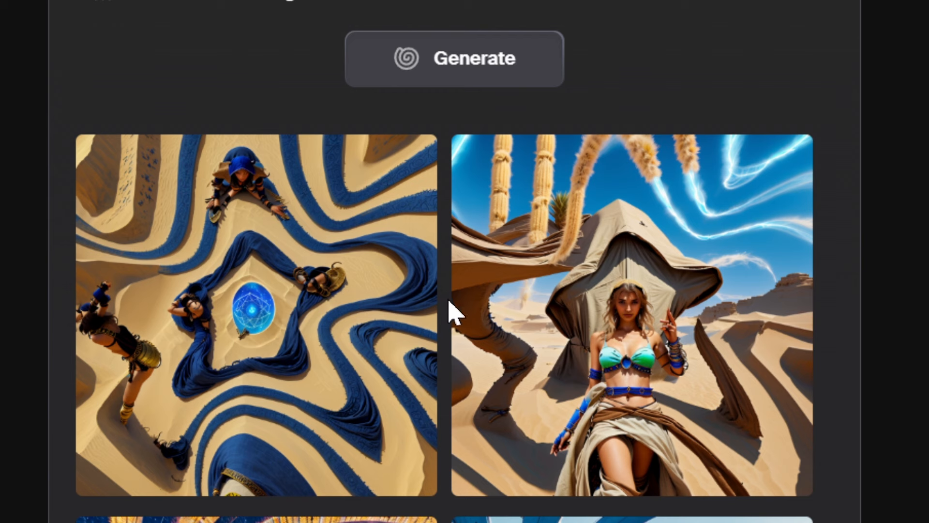
mouse_move(447, 303)
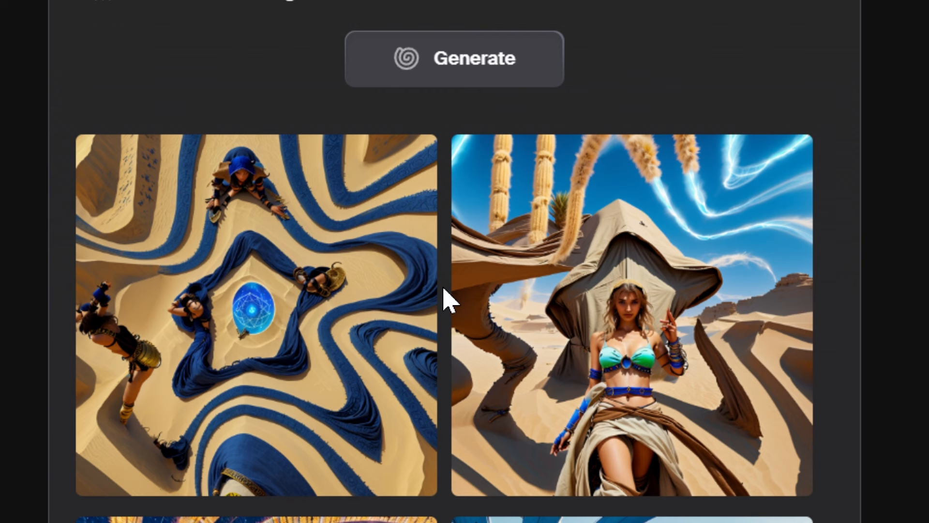
mouse_move(447, 271)
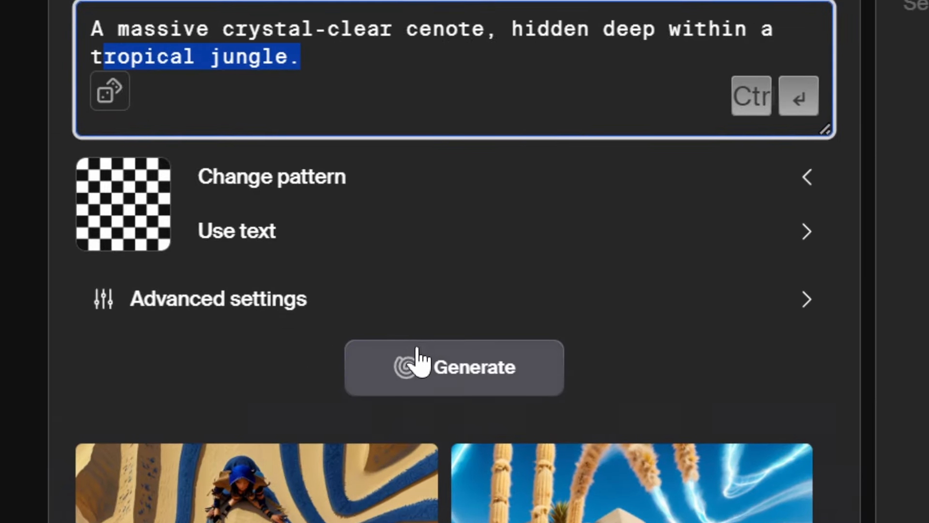
click(455, 367)
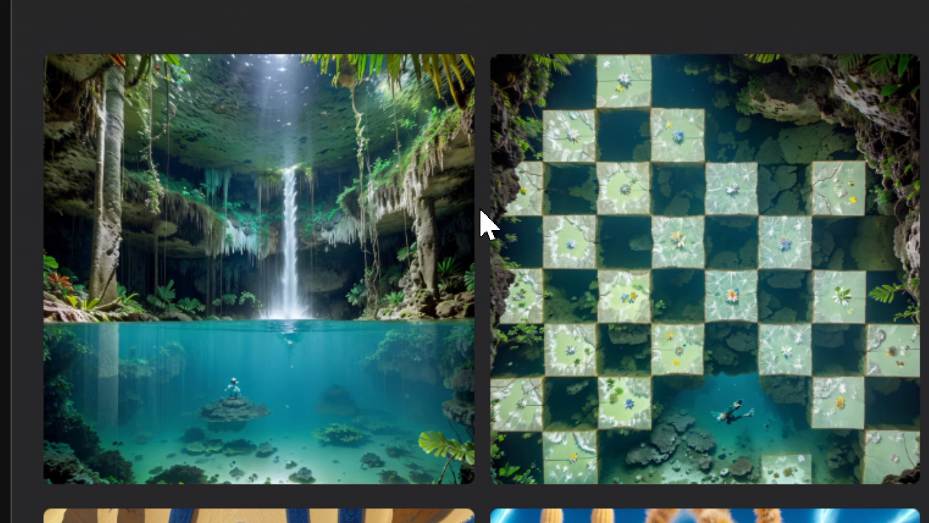
mouse_move(468, 283)
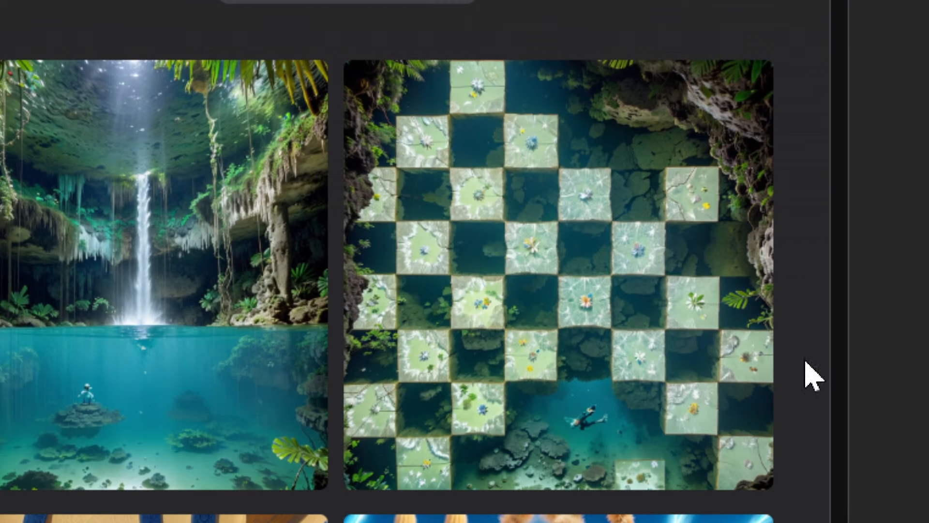
mouse_move(808, 409)
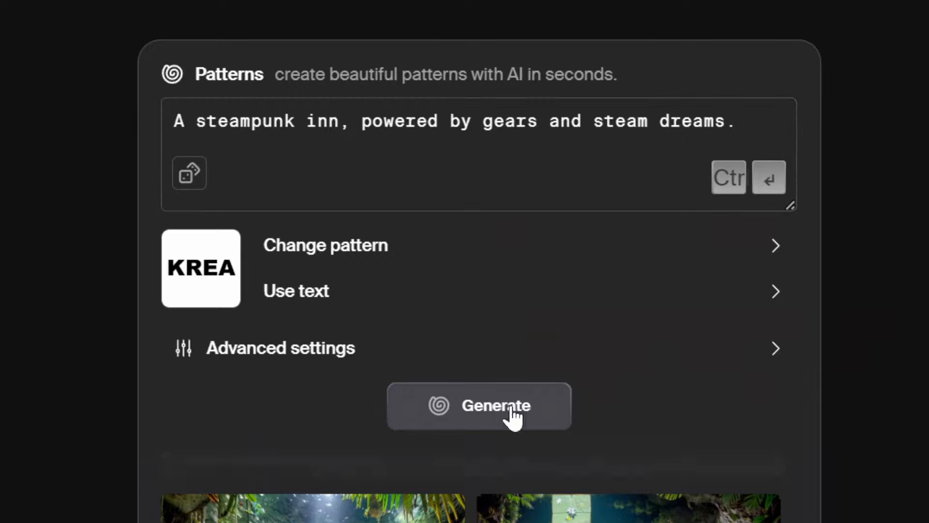
- Generate steampunk inn images over the KREA text pattern
click(495, 405)
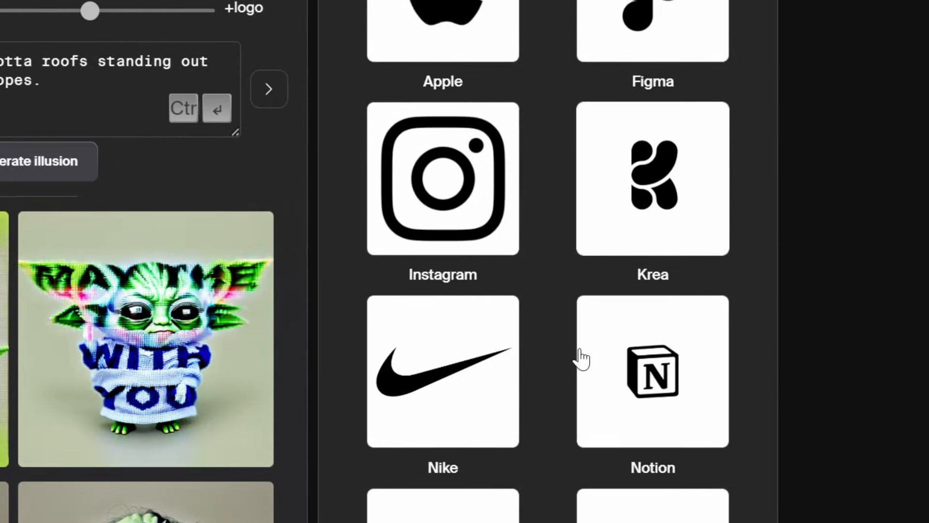
- Pick a logo, set logo strength near 60%, and generate a random pirate cove illusion
scroll(down, 3)
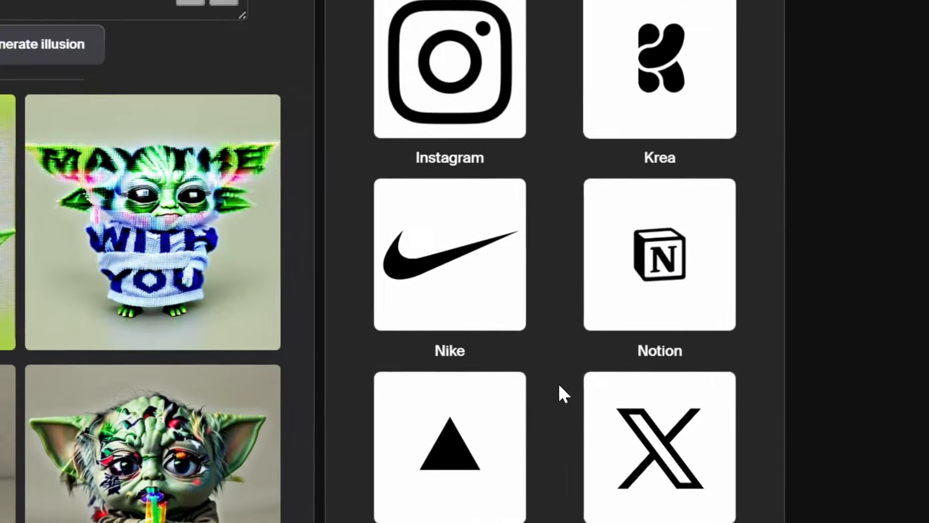
click(450, 259)
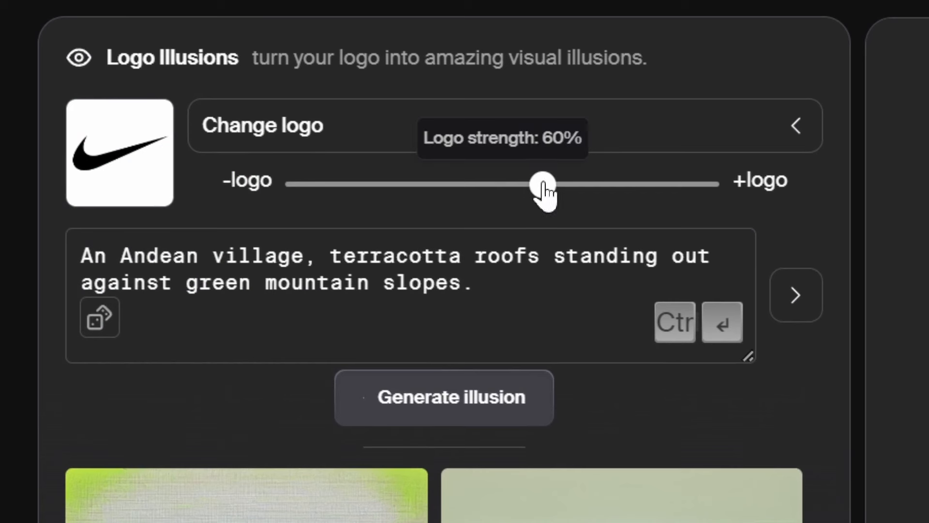
drag(542, 184, 584, 183)
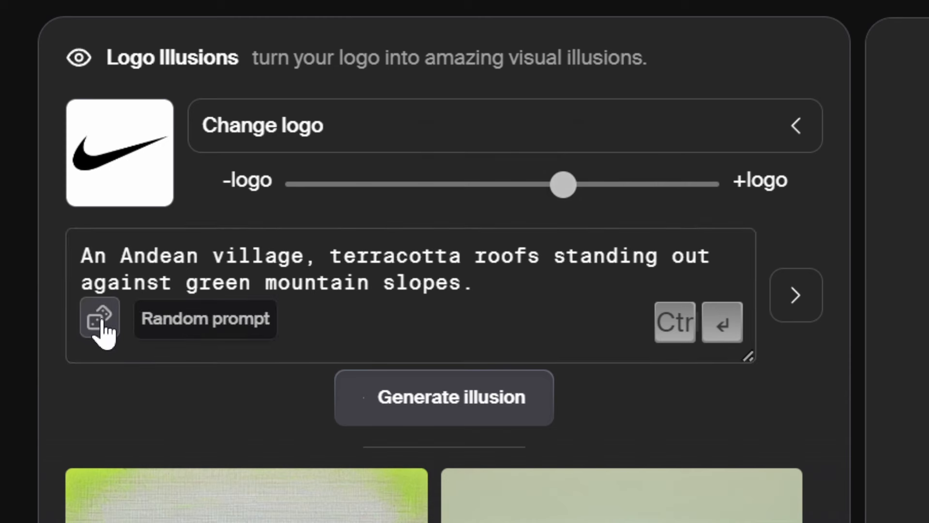
click(99, 318)
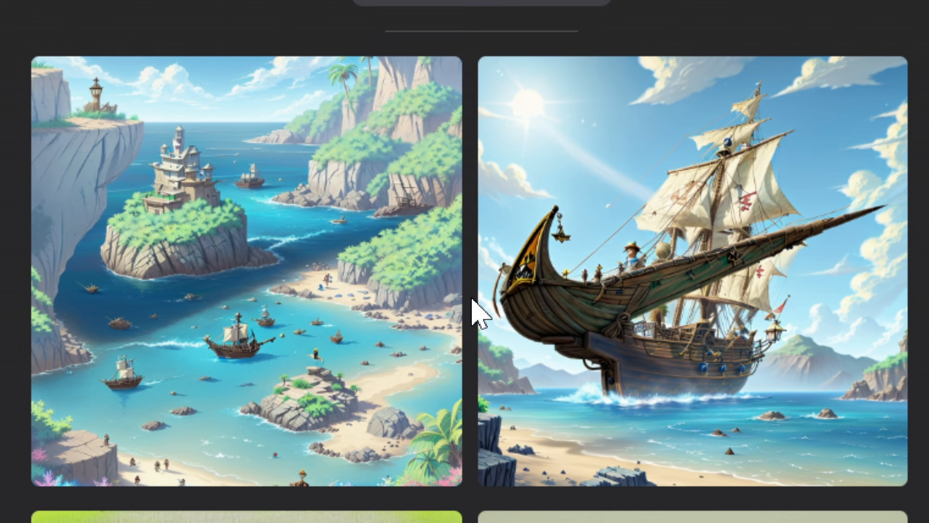
mouse_move(102, 348)
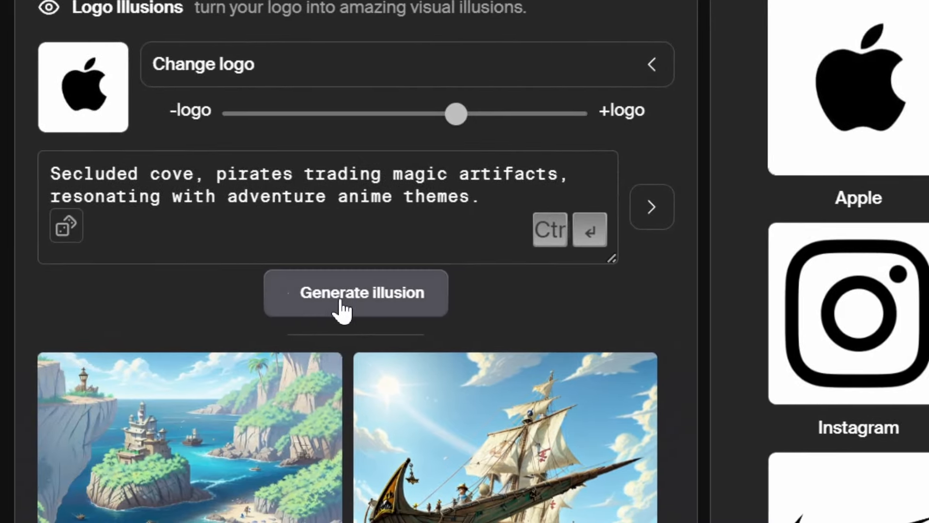
click(355, 292)
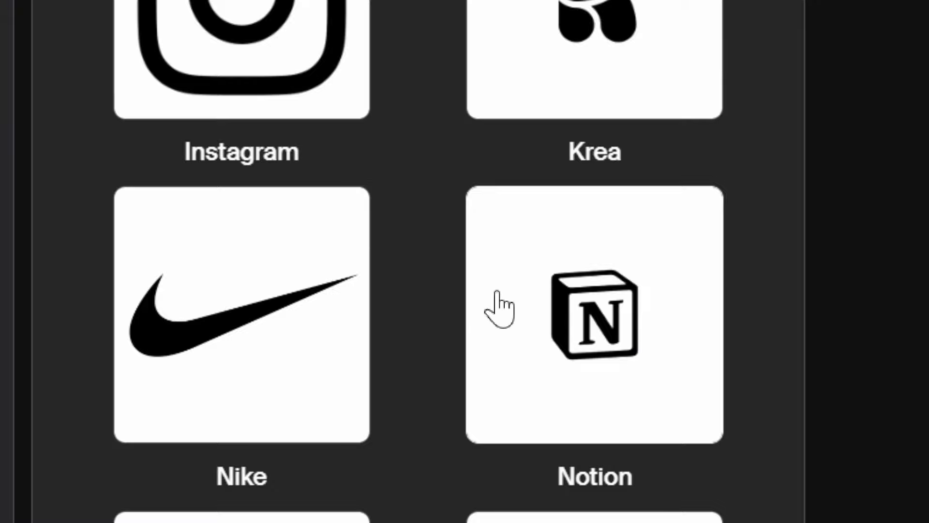
- Switch to the Notion logo and view the Victorian greenhouse illusion results
click(593, 318)
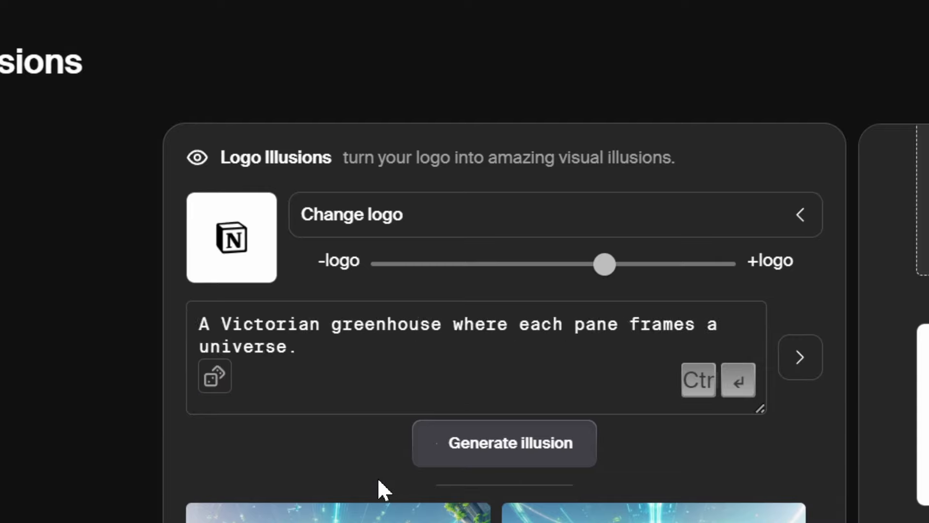
scroll(down, 3)
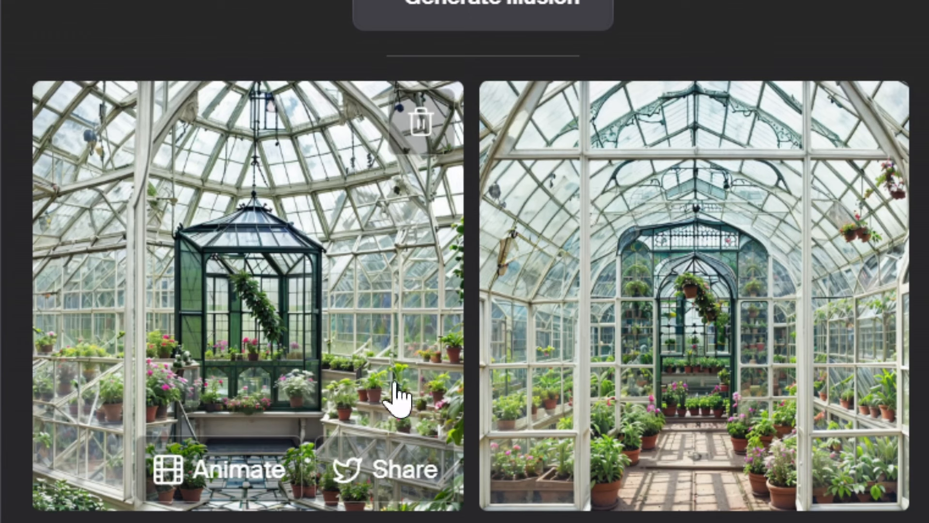
mouse_move(686, 338)
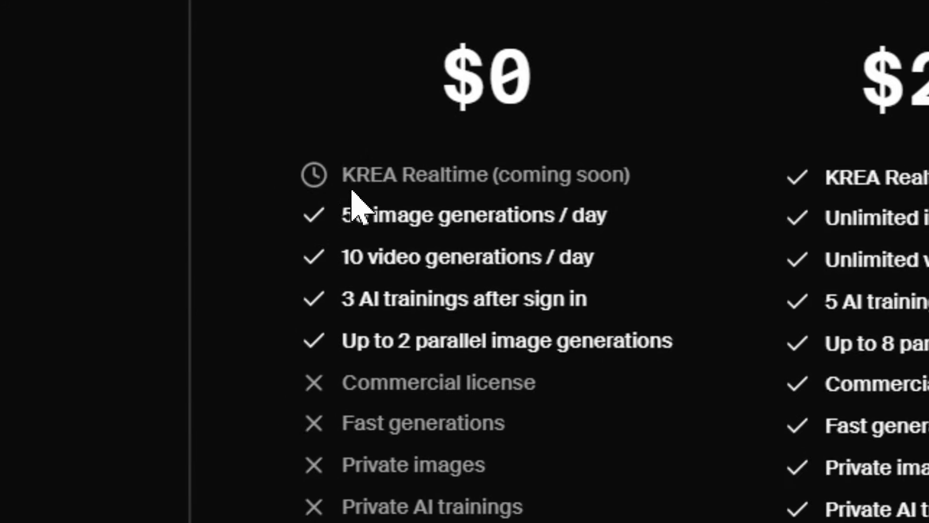
double_click(563, 174)
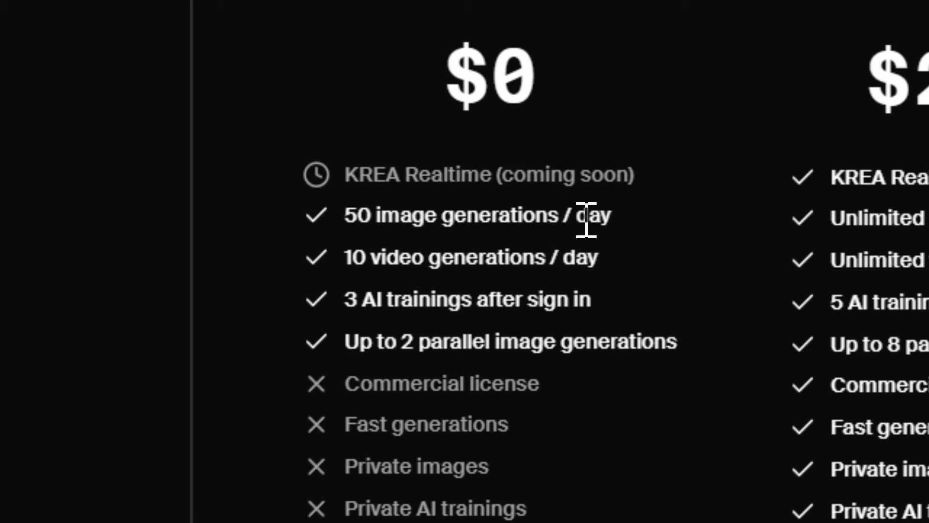
mouse_move(363, 301)
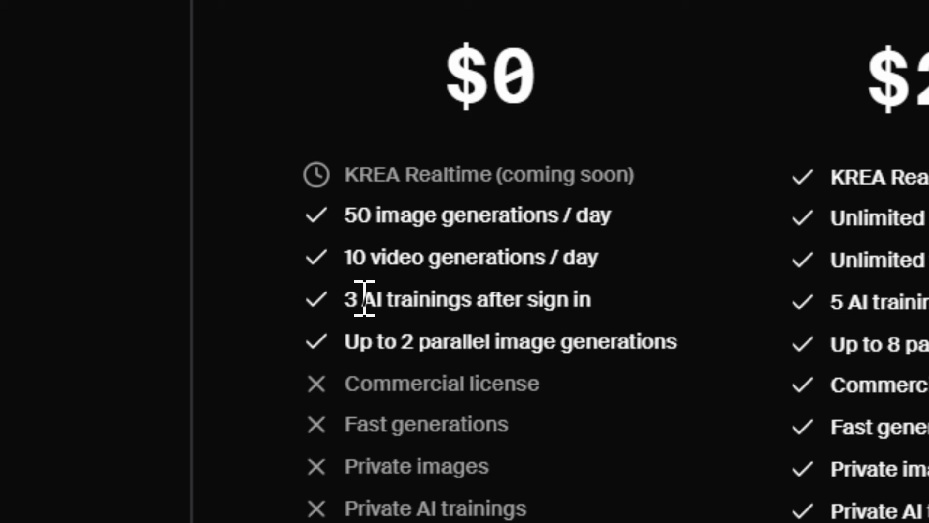
mouse_move(373, 341)
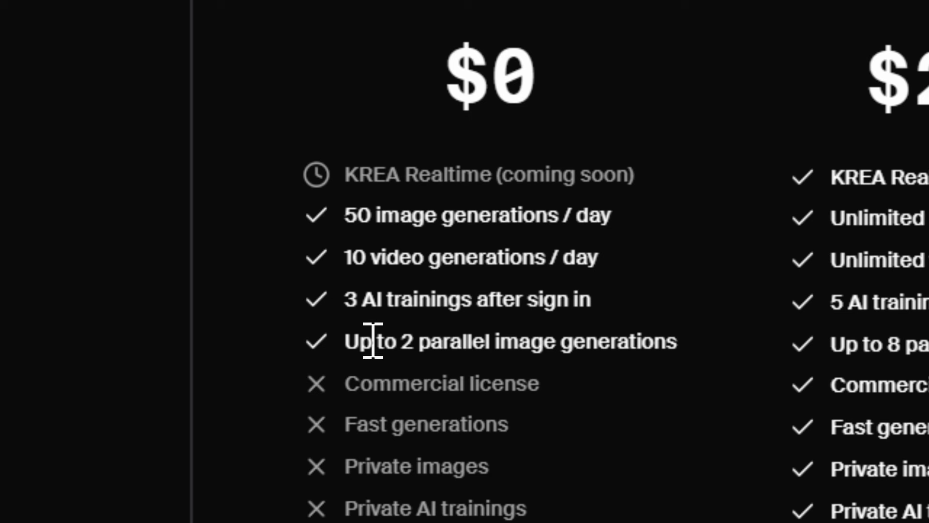
mouse_move(527, 355)
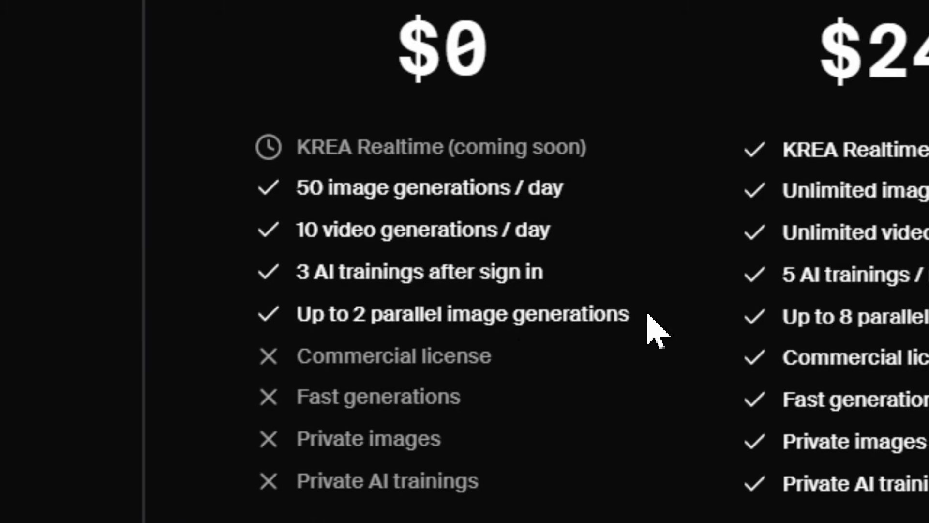
scroll(down, 3)
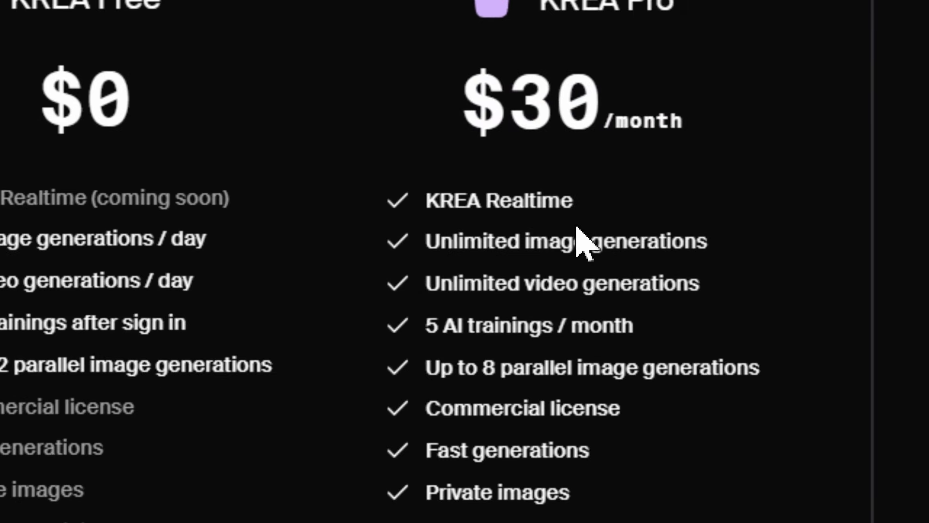
scroll(down, 3)
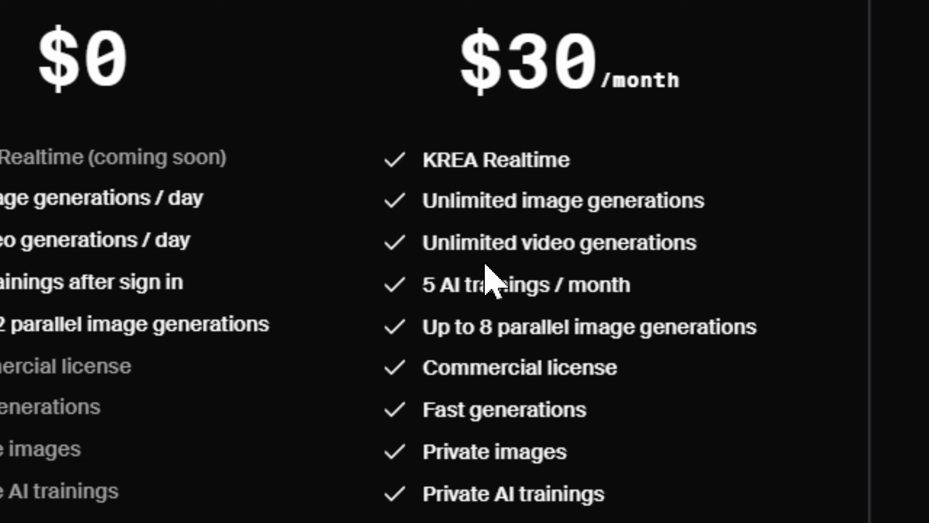
mouse_move(623, 336)
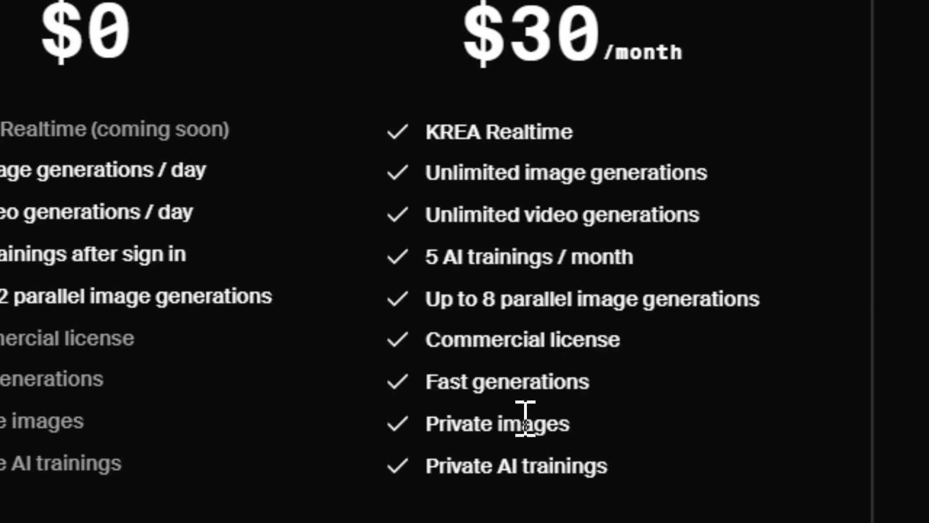
scroll(down, 3)
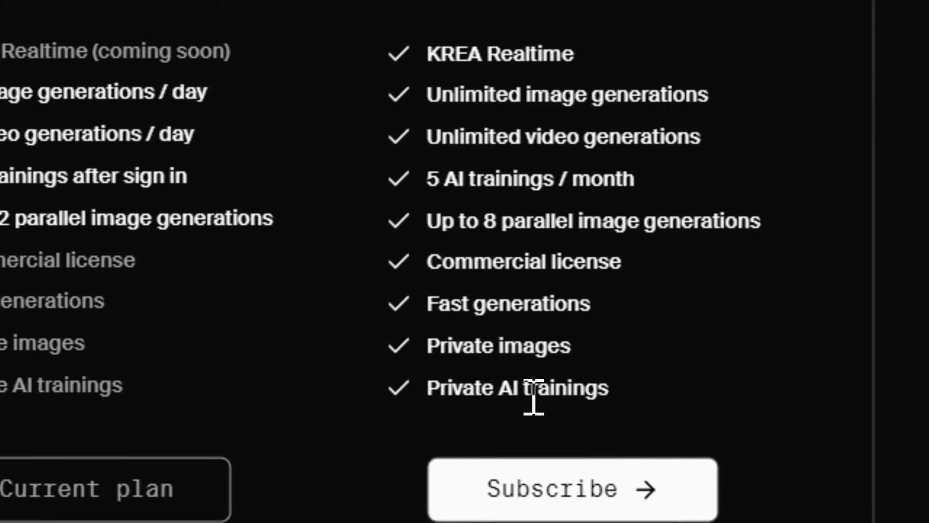